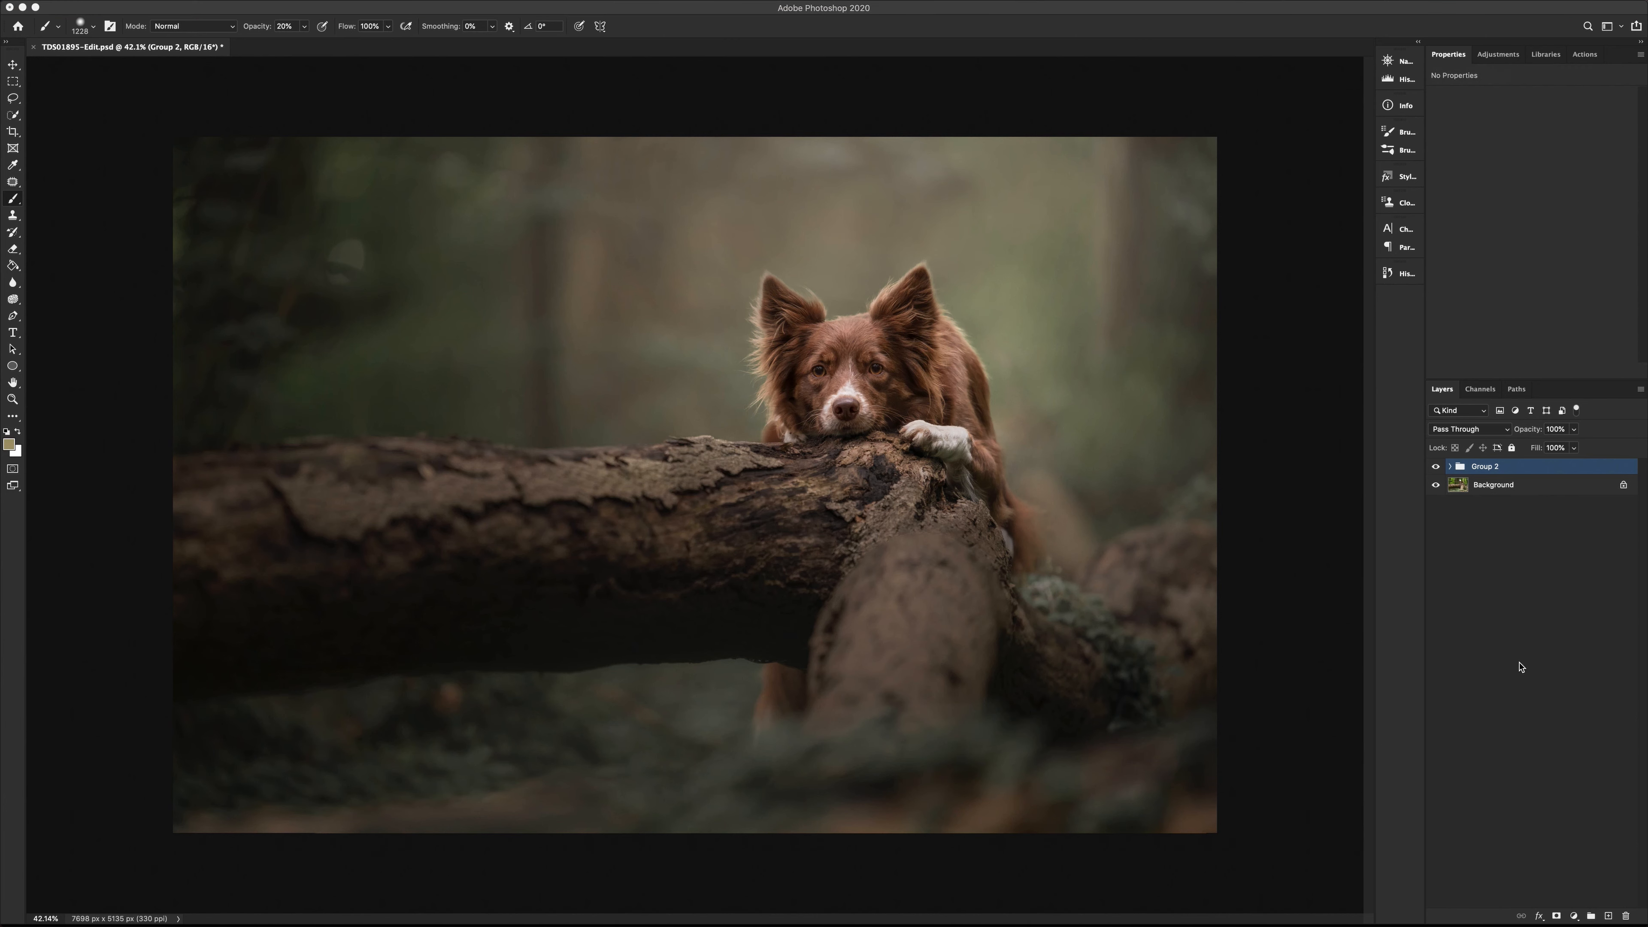
pyautogui.moveTo(1431, 679)
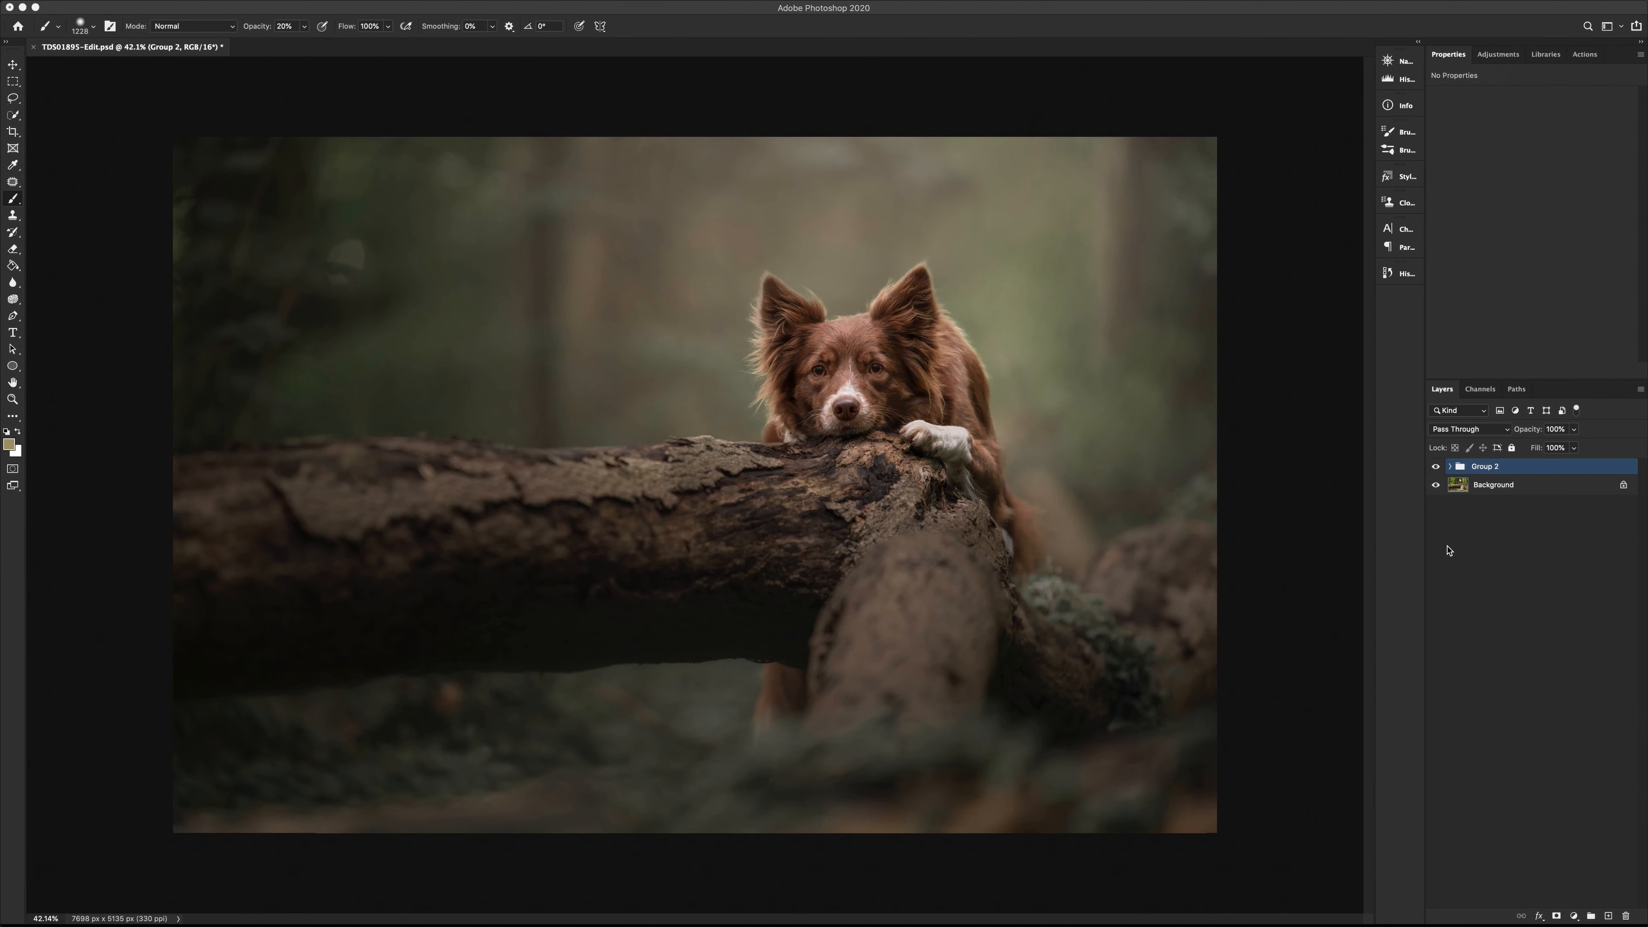
# Step: Toggle the edit group's visibility repeatedly to compare the edit against the original photo
pyautogui.click(1437, 467)
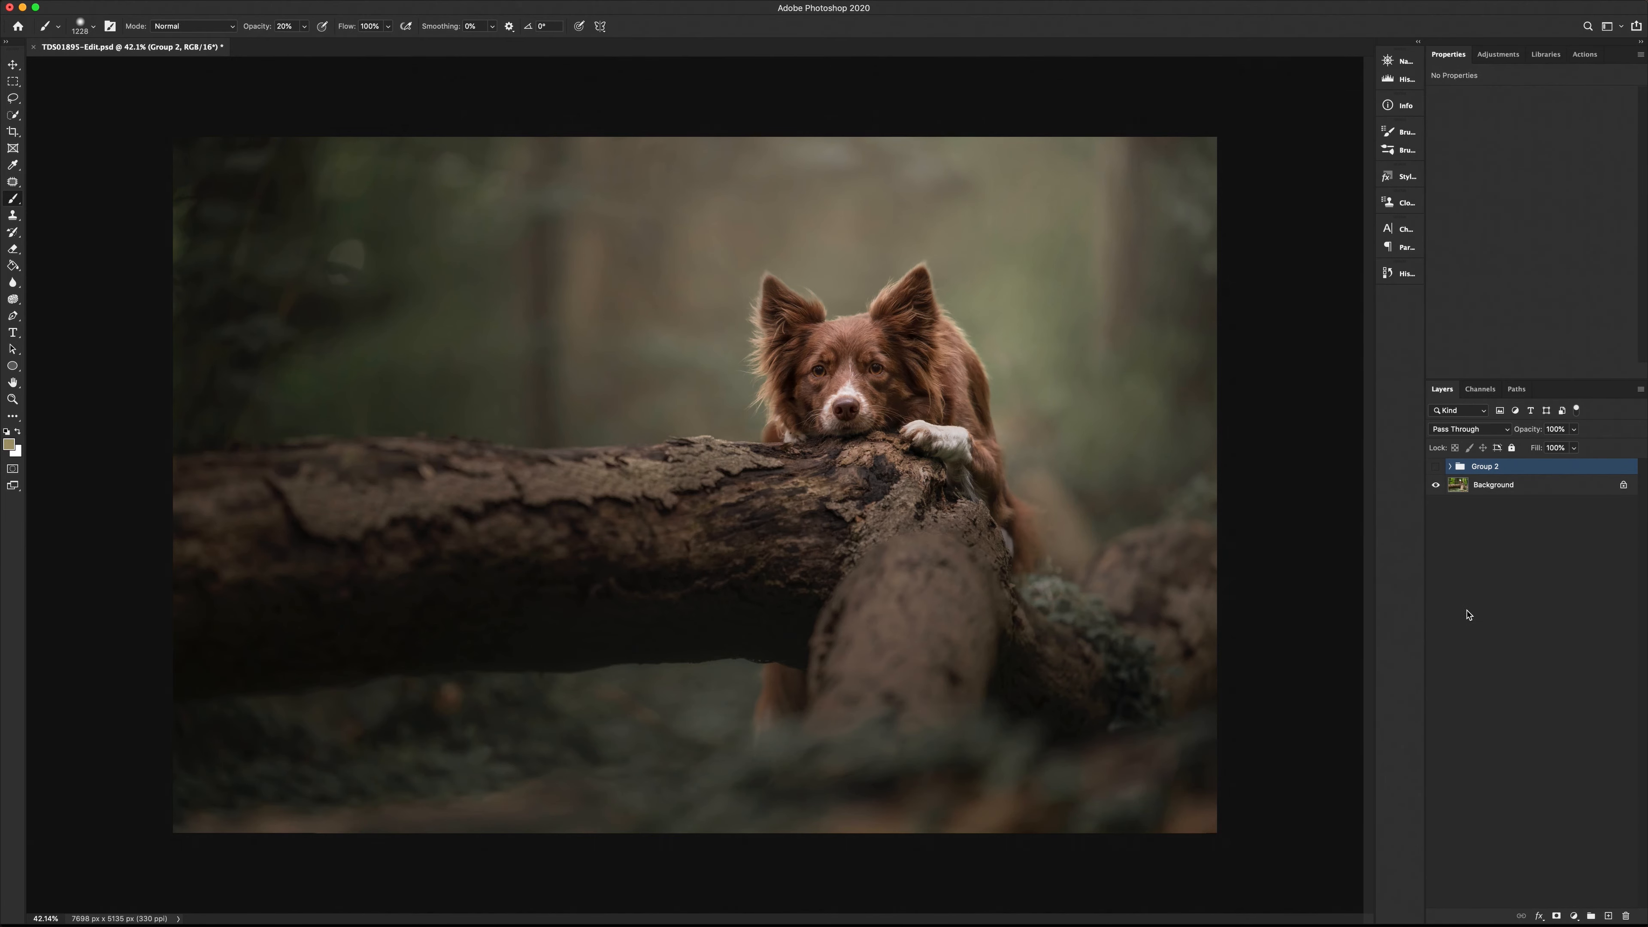
pyautogui.click(1436, 467)
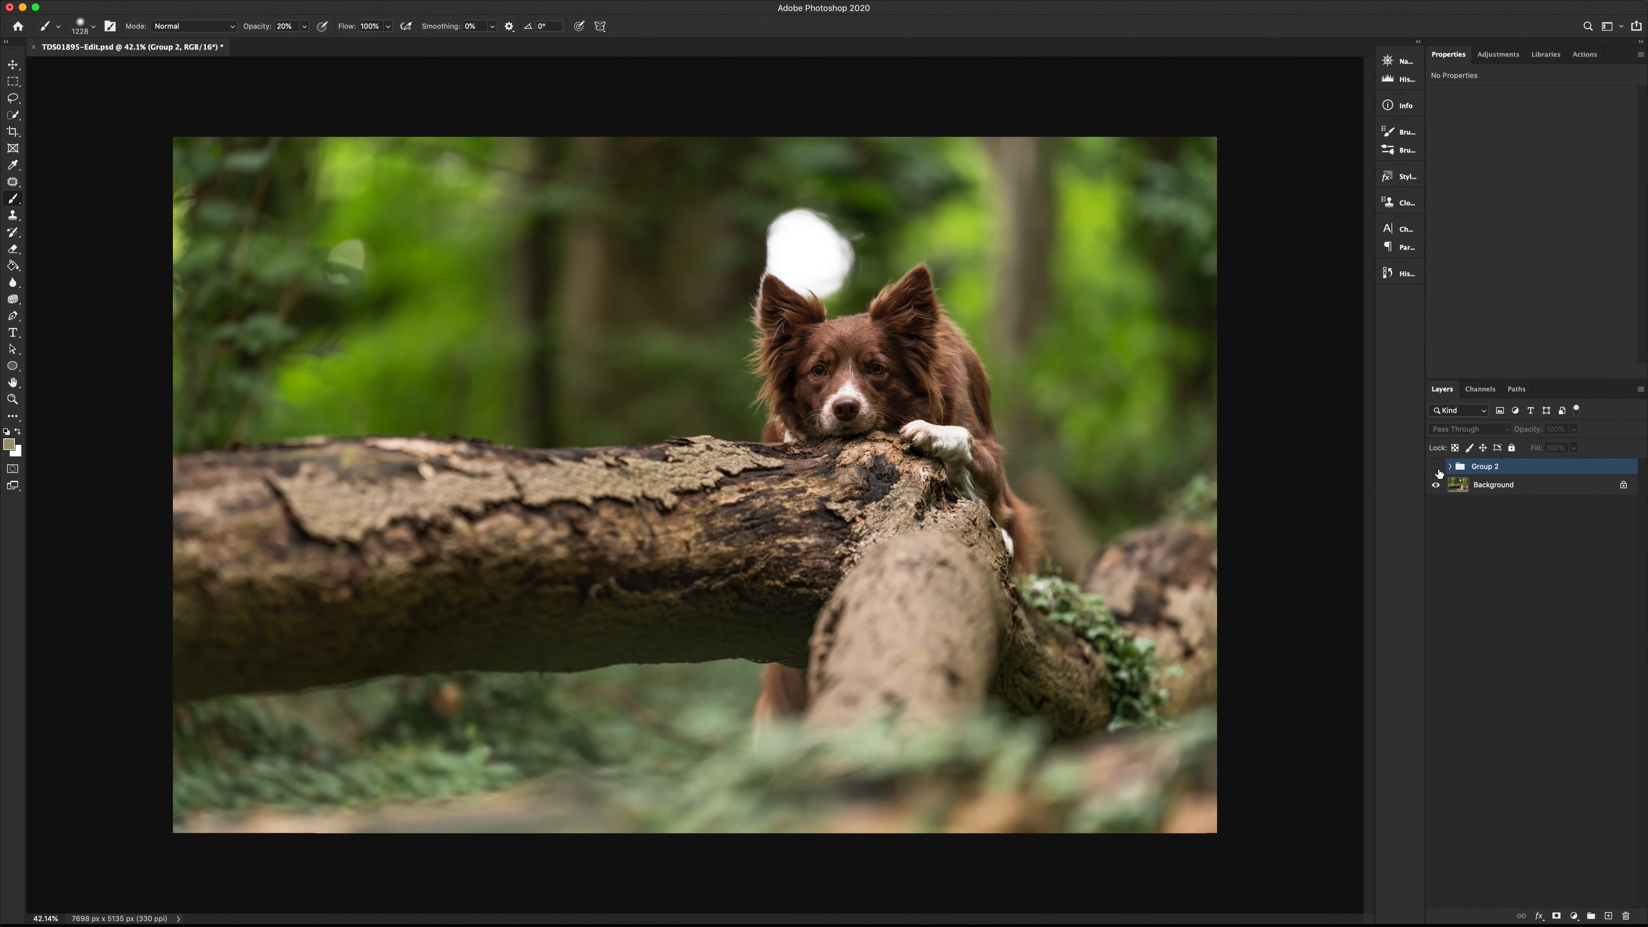
pyautogui.click(1436, 465)
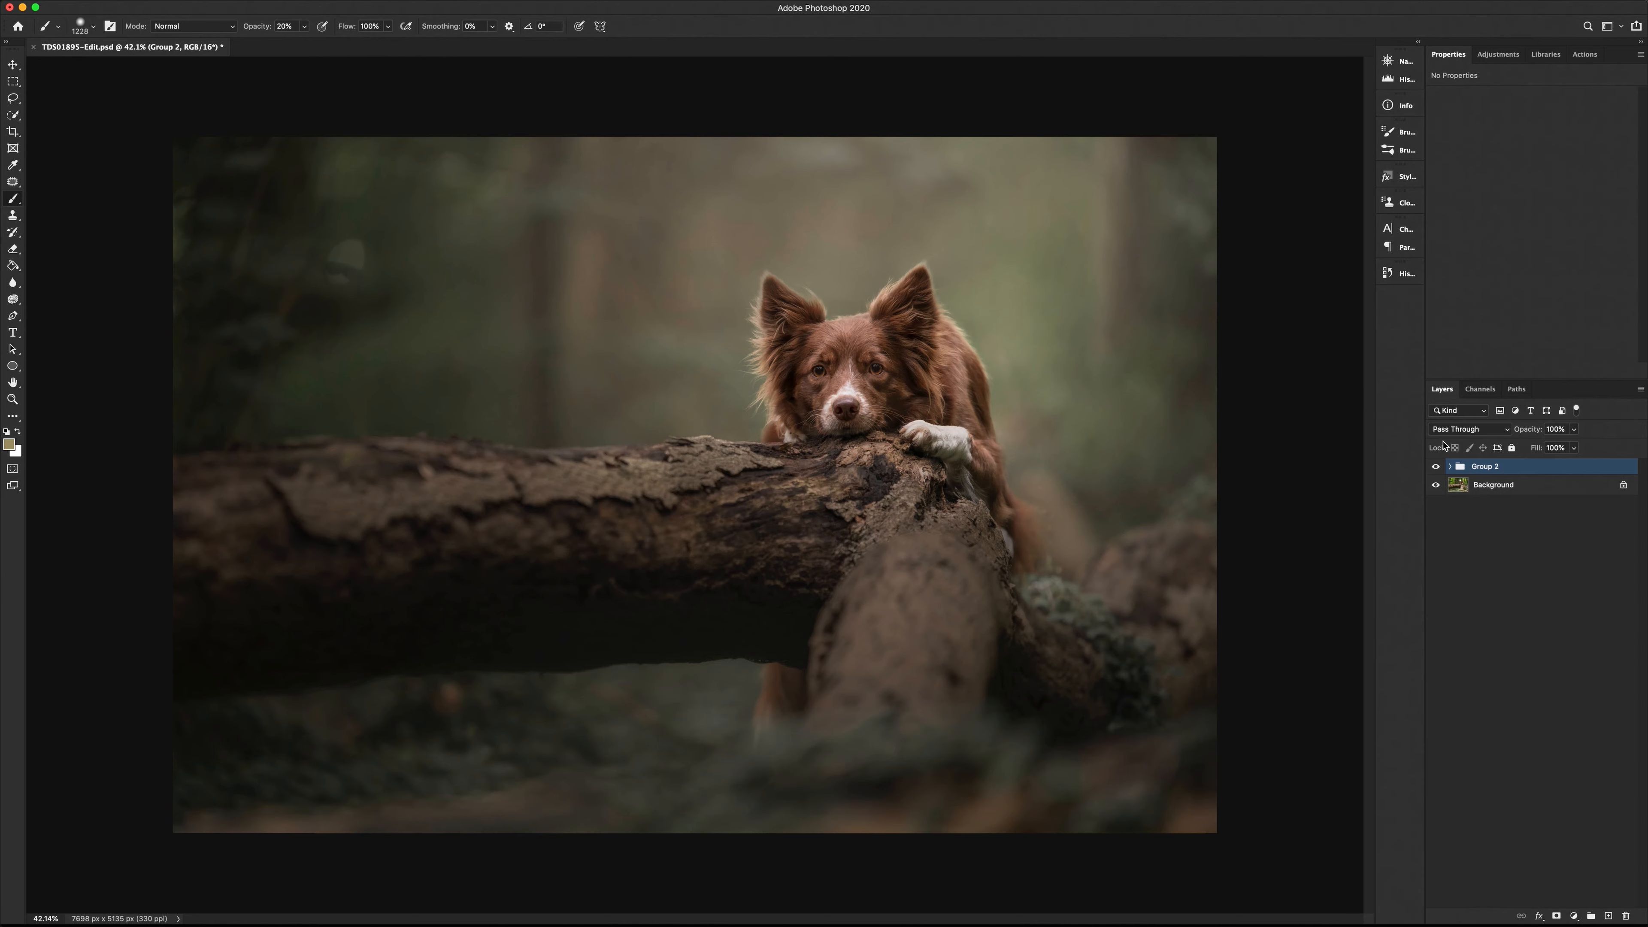
pyautogui.click(1436, 465)
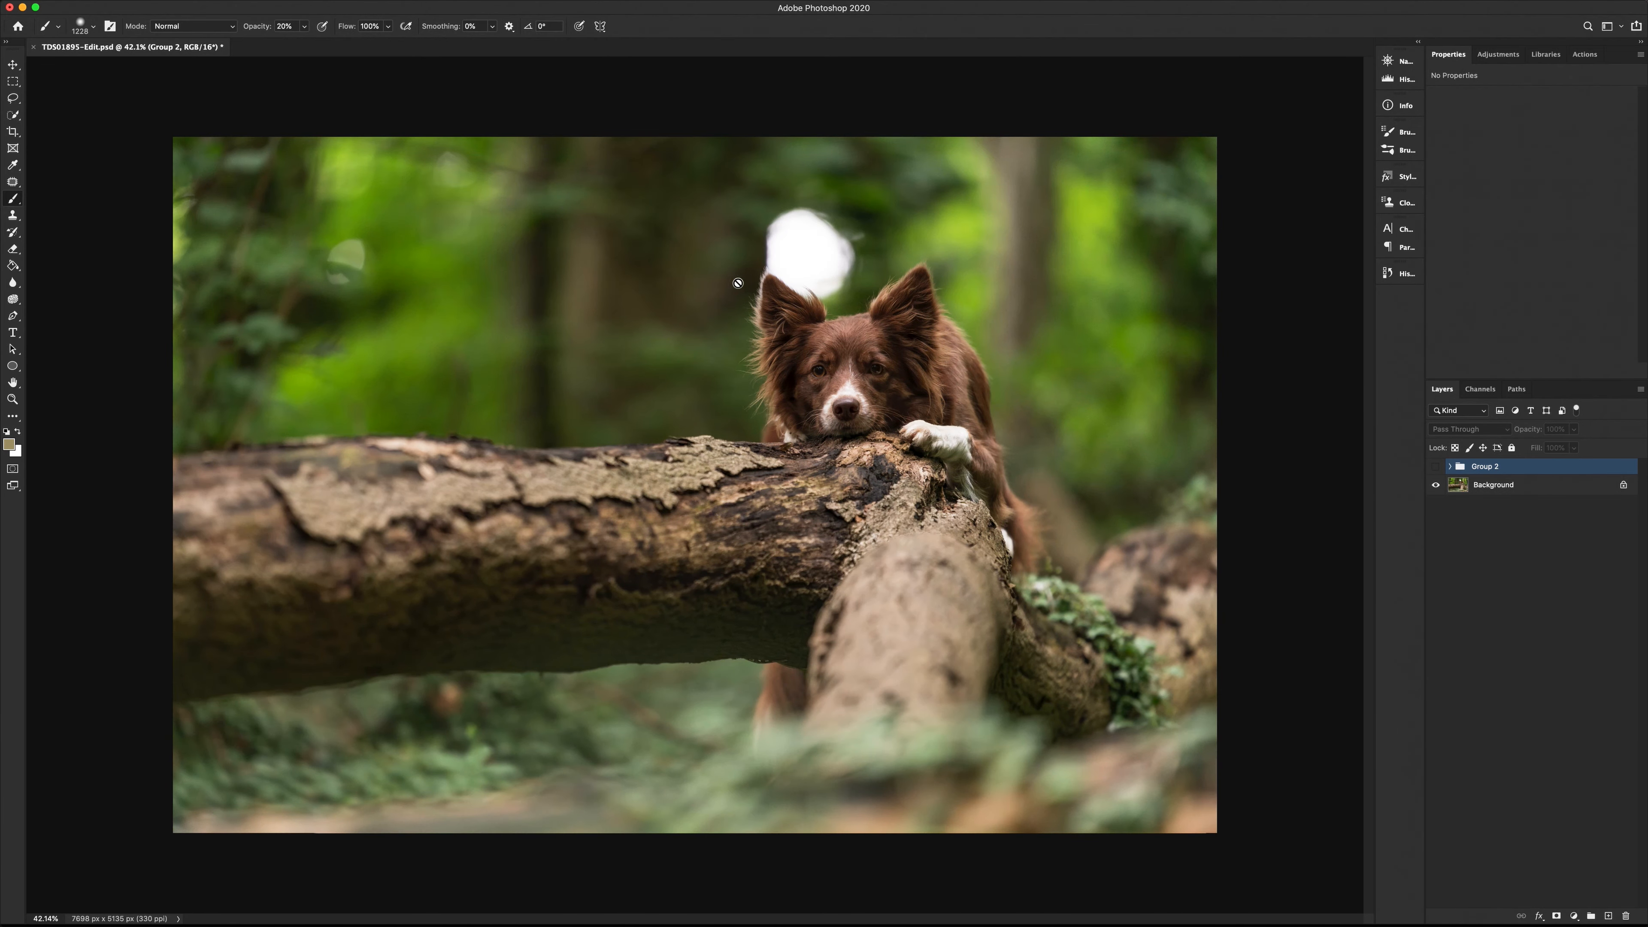
pyautogui.click(14, 66)
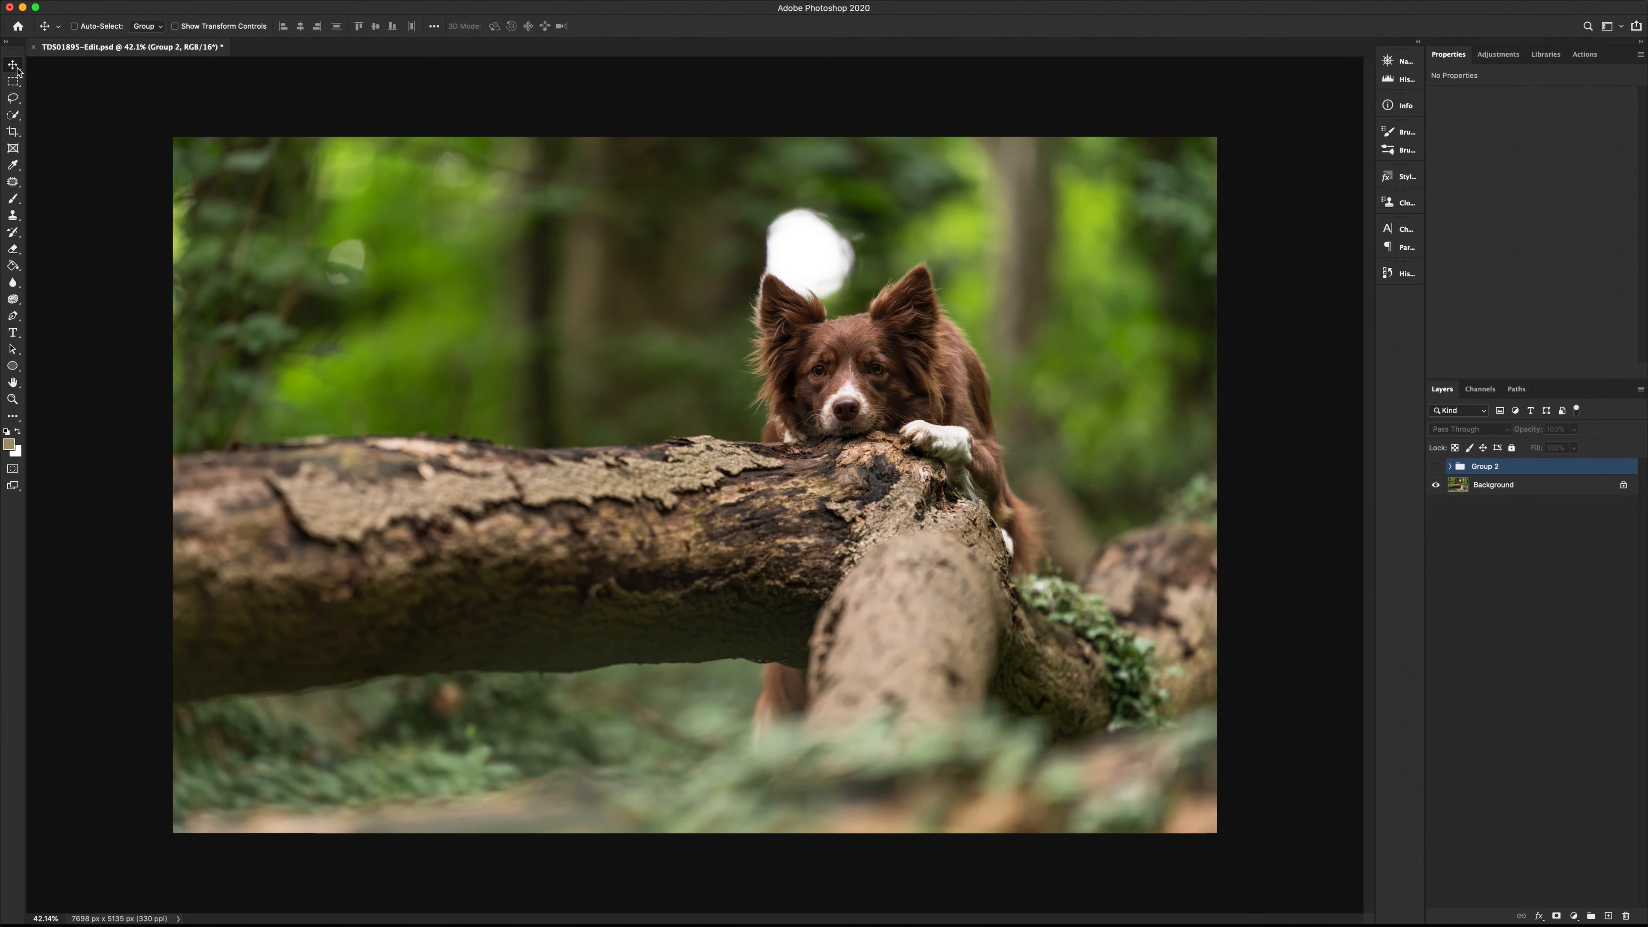
pyautogui.moveTo(1036, 111)
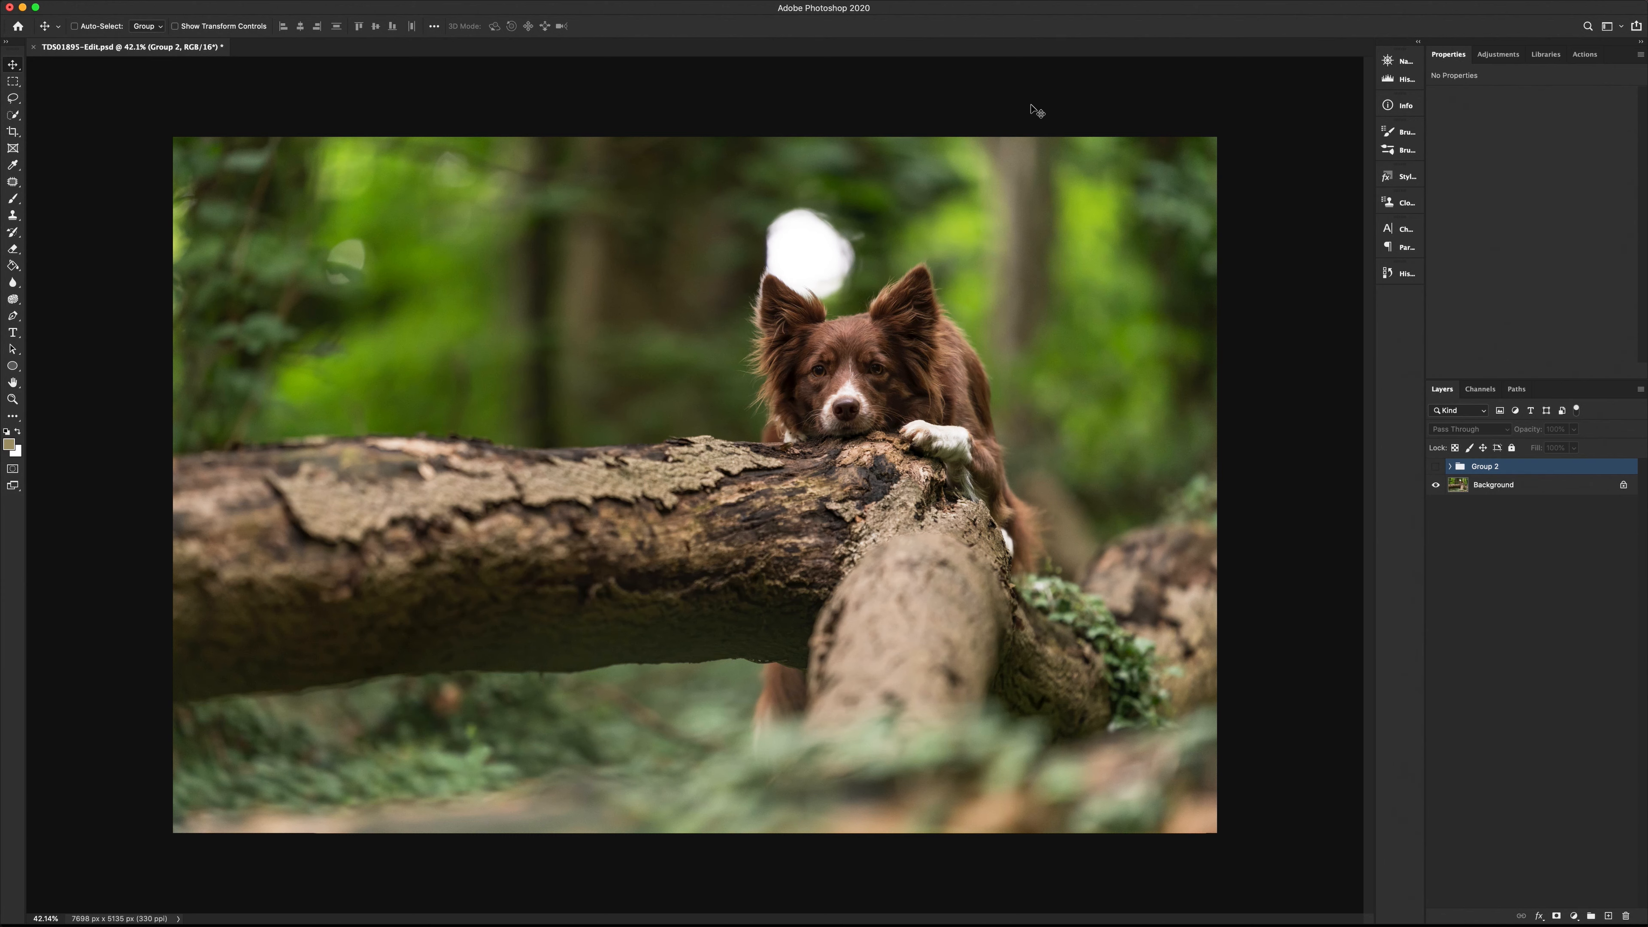
pyautogui.click(1436, 465)
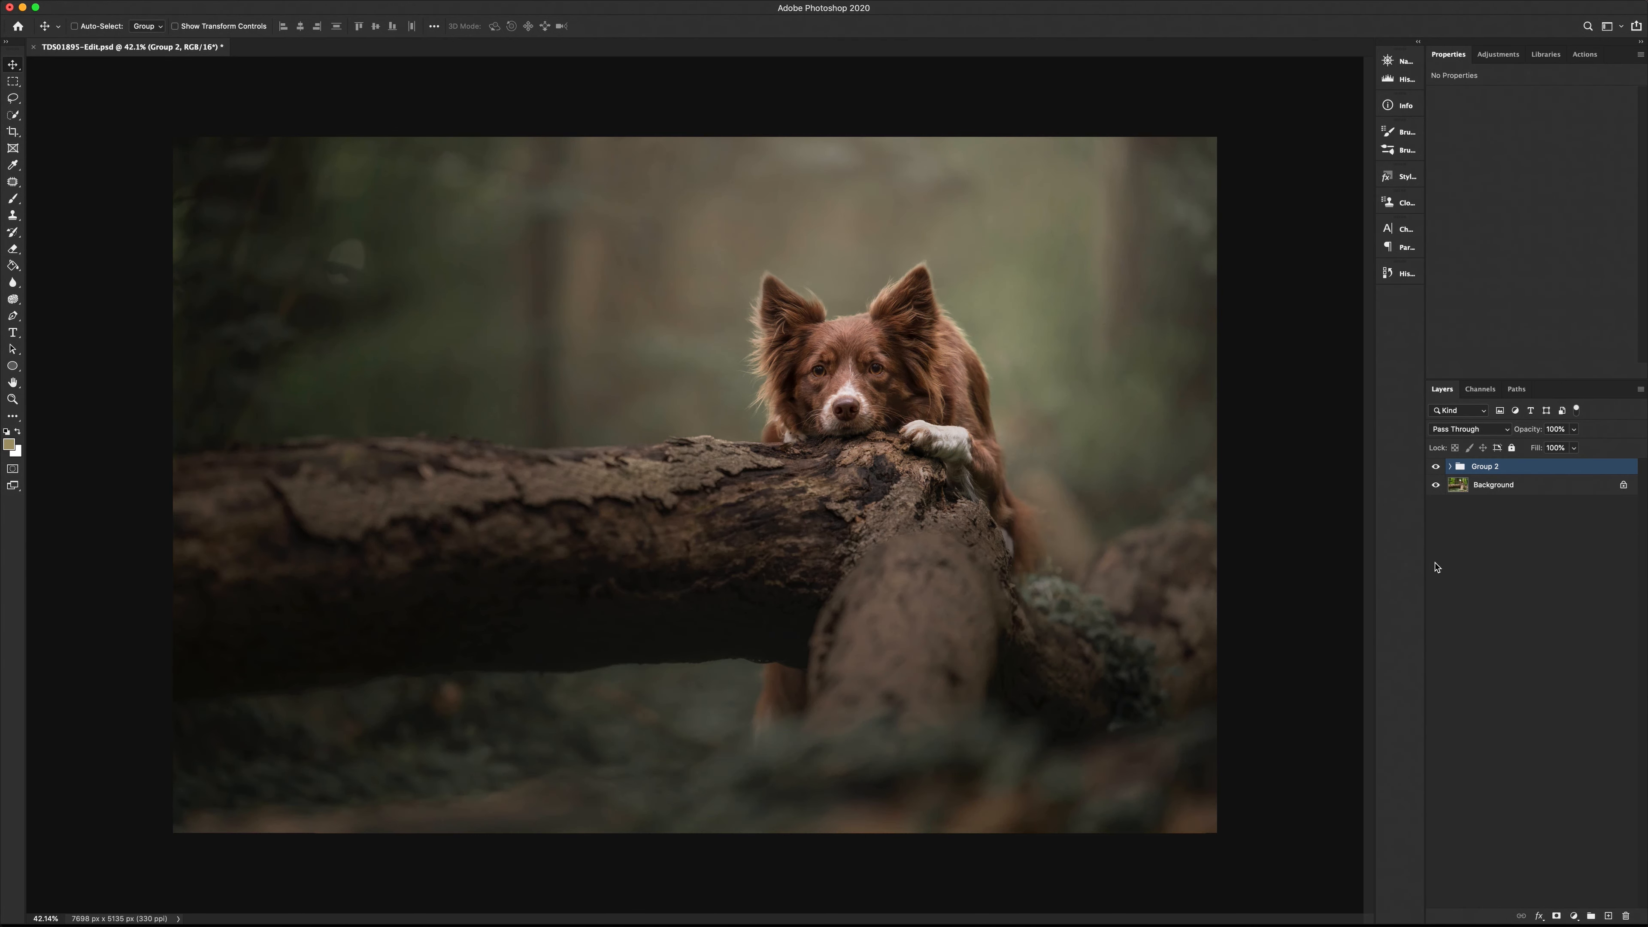
pyautogui.click(1436, 467)
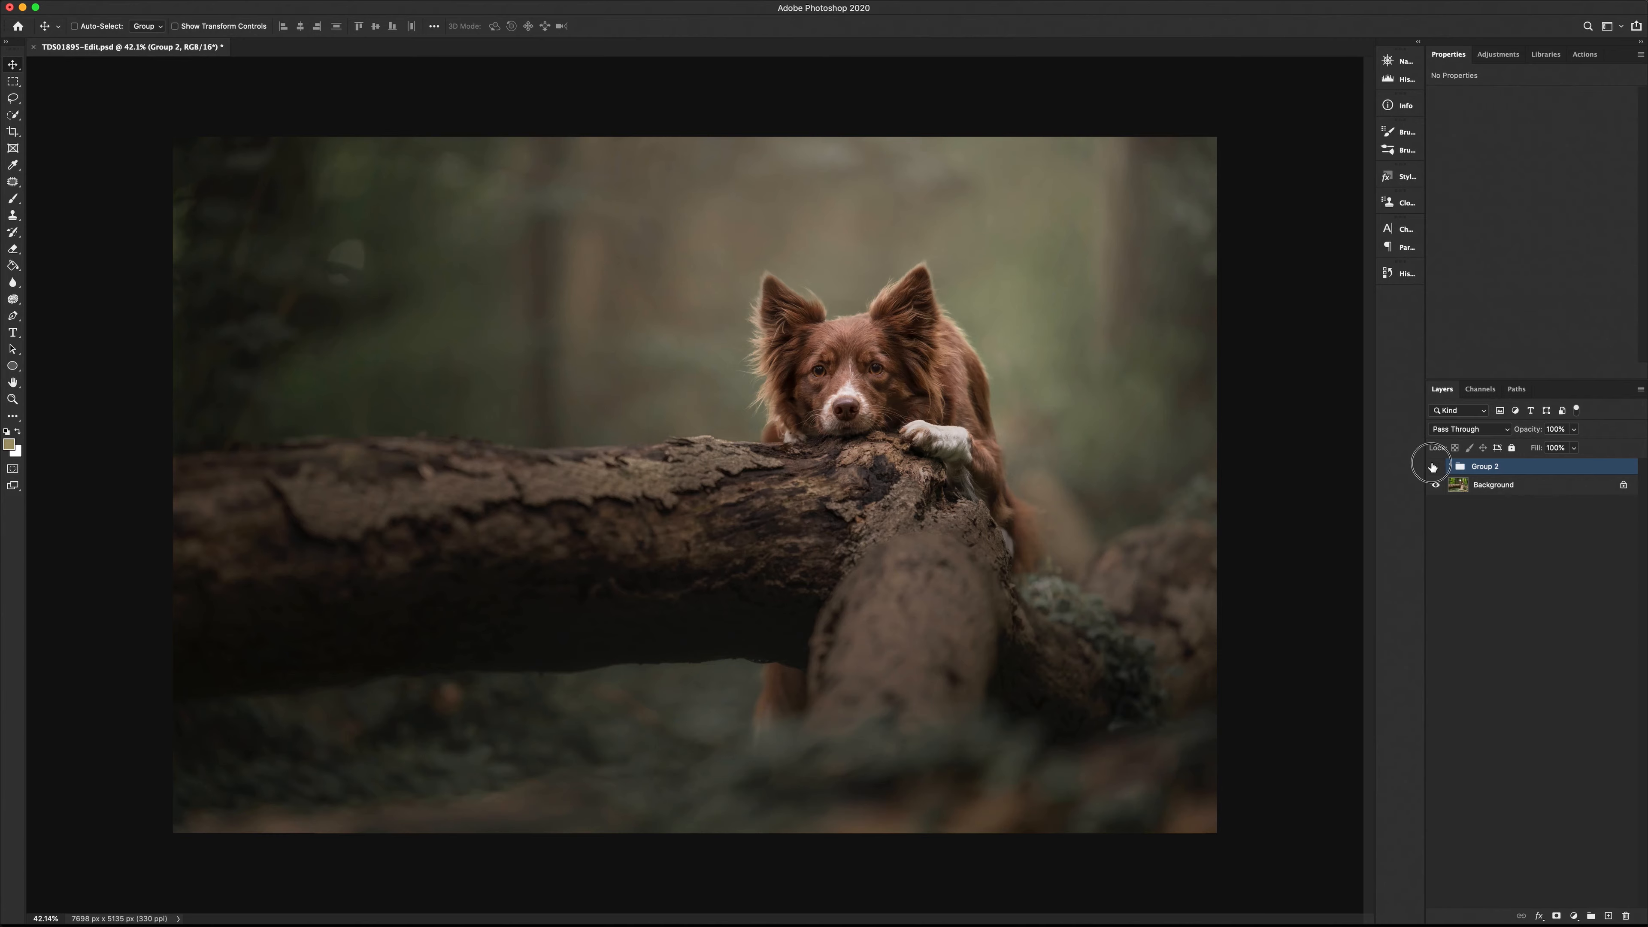
pyautogui.click(1436, 467)
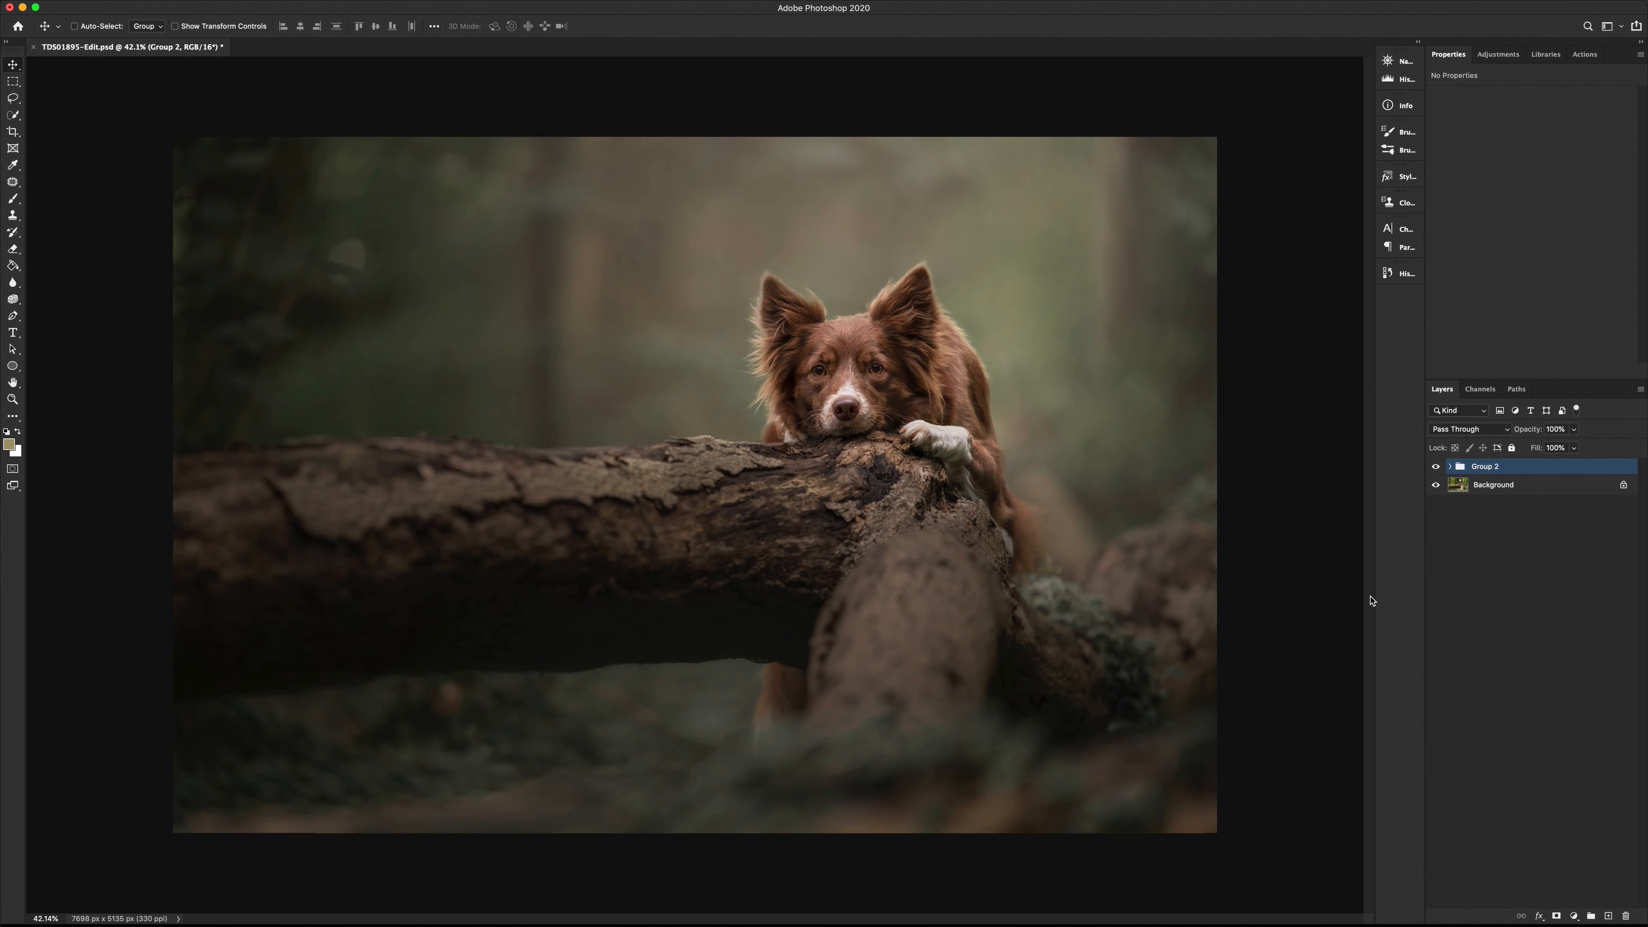
pyautogui.moveTo(1016, 500)
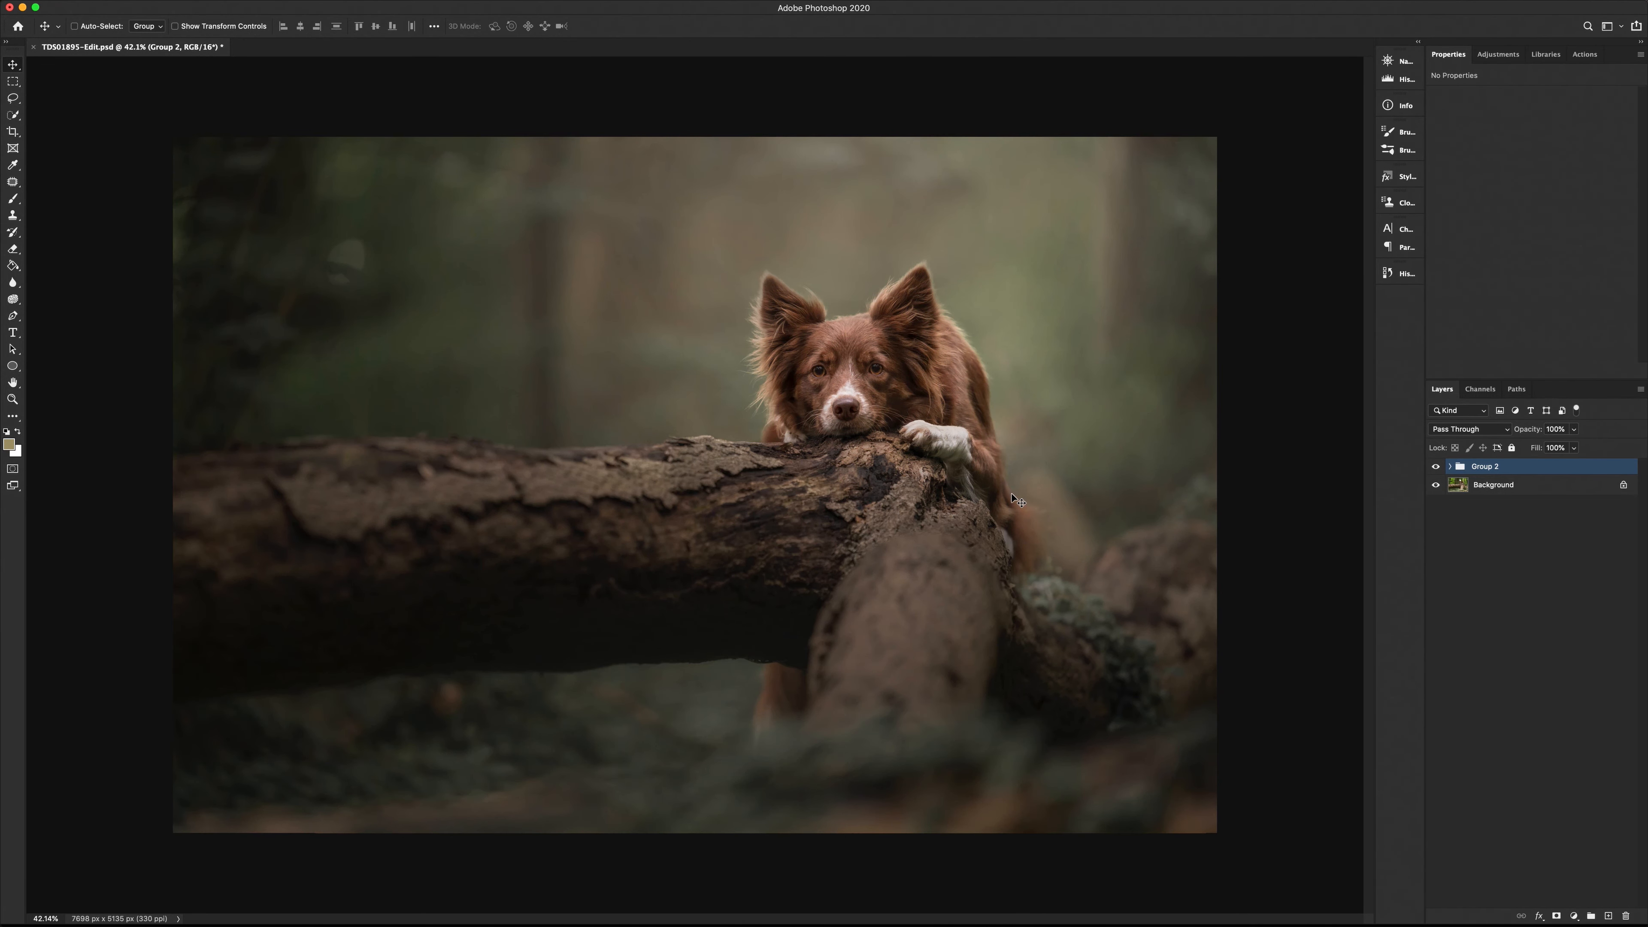
pyautogui.moveTo(1081, 318)
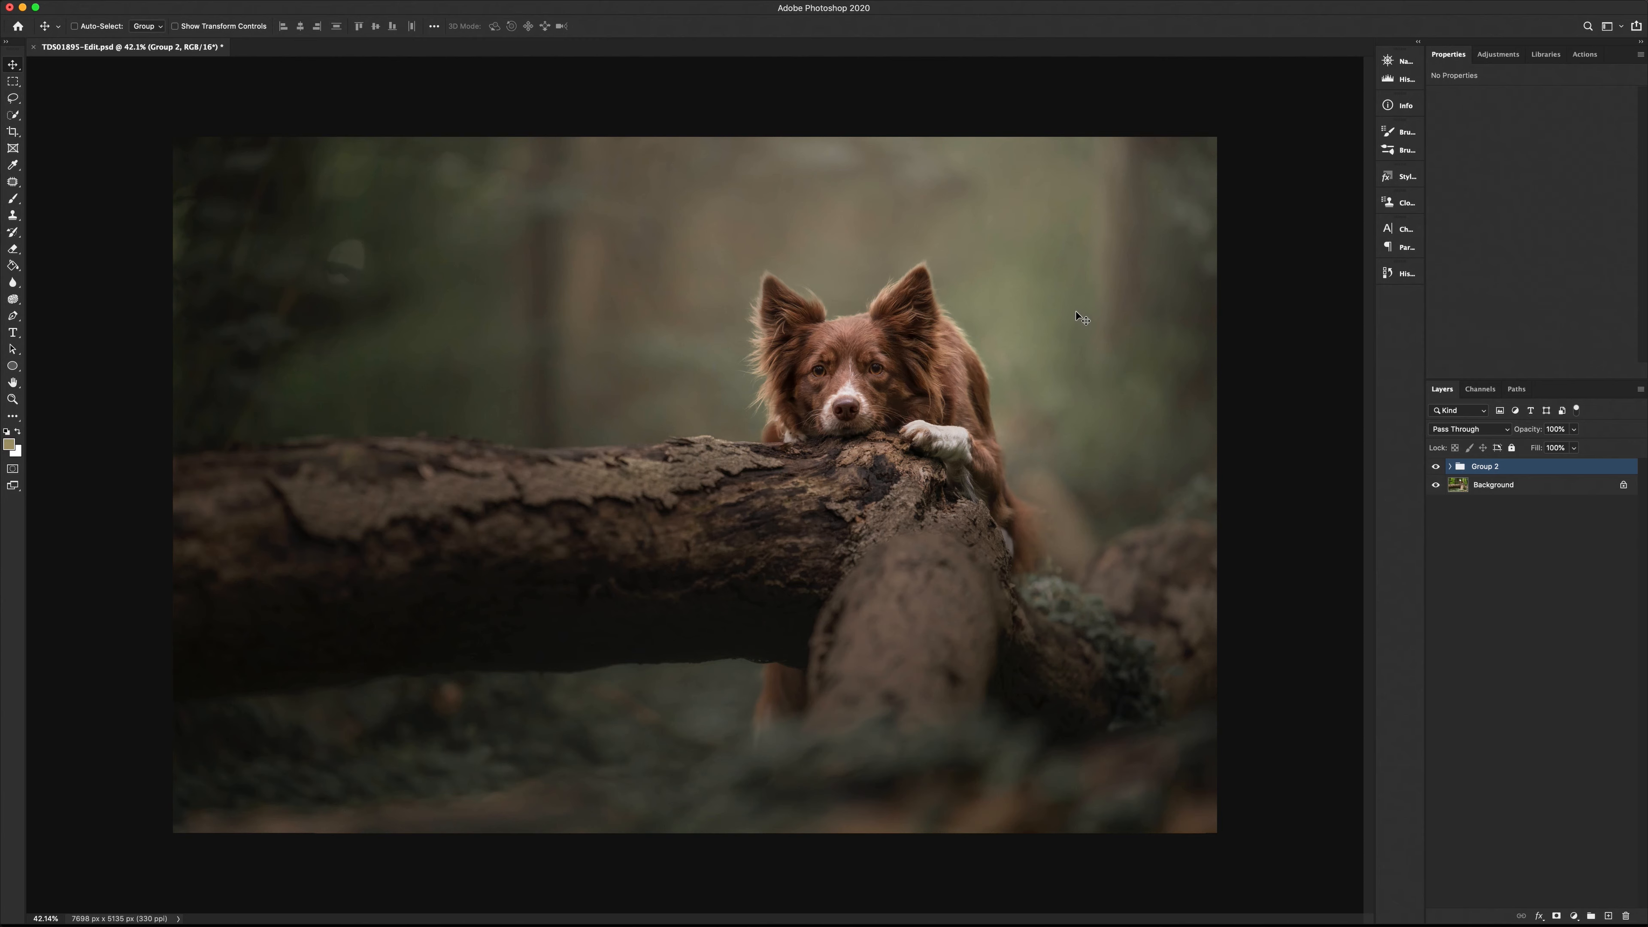
pyautogui.moveTo(1545, 416)
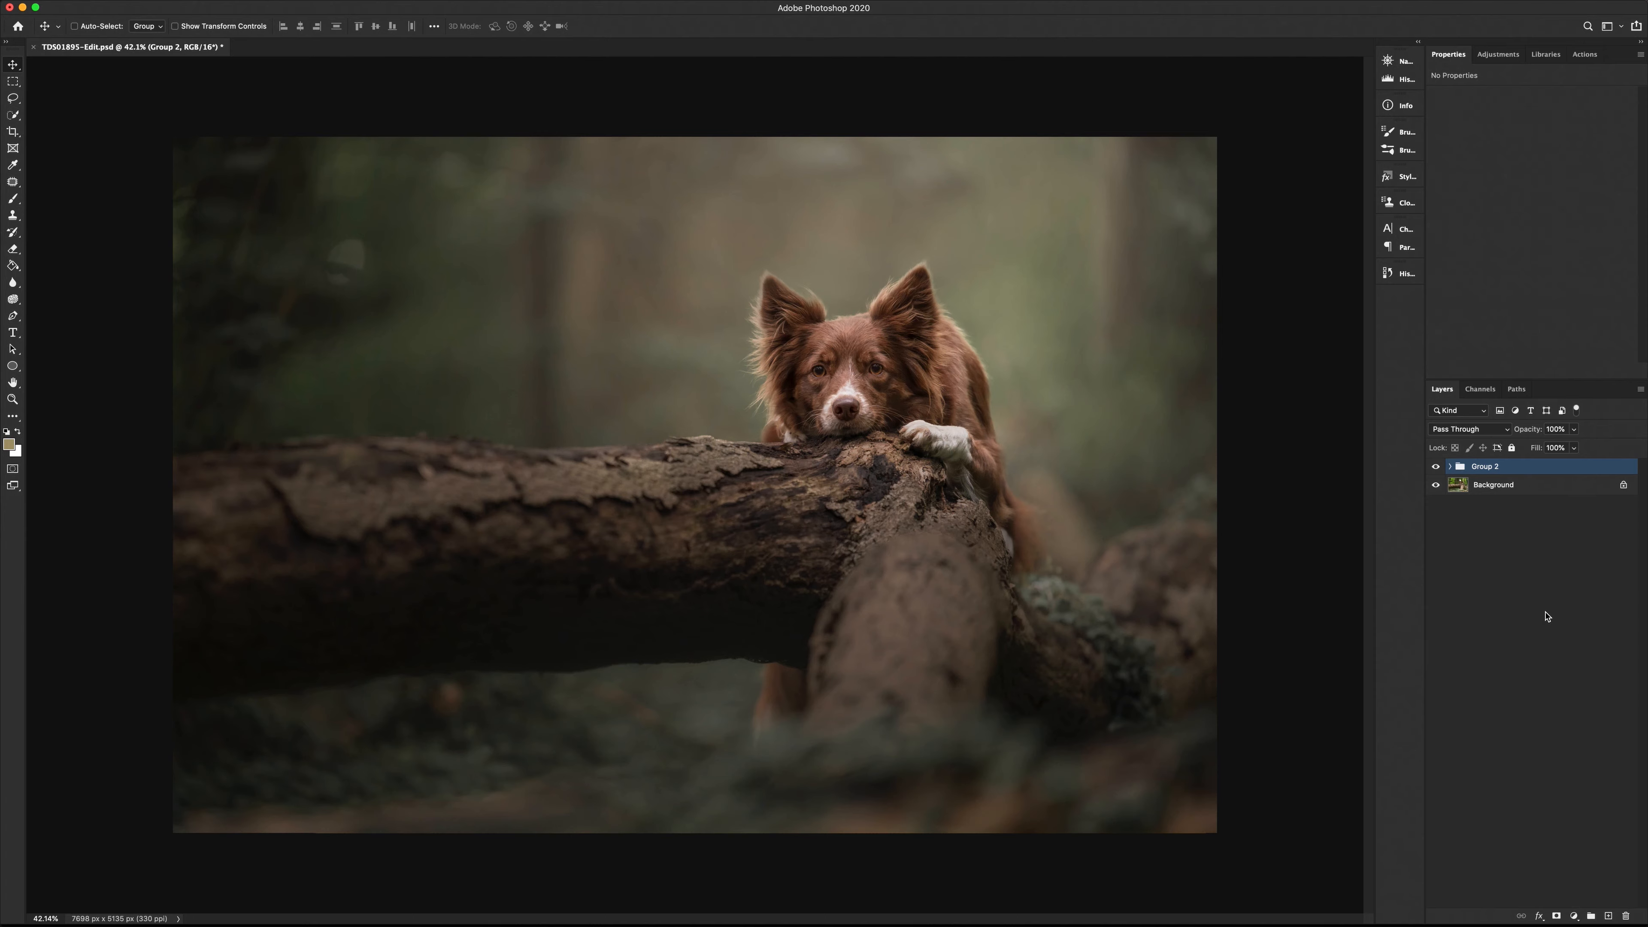
pyautogui.moveTo(1273, 380)
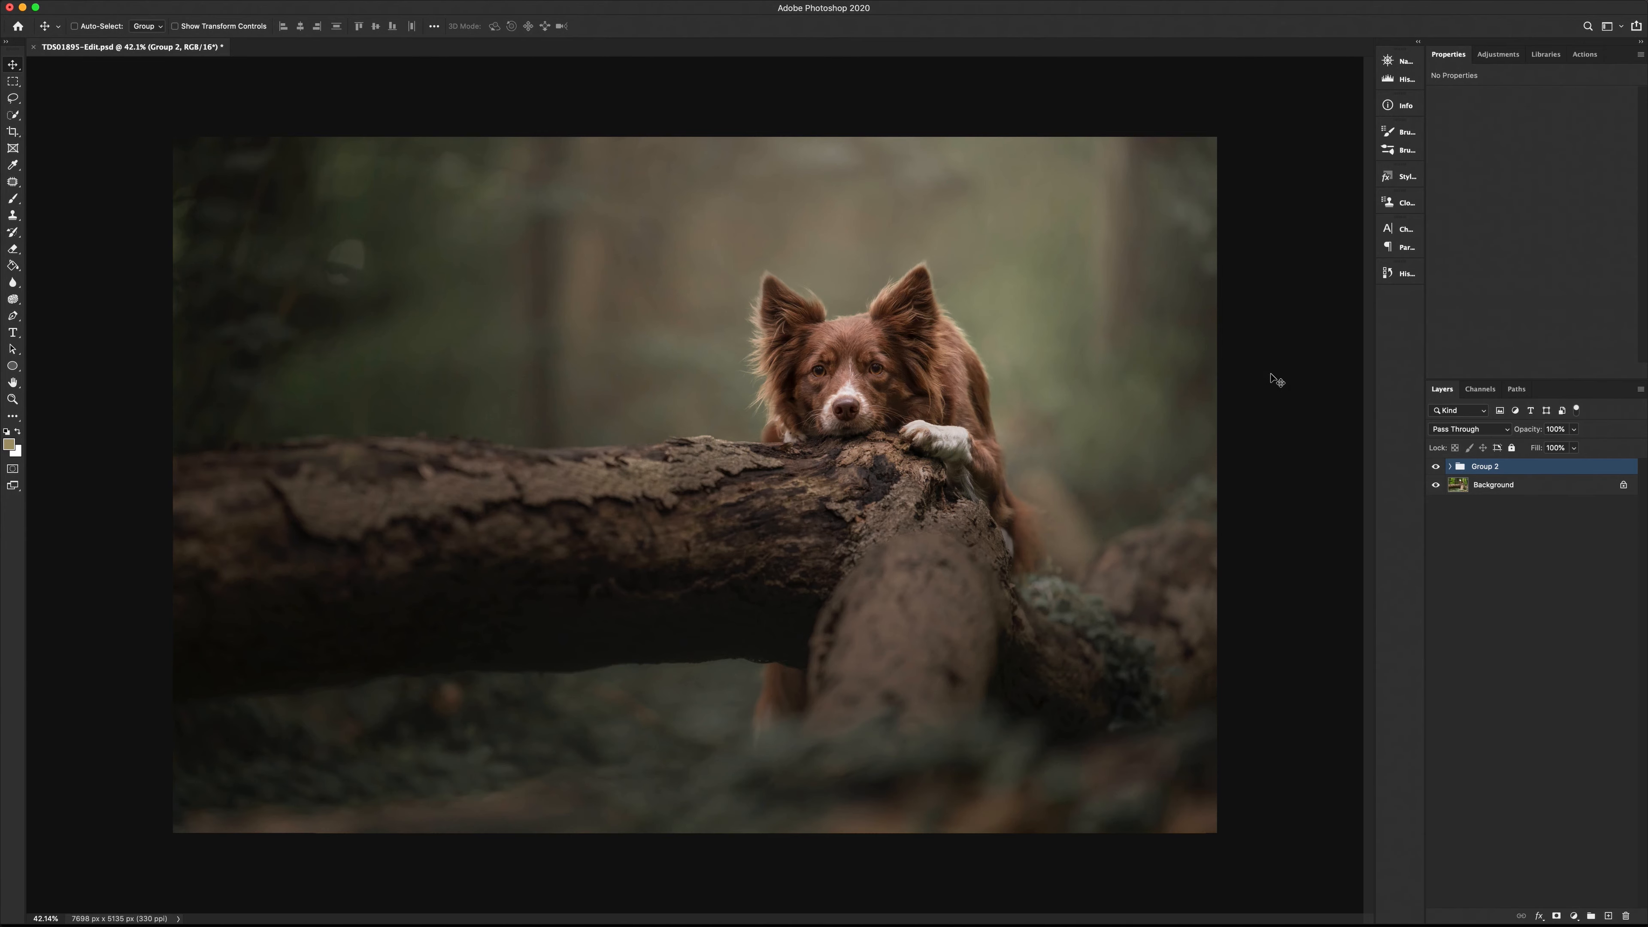
pyautogui.moveTo(1444, 585)
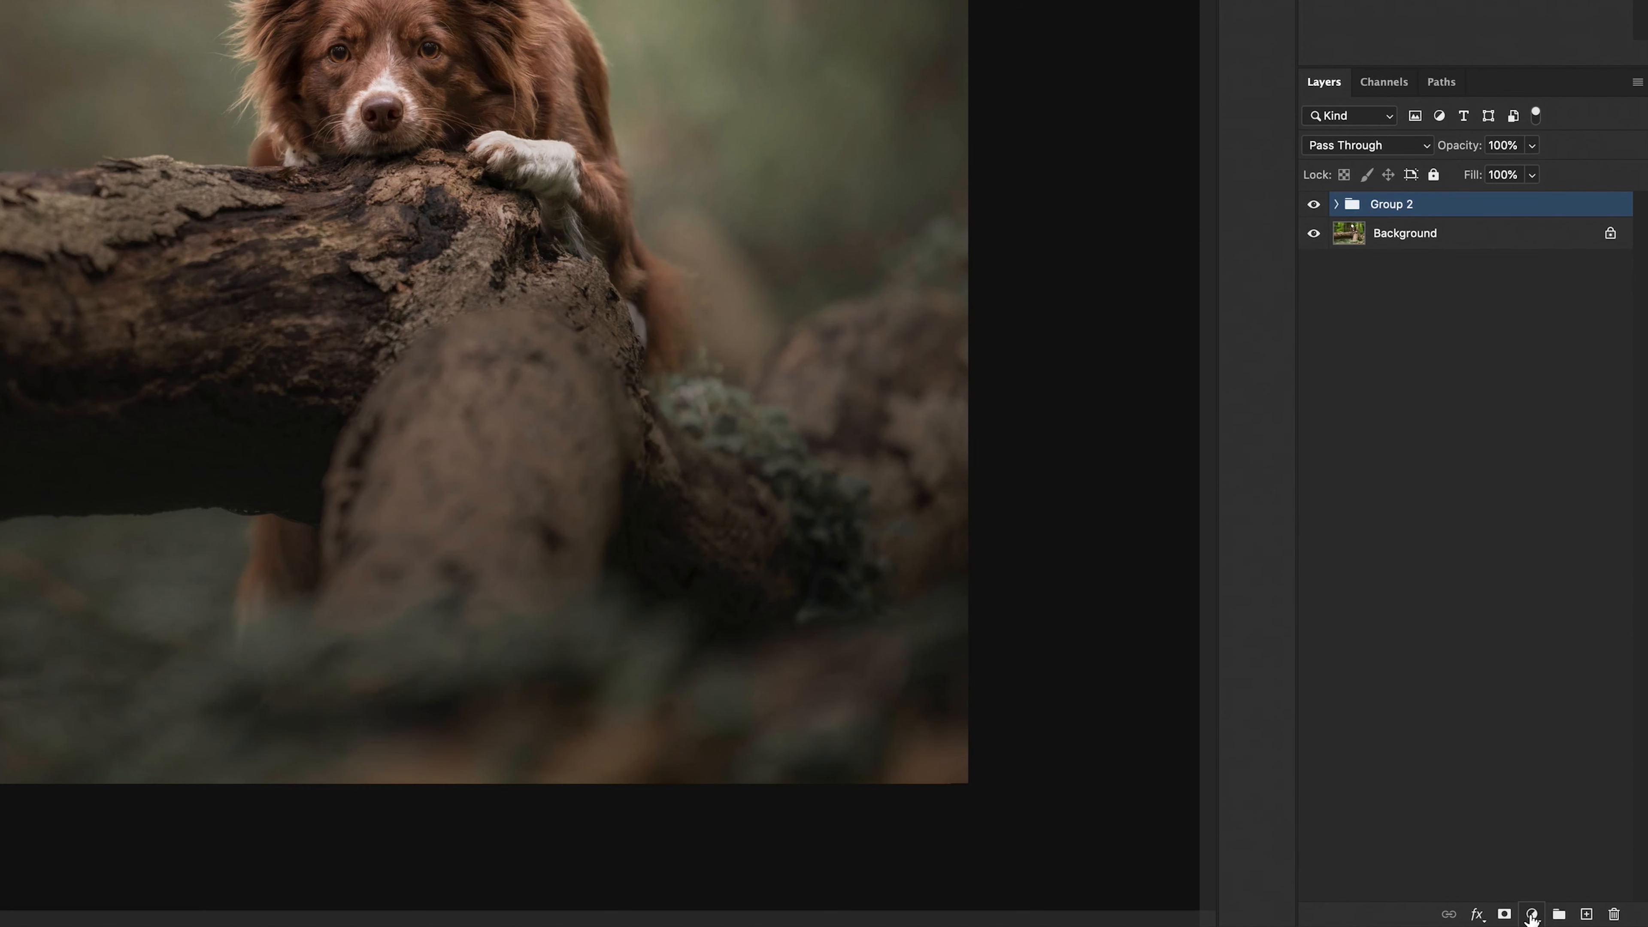
# Step: Add a new Curves adjustment layer above the edit group
pyautogui.click(1532, 913)
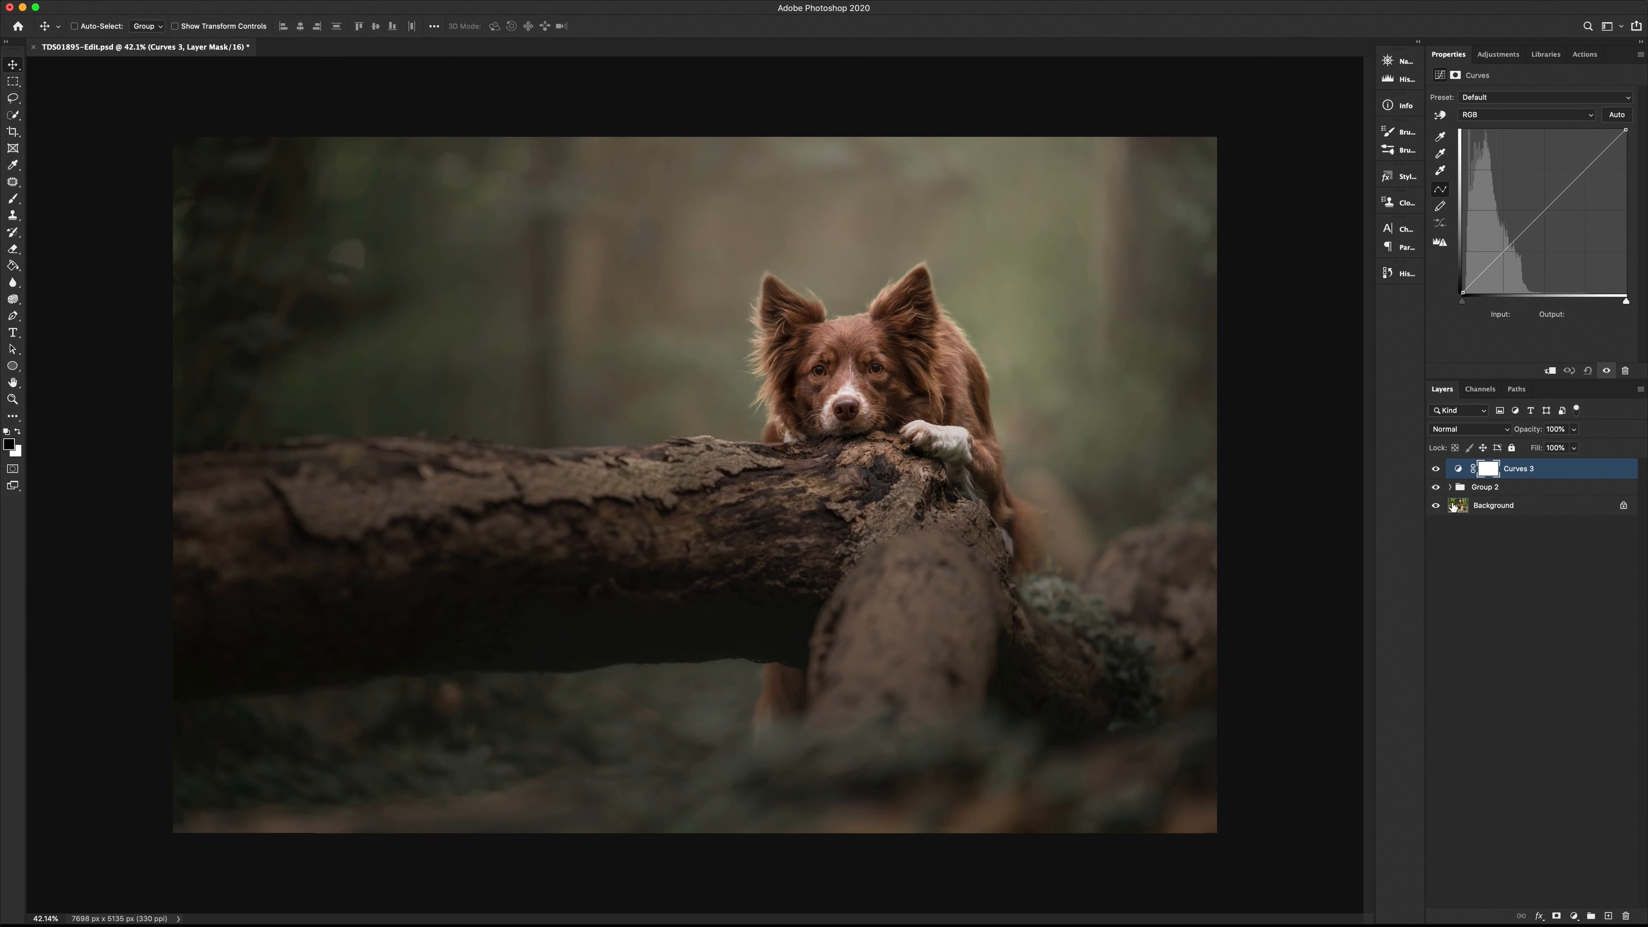
# Step: Expand Group 2 and toggle Light switch, Basic Vignette and Moveable Colour off and on to preview each
pyautogui.click(1450, 487)
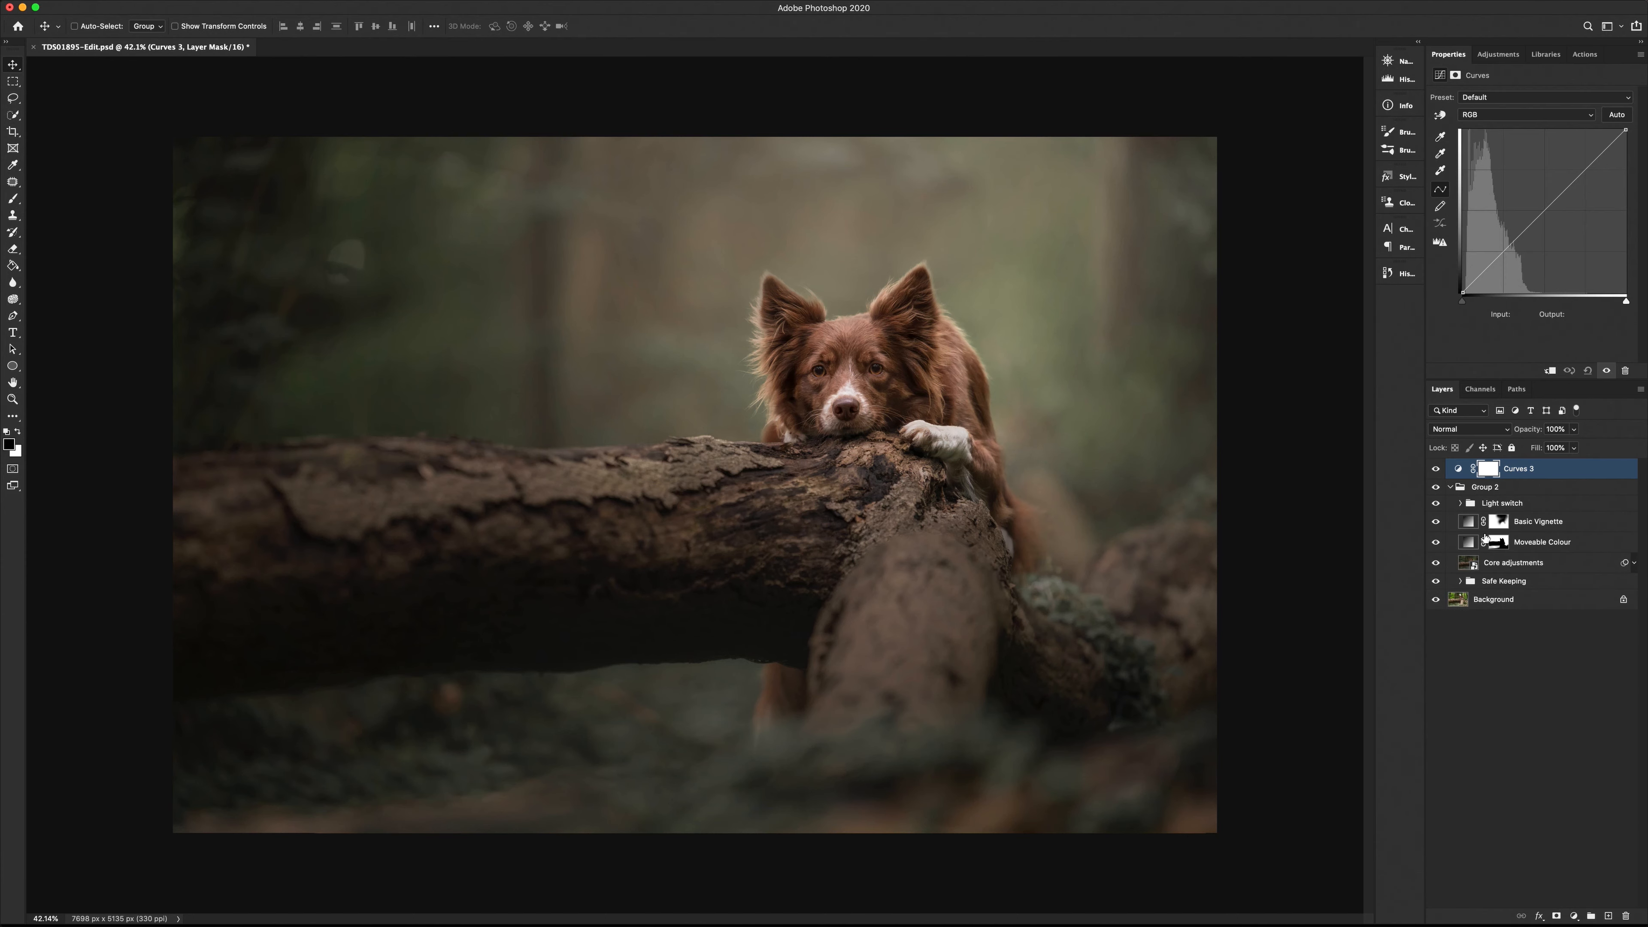
pyautogui.click(1436, 502)
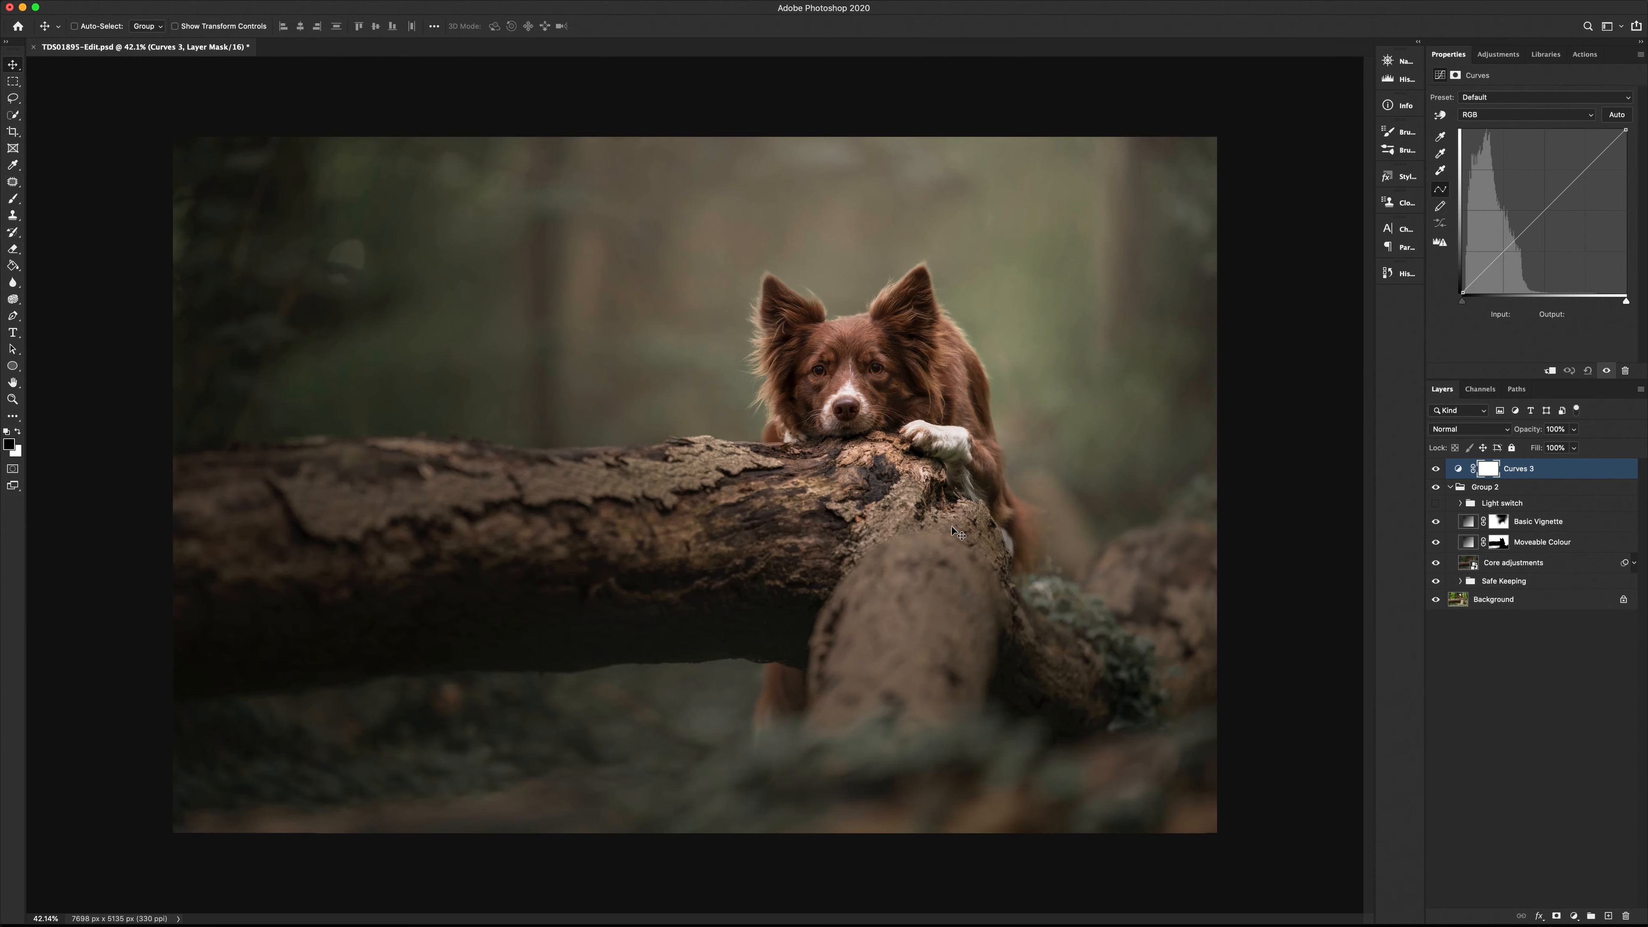
pyautogui.moveTo(848, 381)
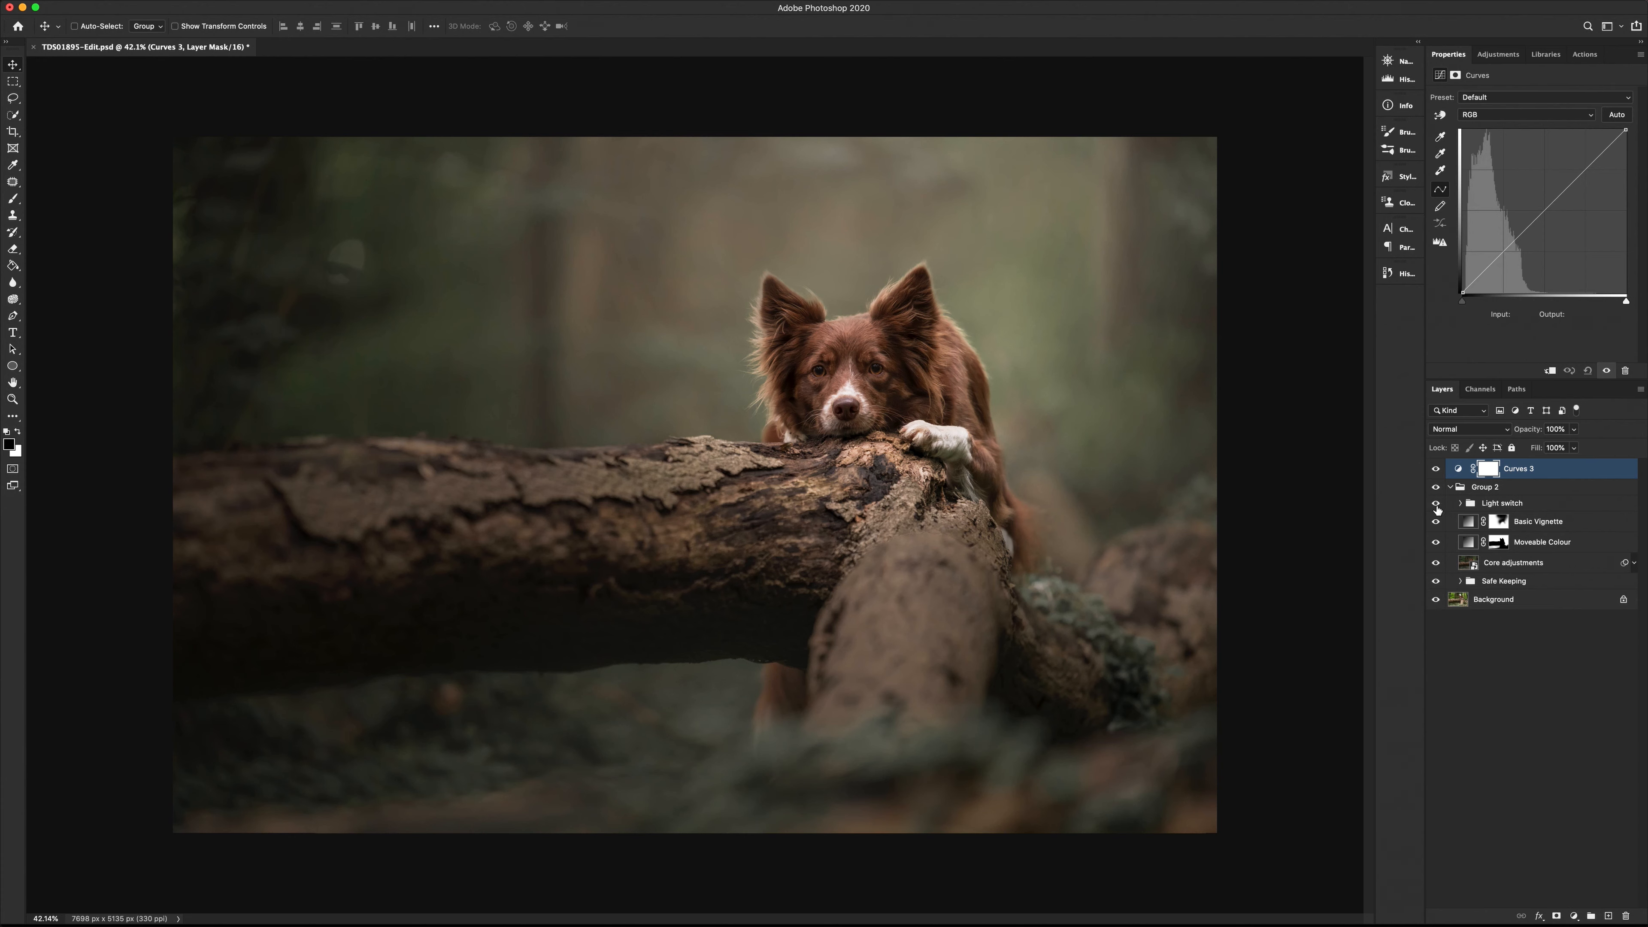
pyautogui.click(1436, 503)
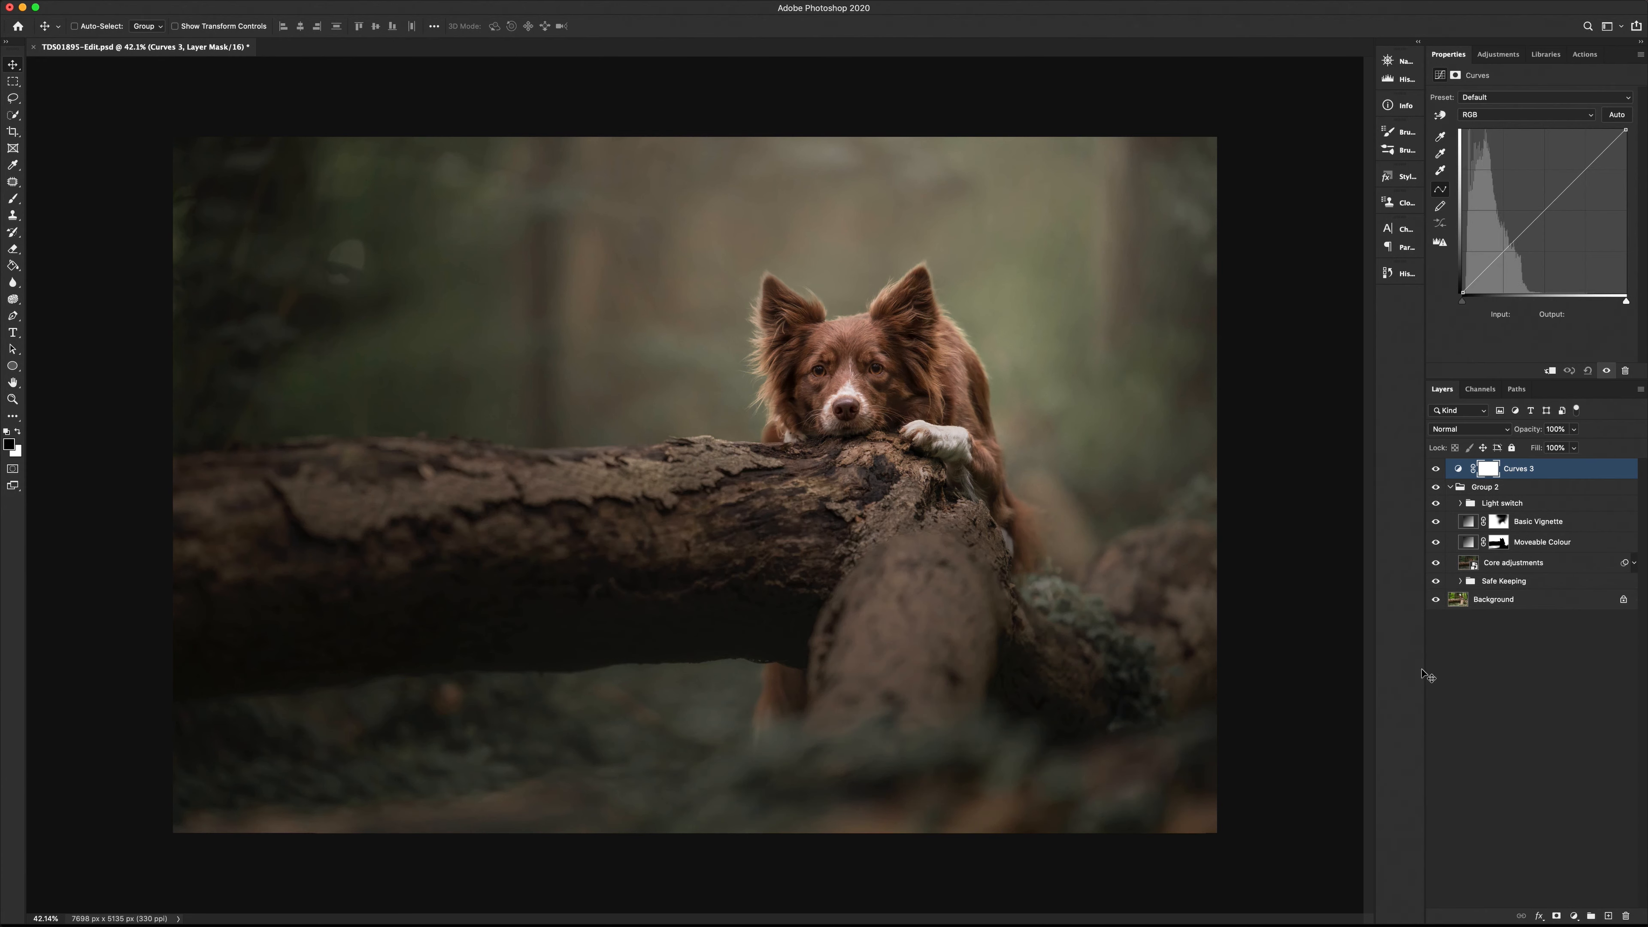
pyautogui.click(1436, 521)
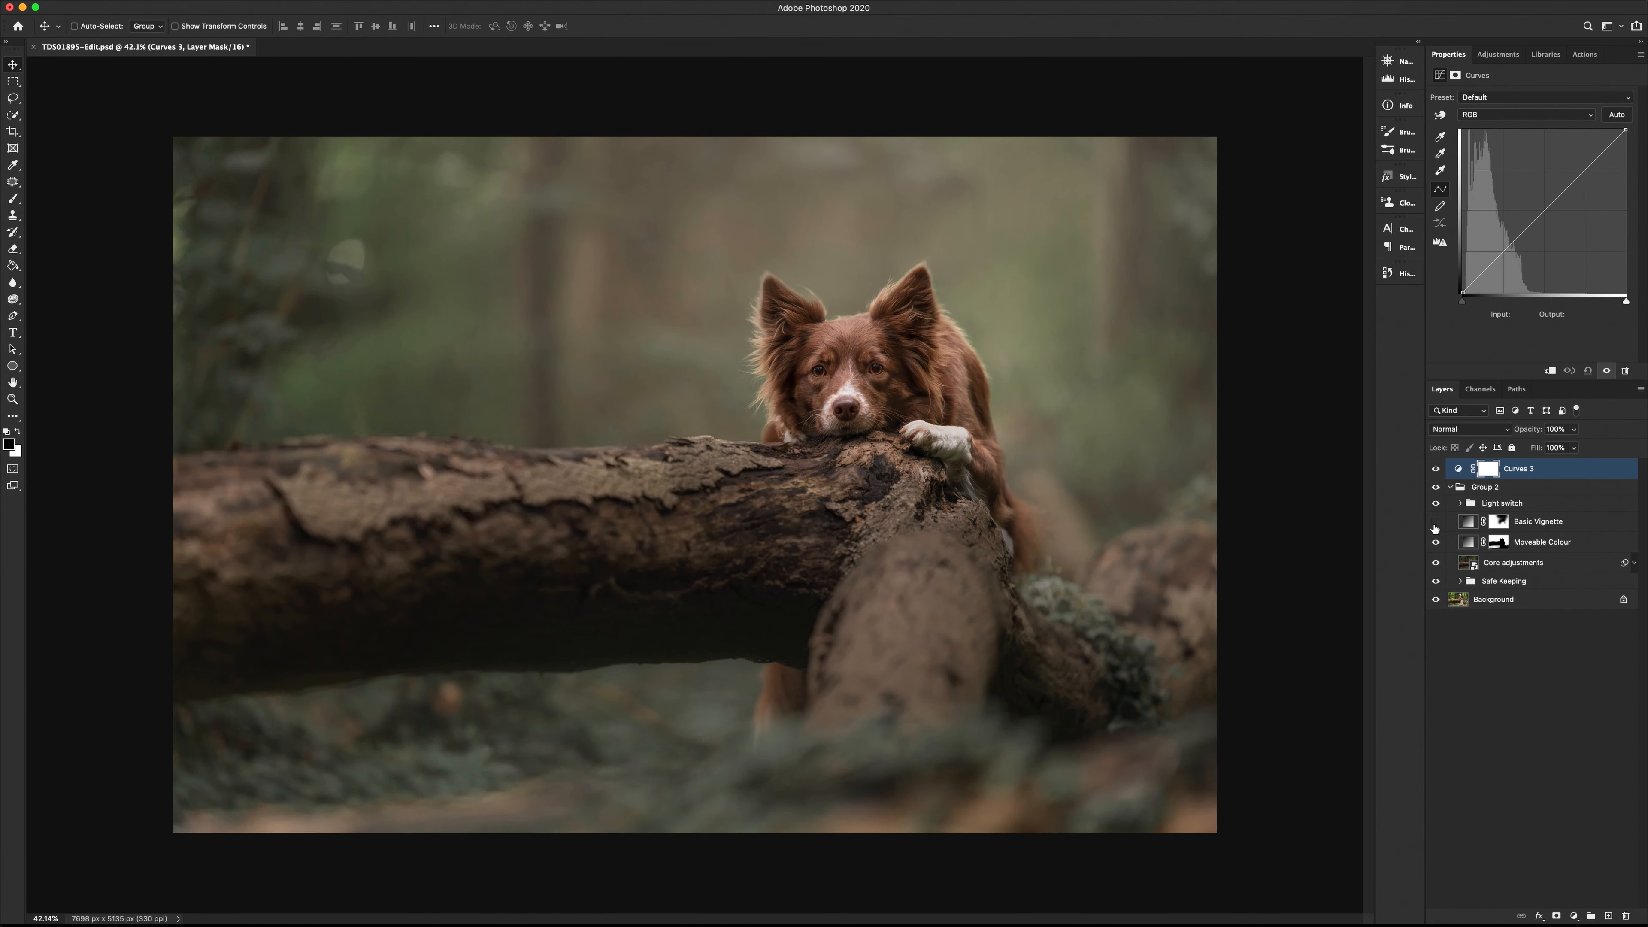
pyautogui.click(1436, 542)
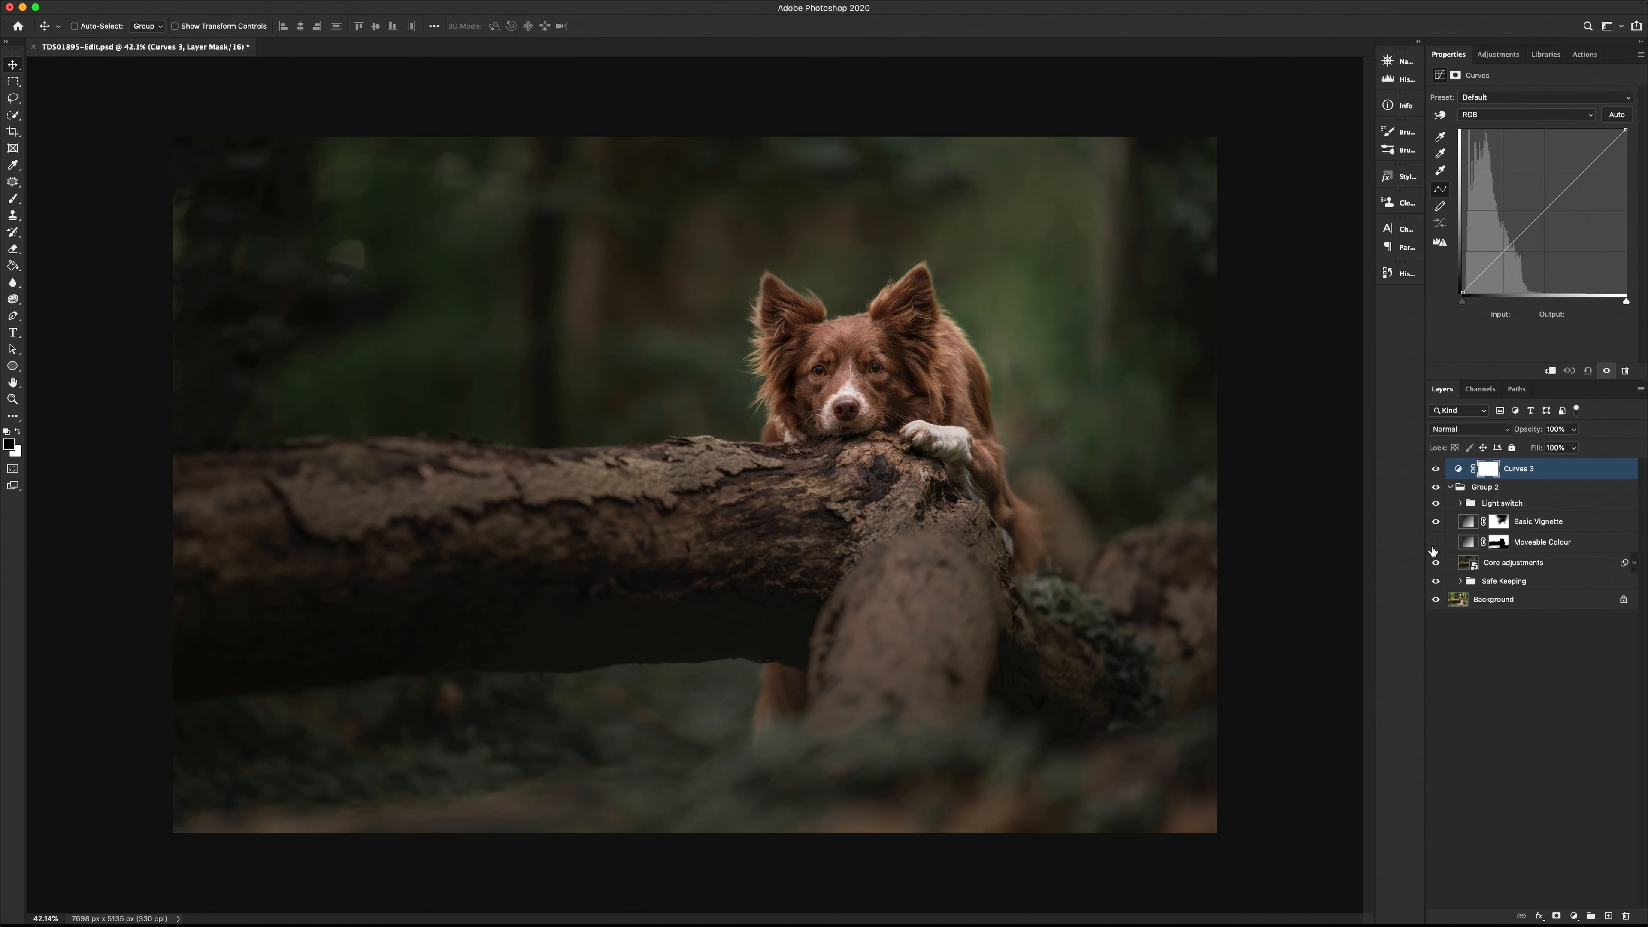
pyautogui.click(1436, 562)
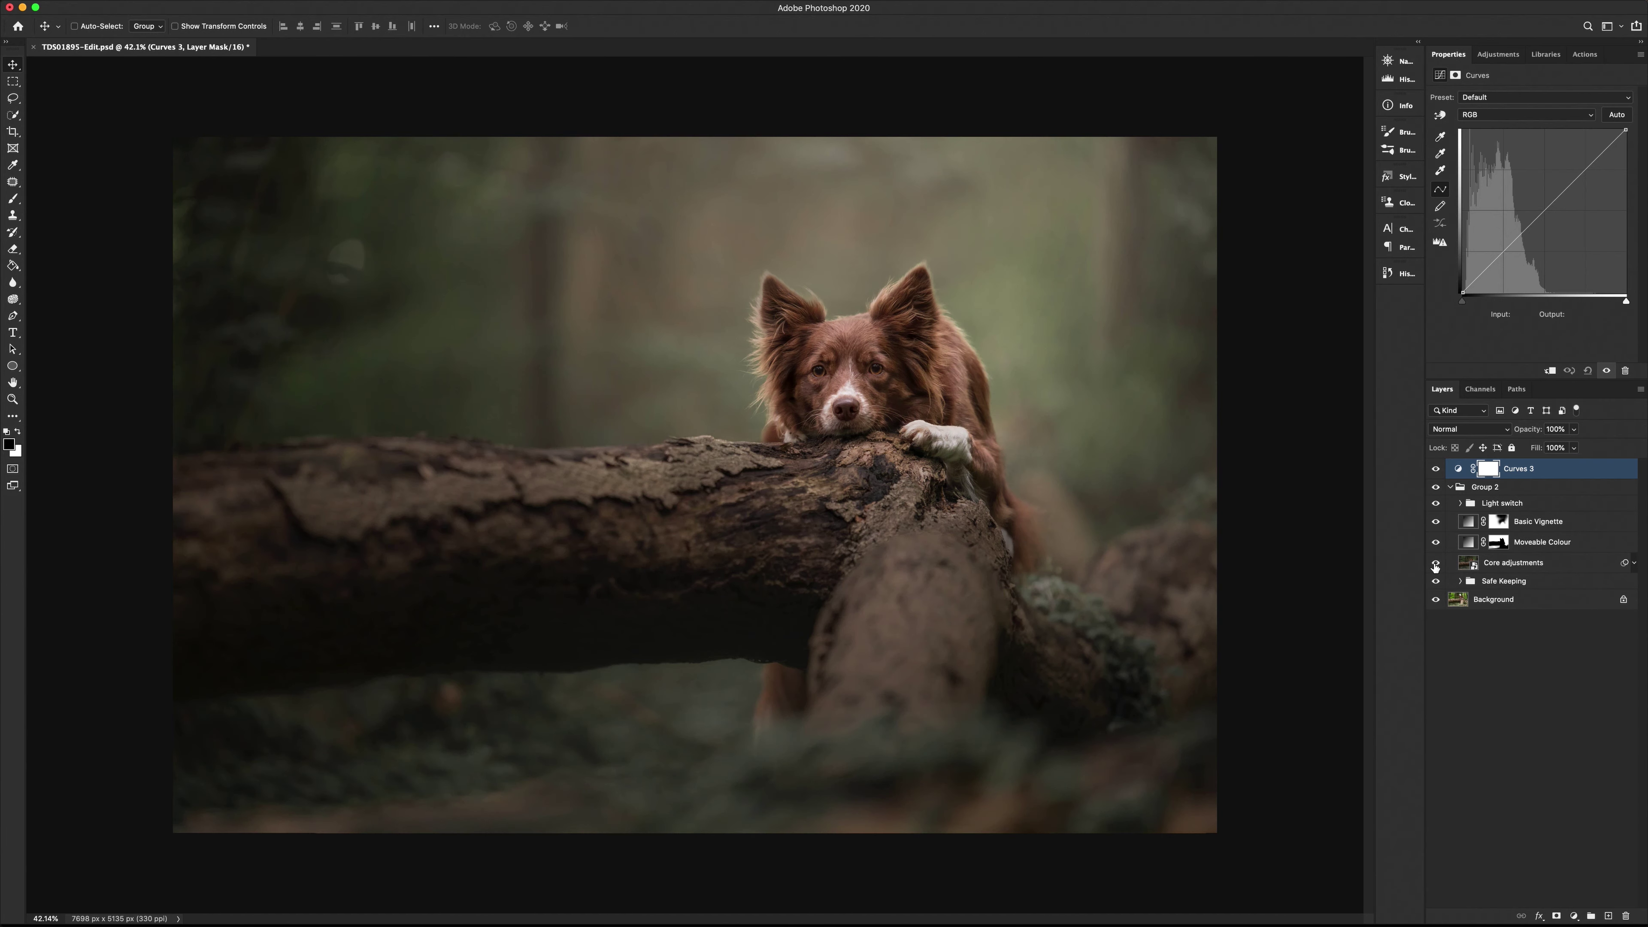
# Step: Peek inside the Safe Keeping group, then collapse it again
pyautogui.click(1471, 580)
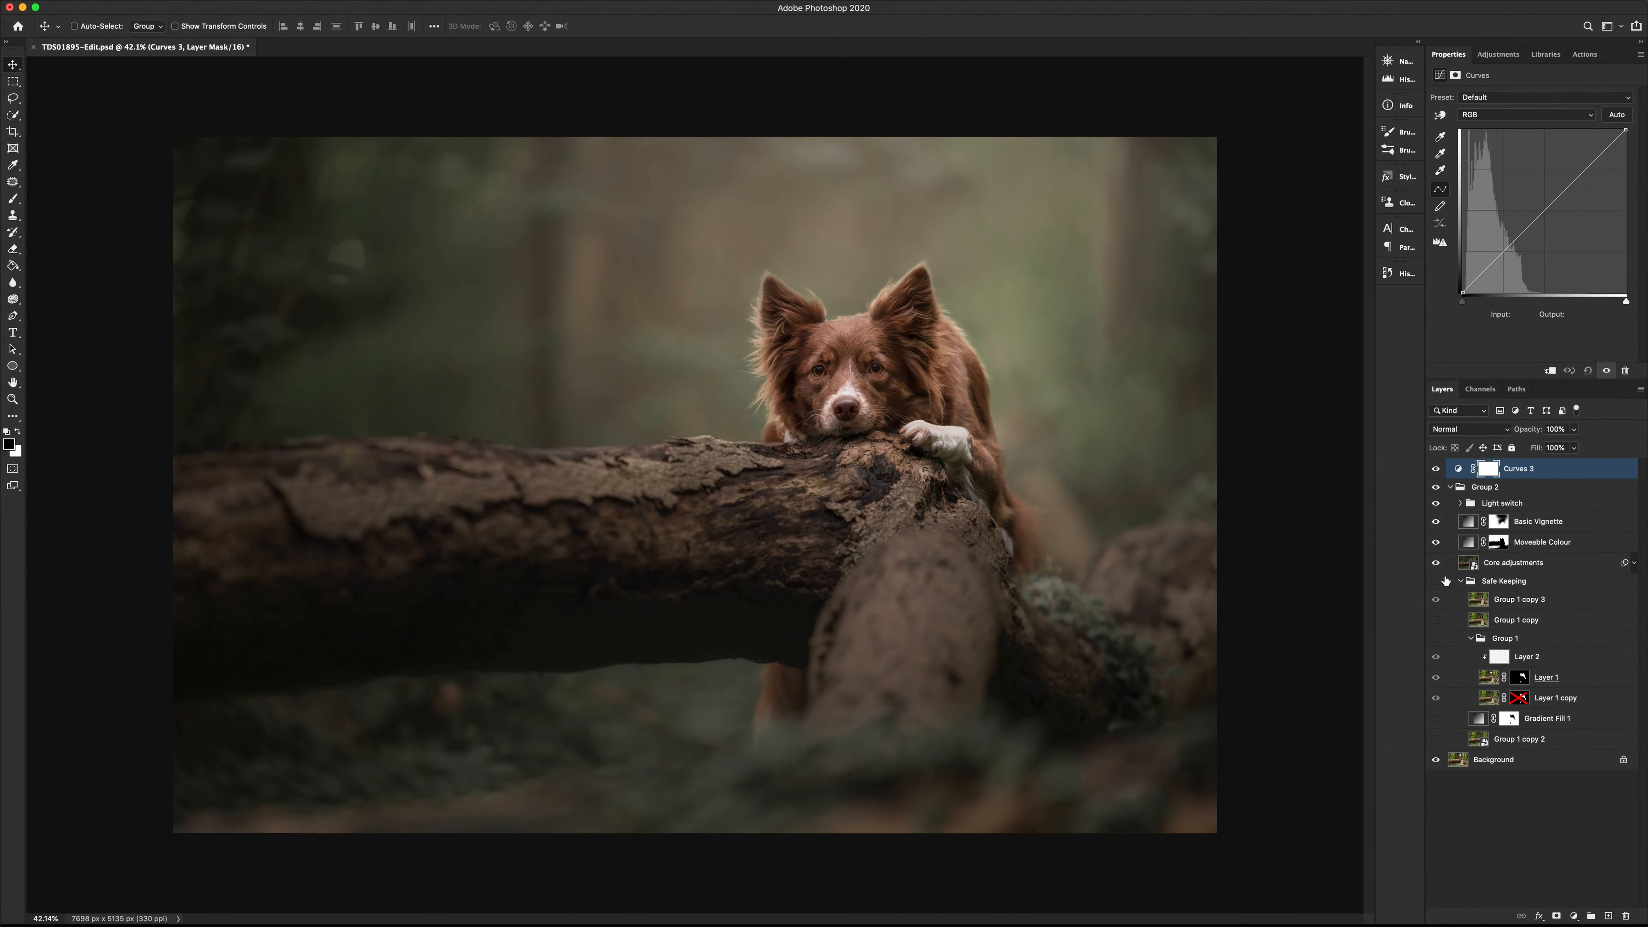
pyautogui.click(1448, 580)
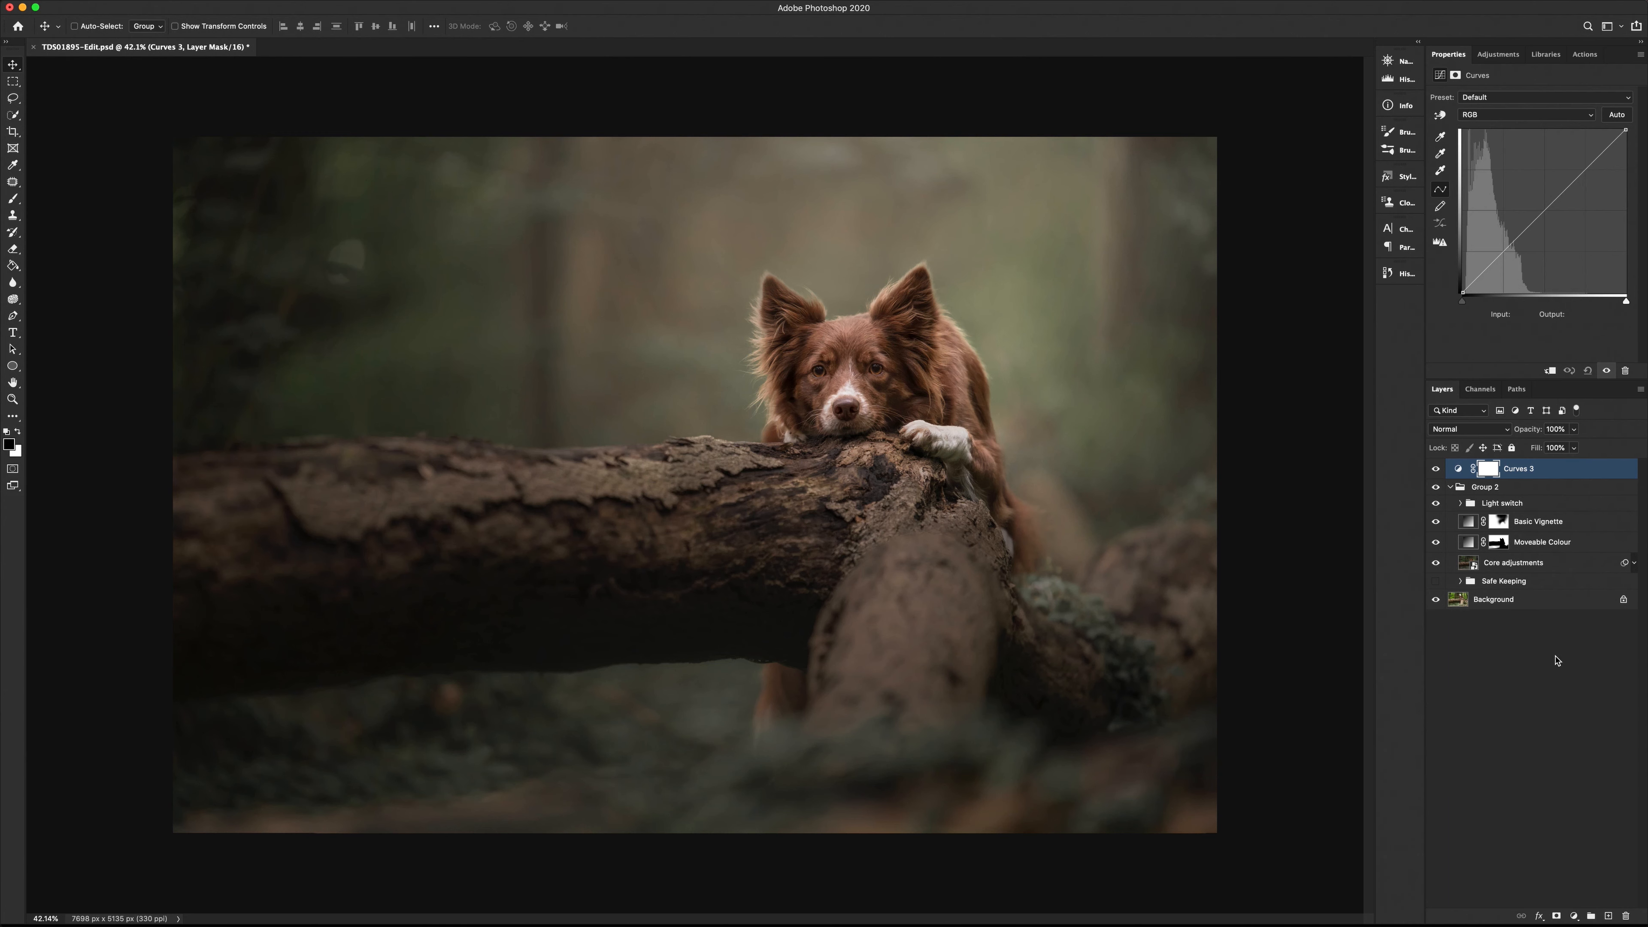
pyautogui.moveTo(1542, 548)
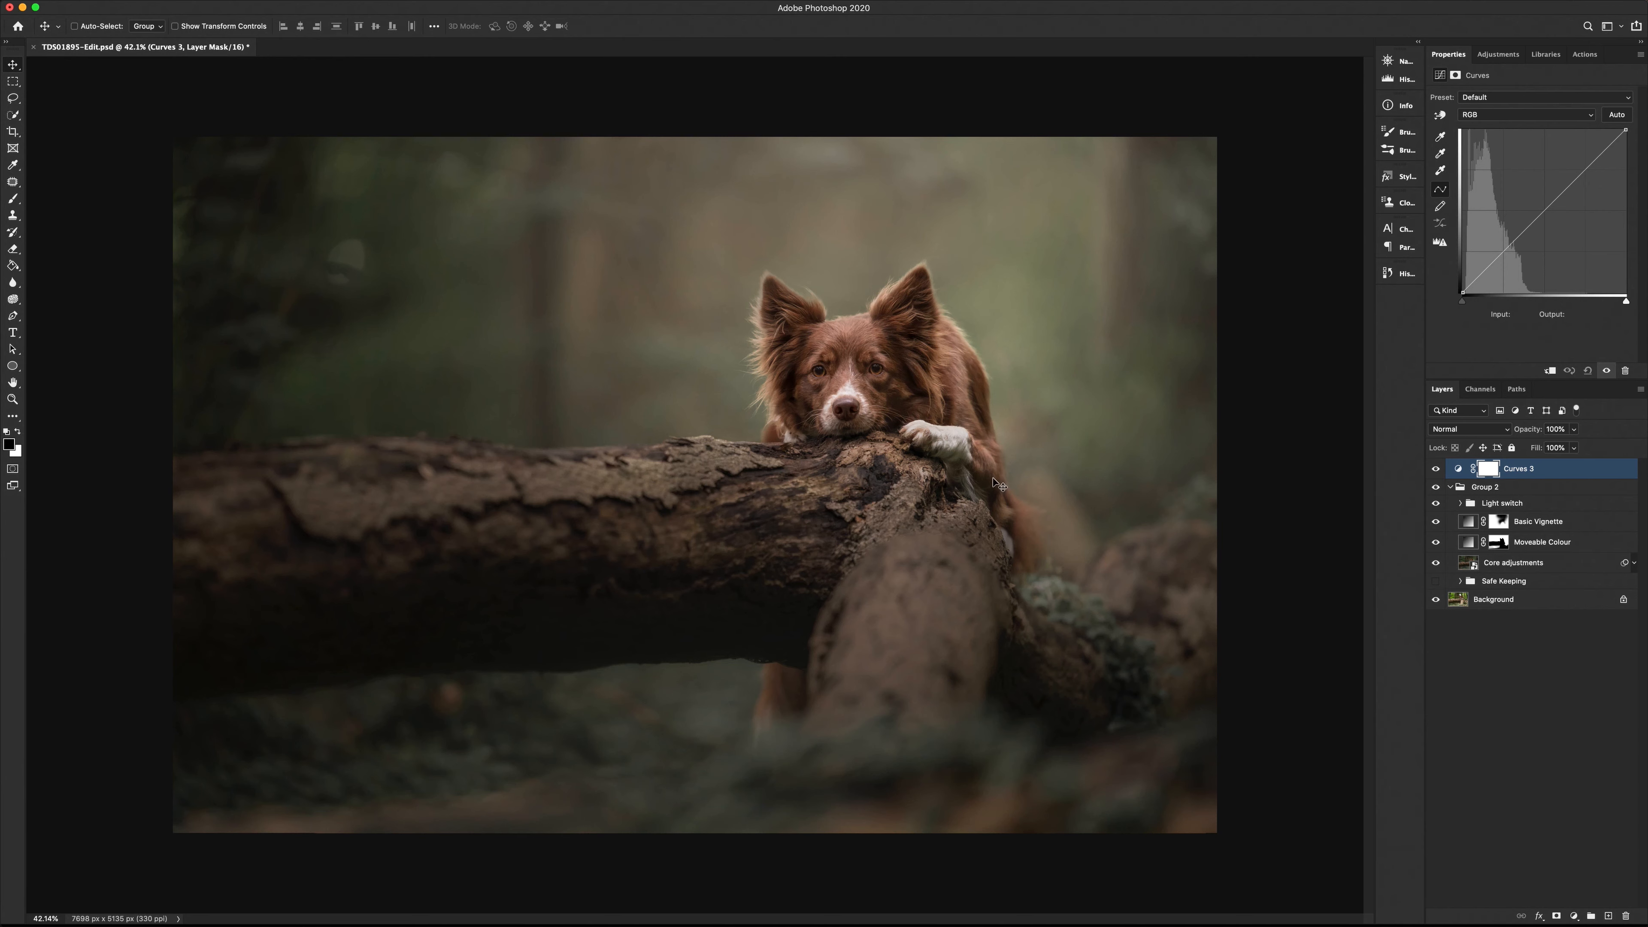
pyautogui.moveTo(1083, 365)
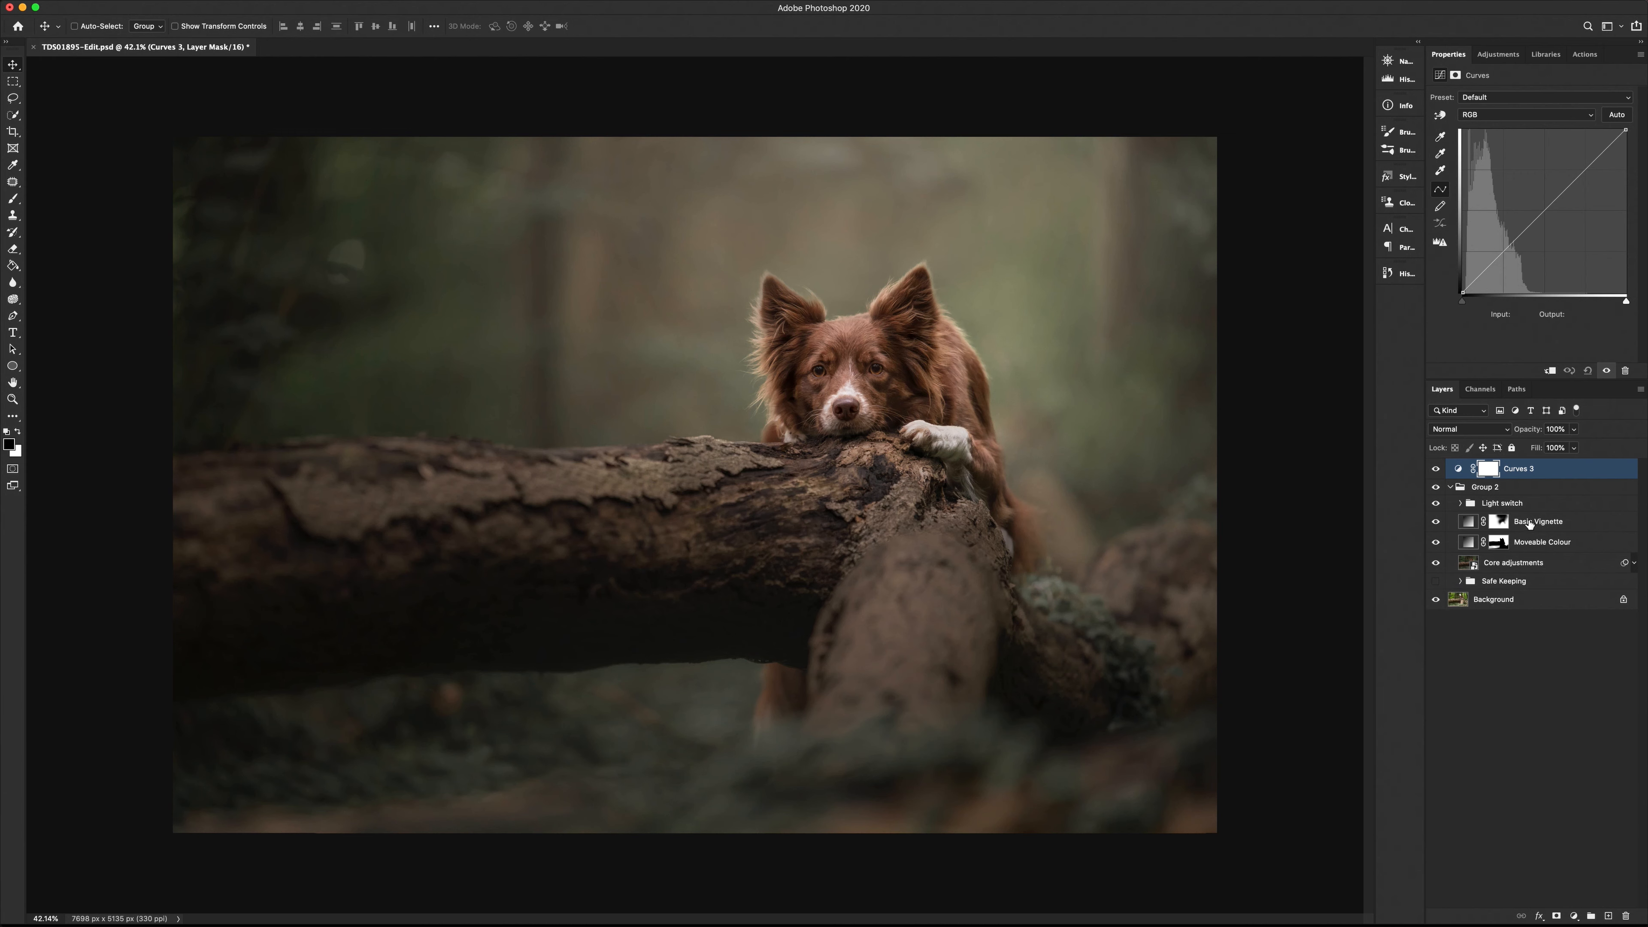
pyautogui.moveTo(1521, 370)
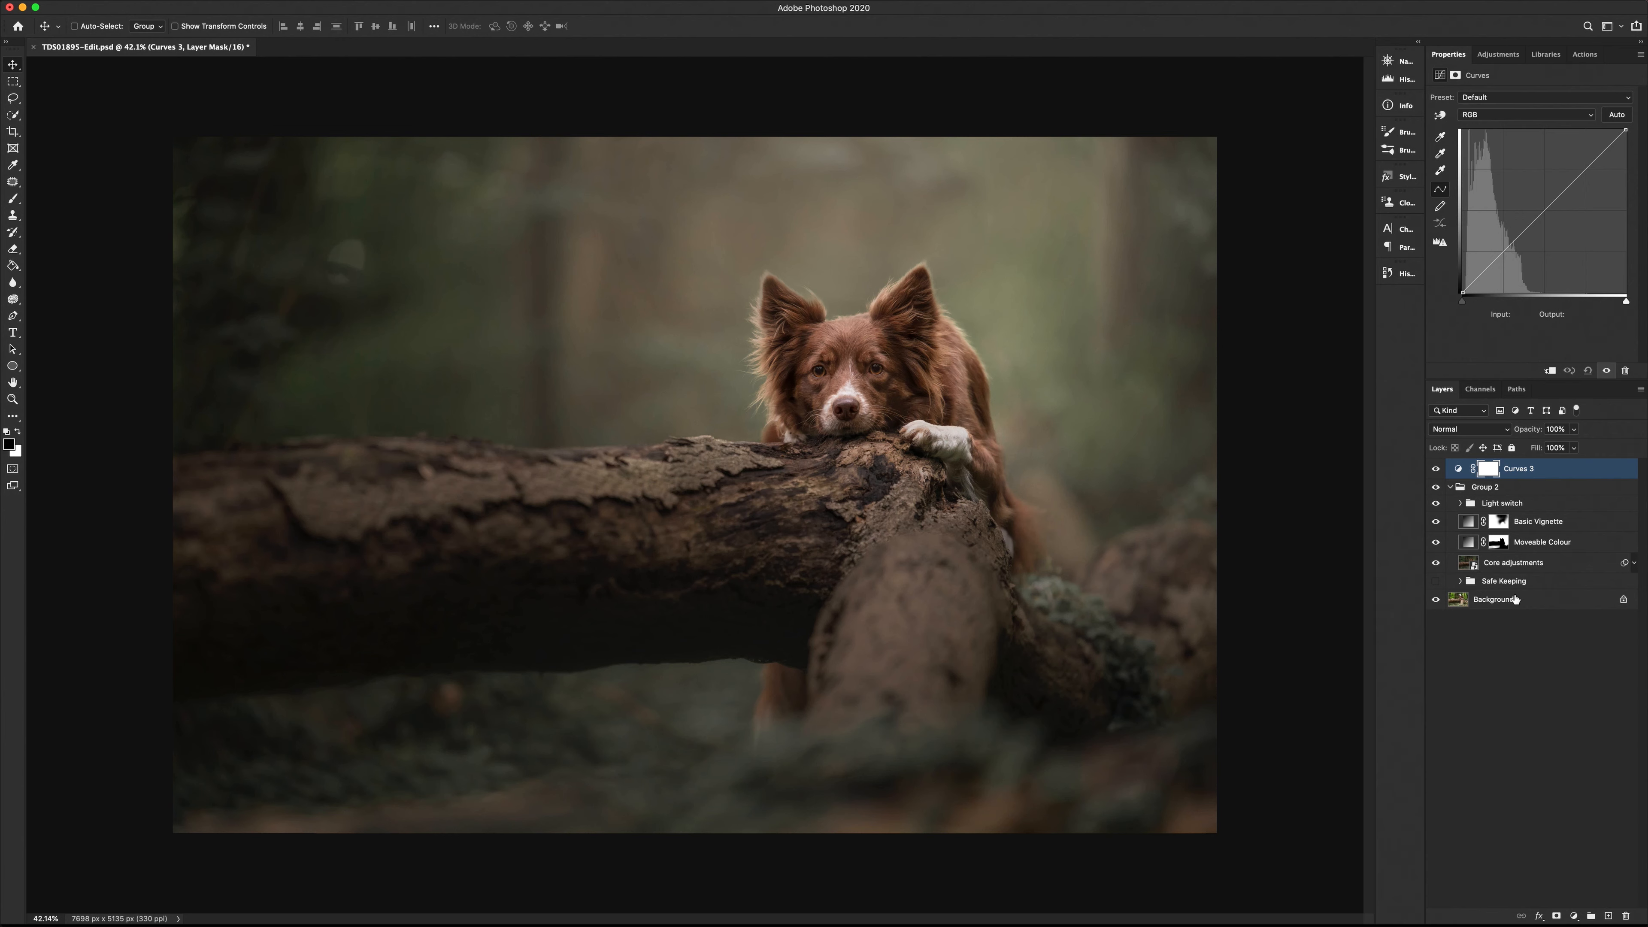
pyautogui.moveTo(1485, 376)
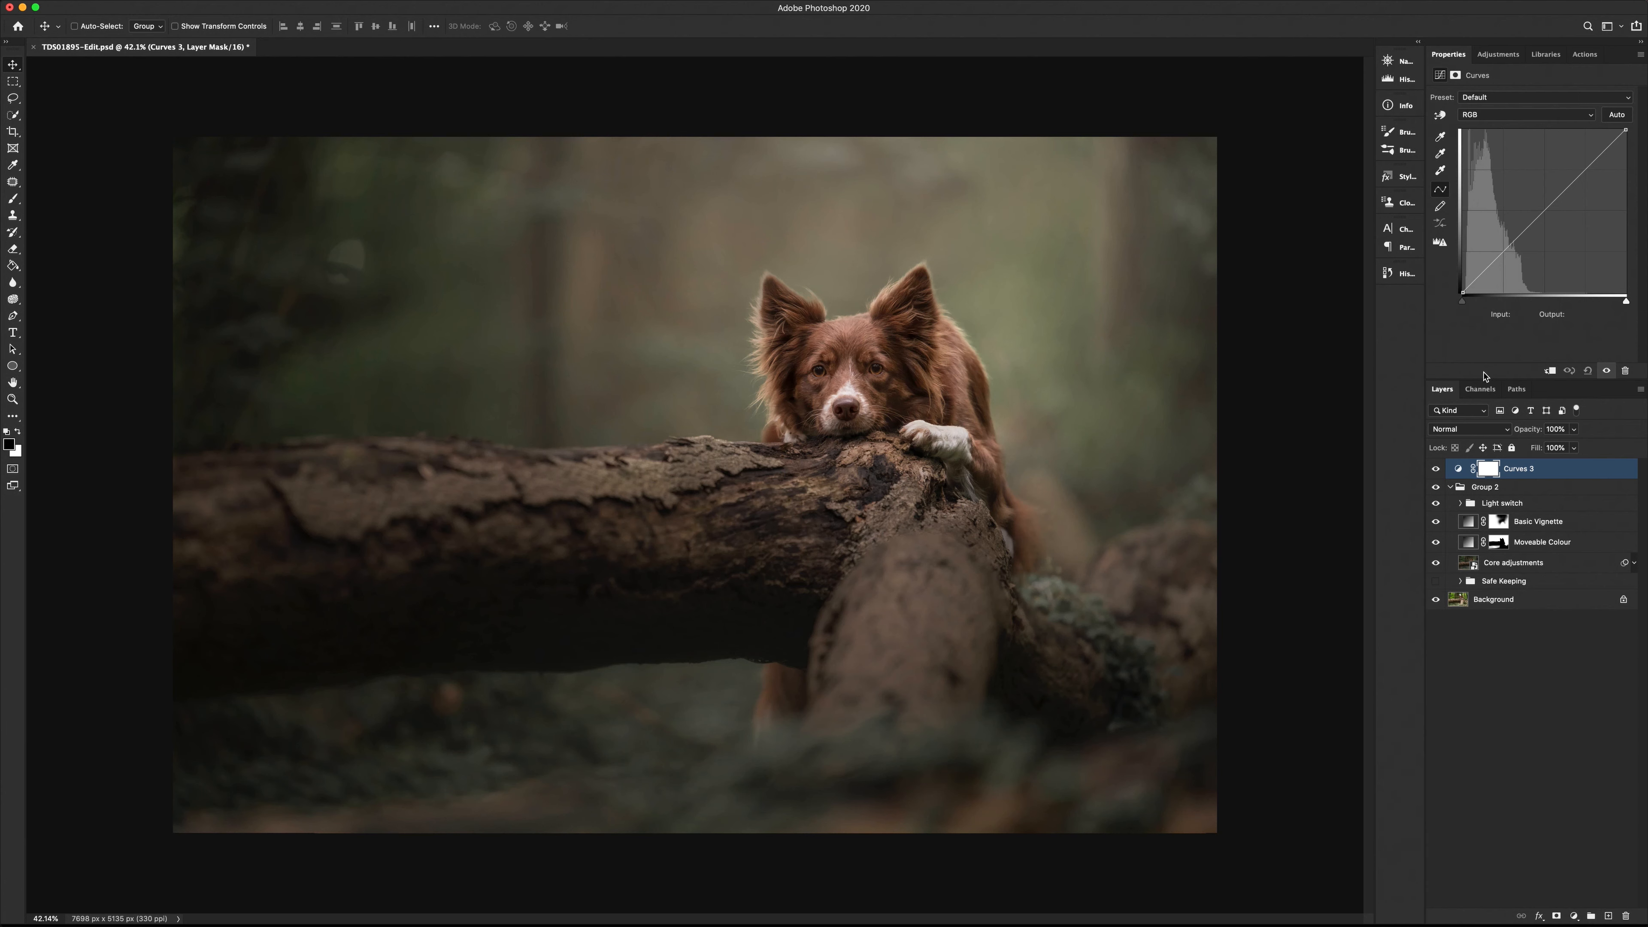
pyautogui.moveTo(1451, 353)
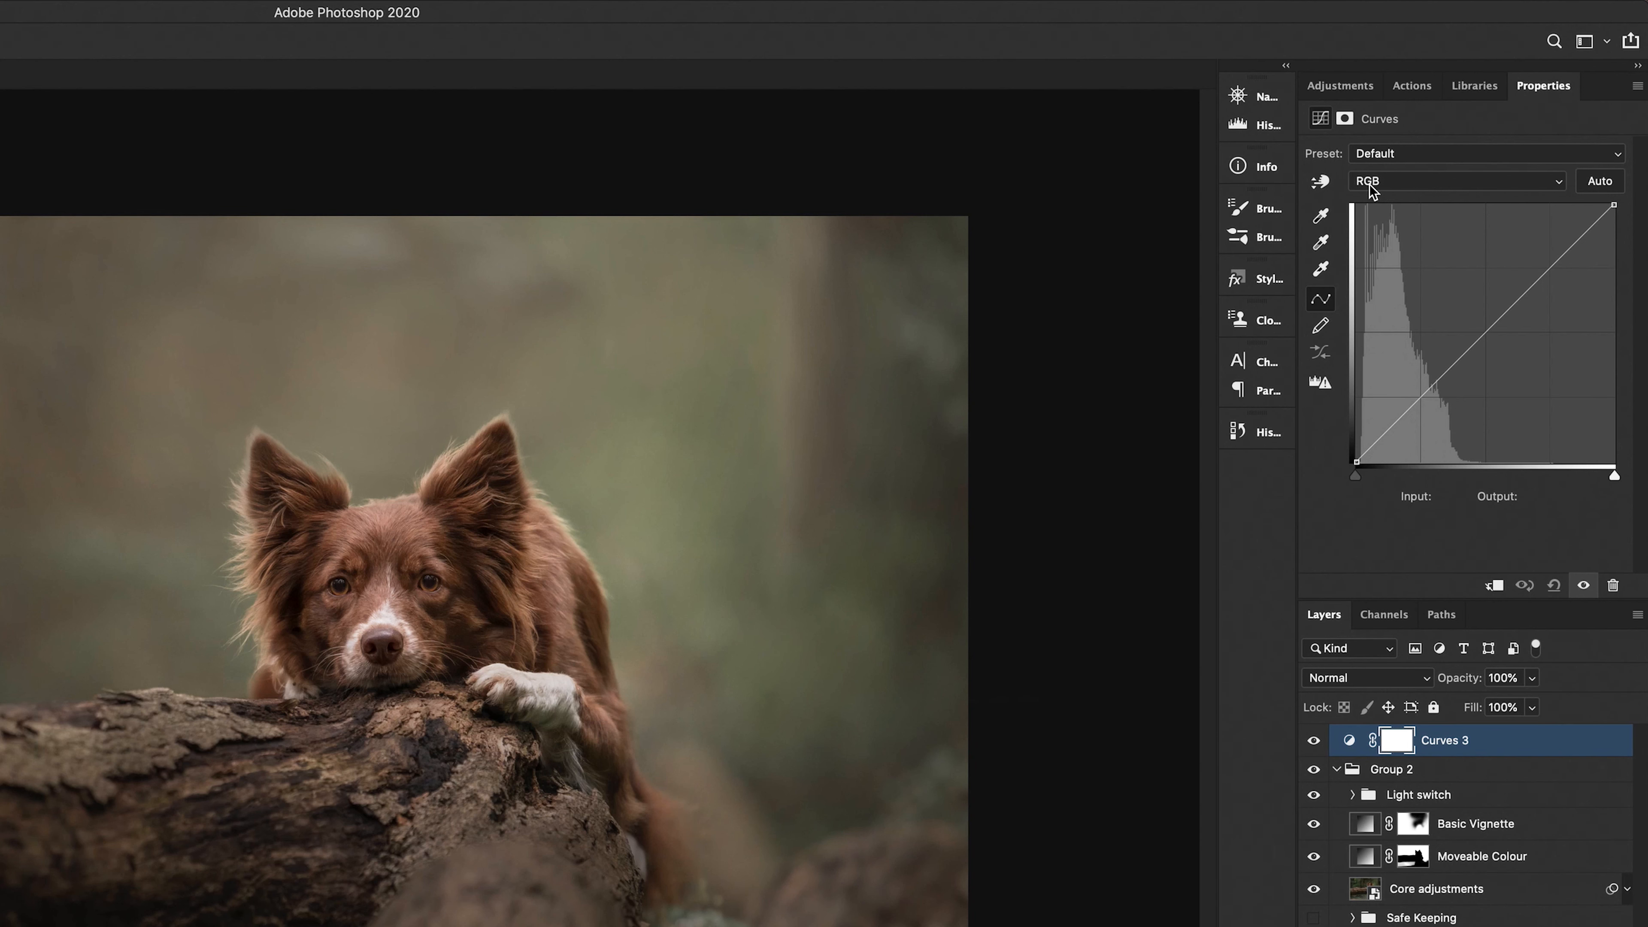
pyautogui.moveTo(1481, 243)
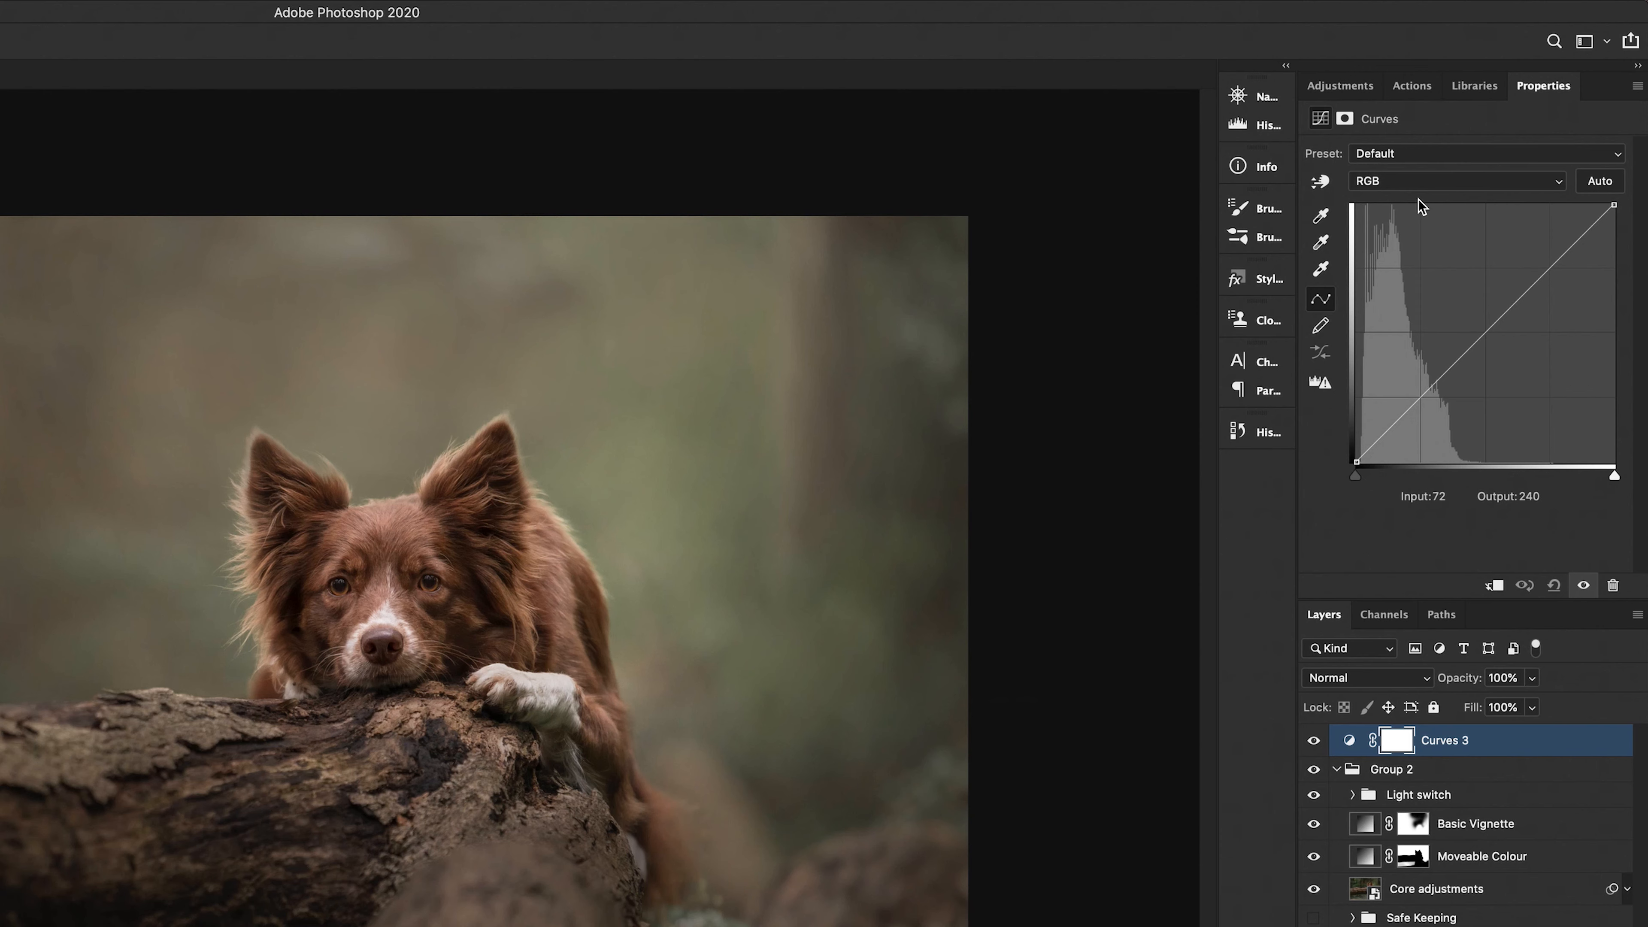
pyautogui.moveTo(1640, 312)
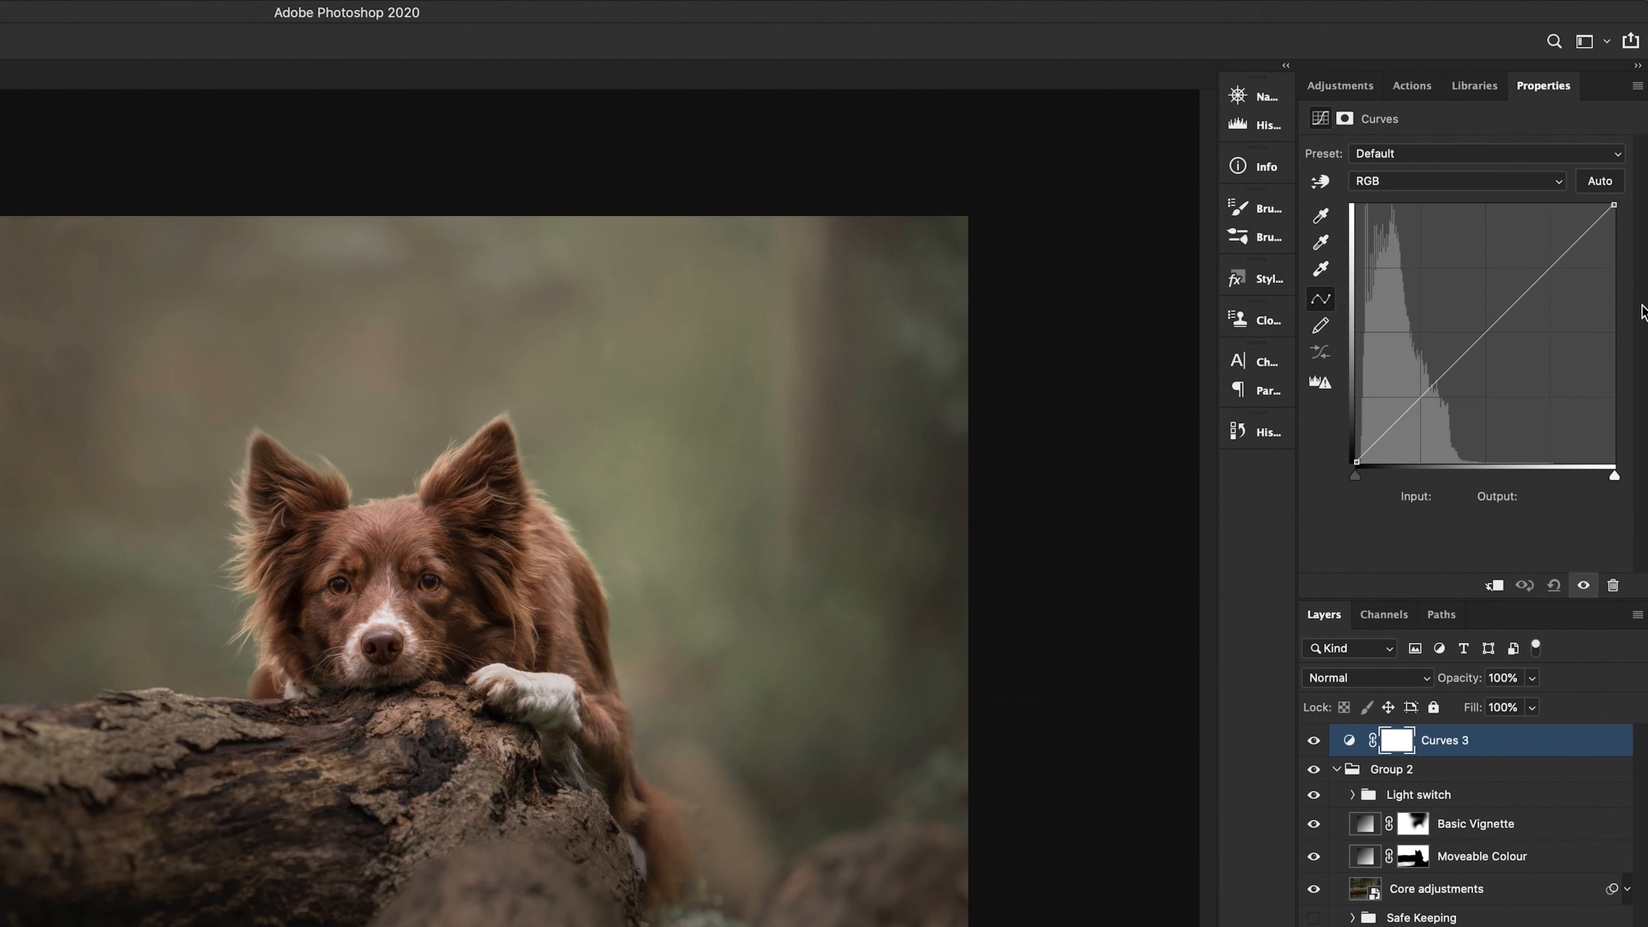
pyautogui.moveTo(1592, 273)
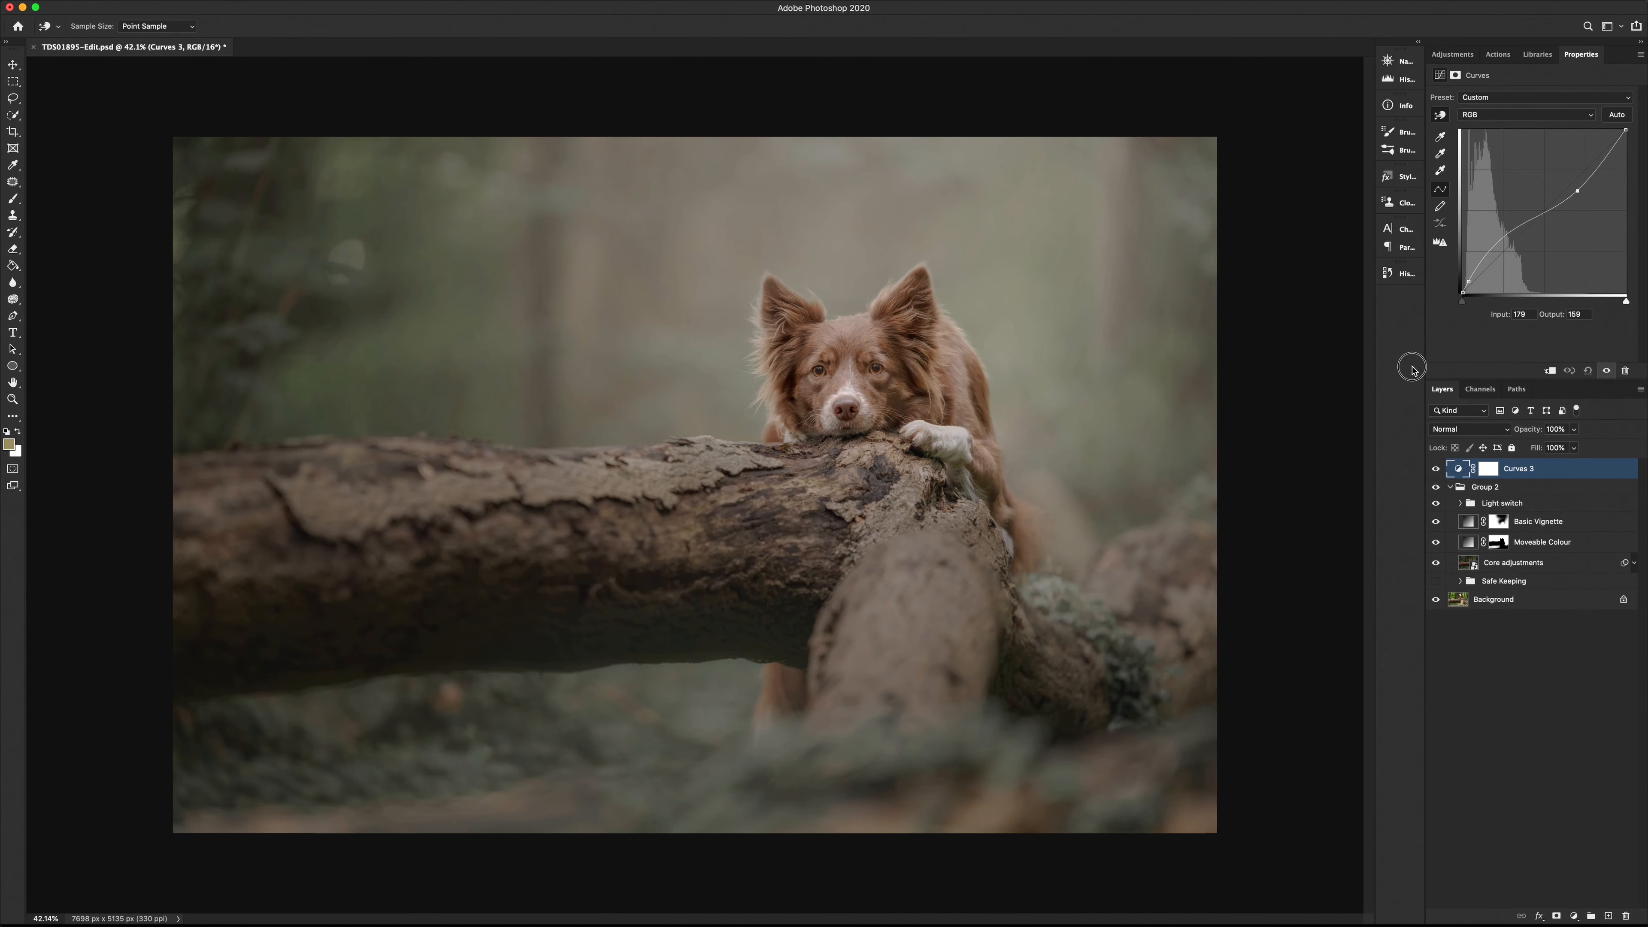
# Step: Reset the Curves 3 RGB curve back to a straight default line
pyautogui.click(1399, 273)
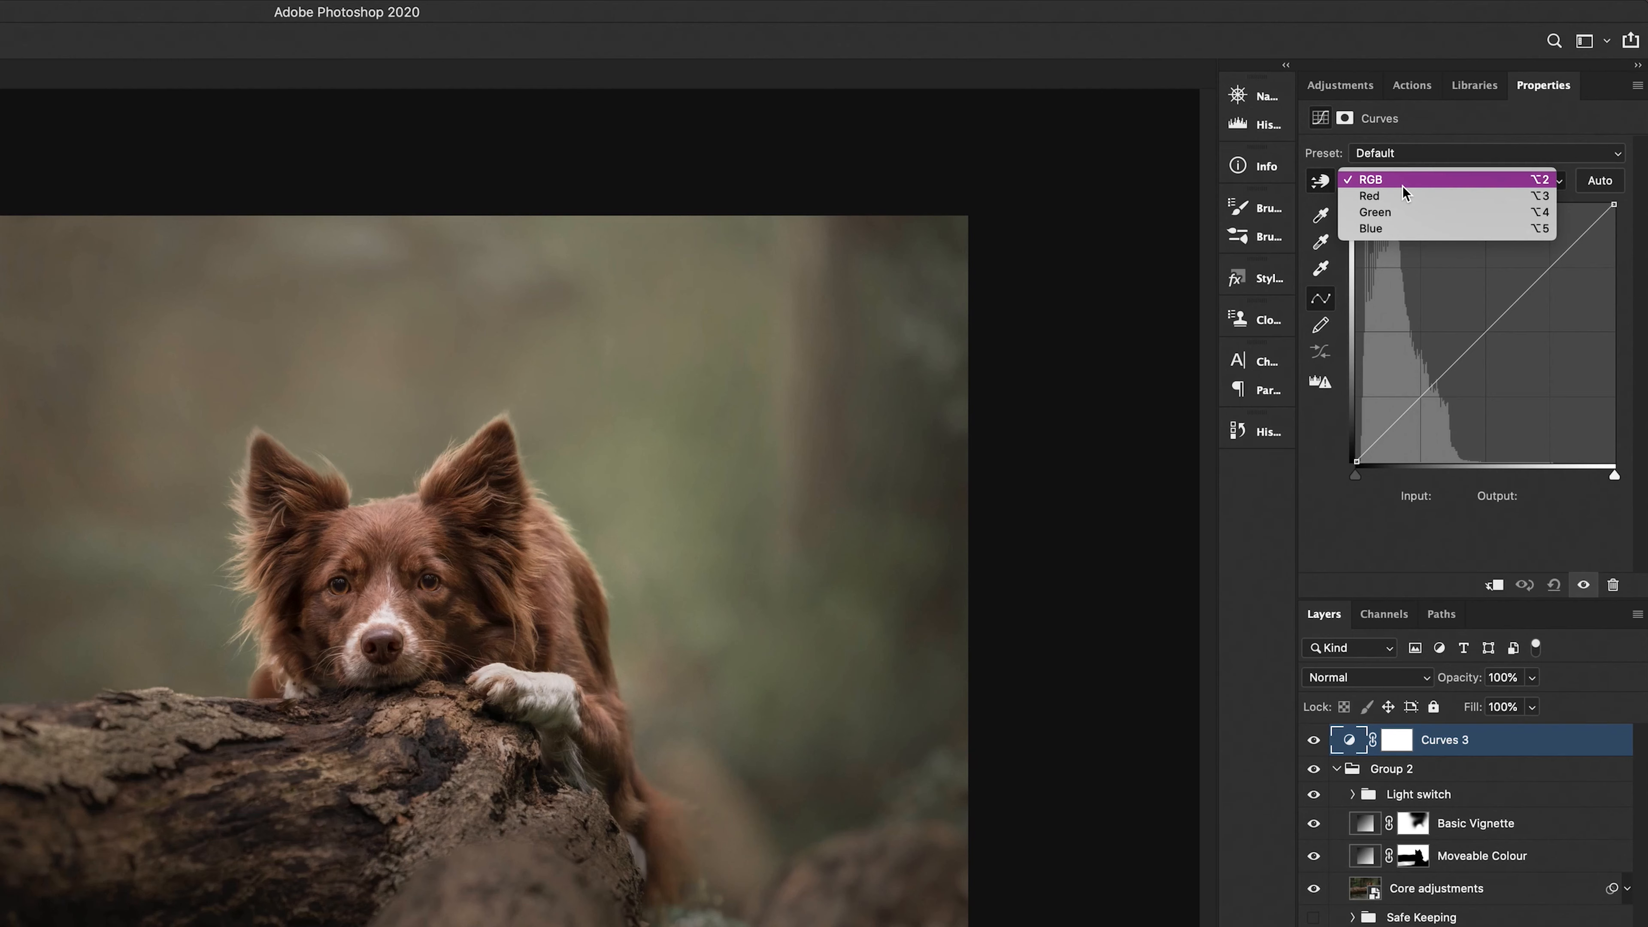
# Step: Shape a custom Blue channel curve on Curves 3 for cool blue shadows
pyautogui.click(1371, 229)
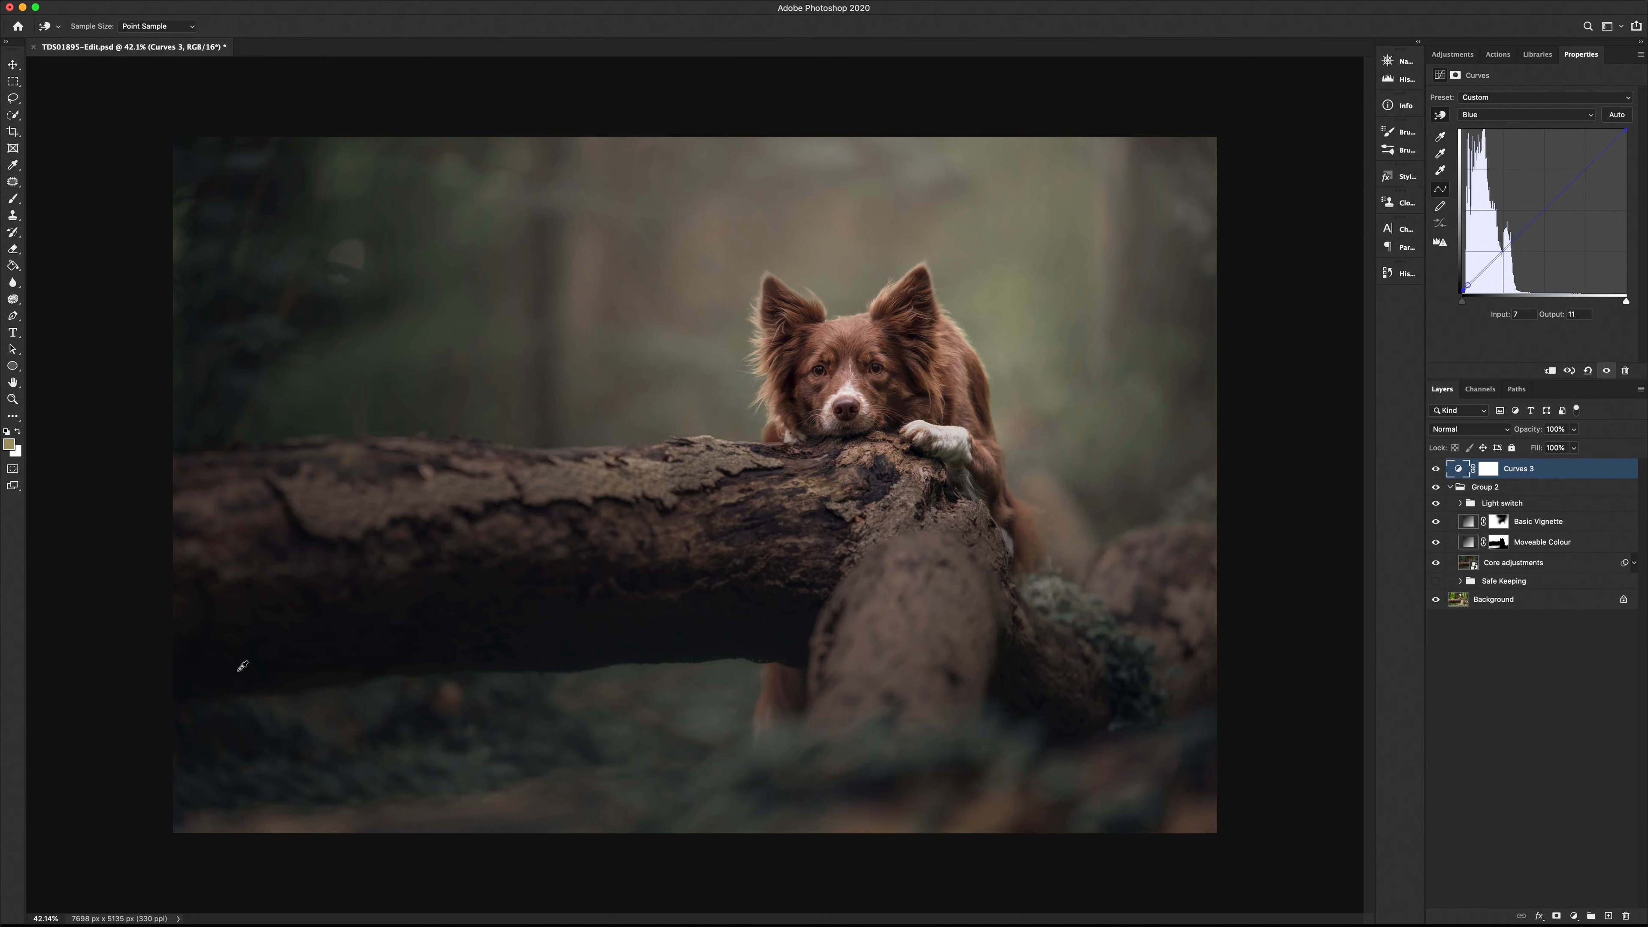
pyautogui.moveTo(295, 653)
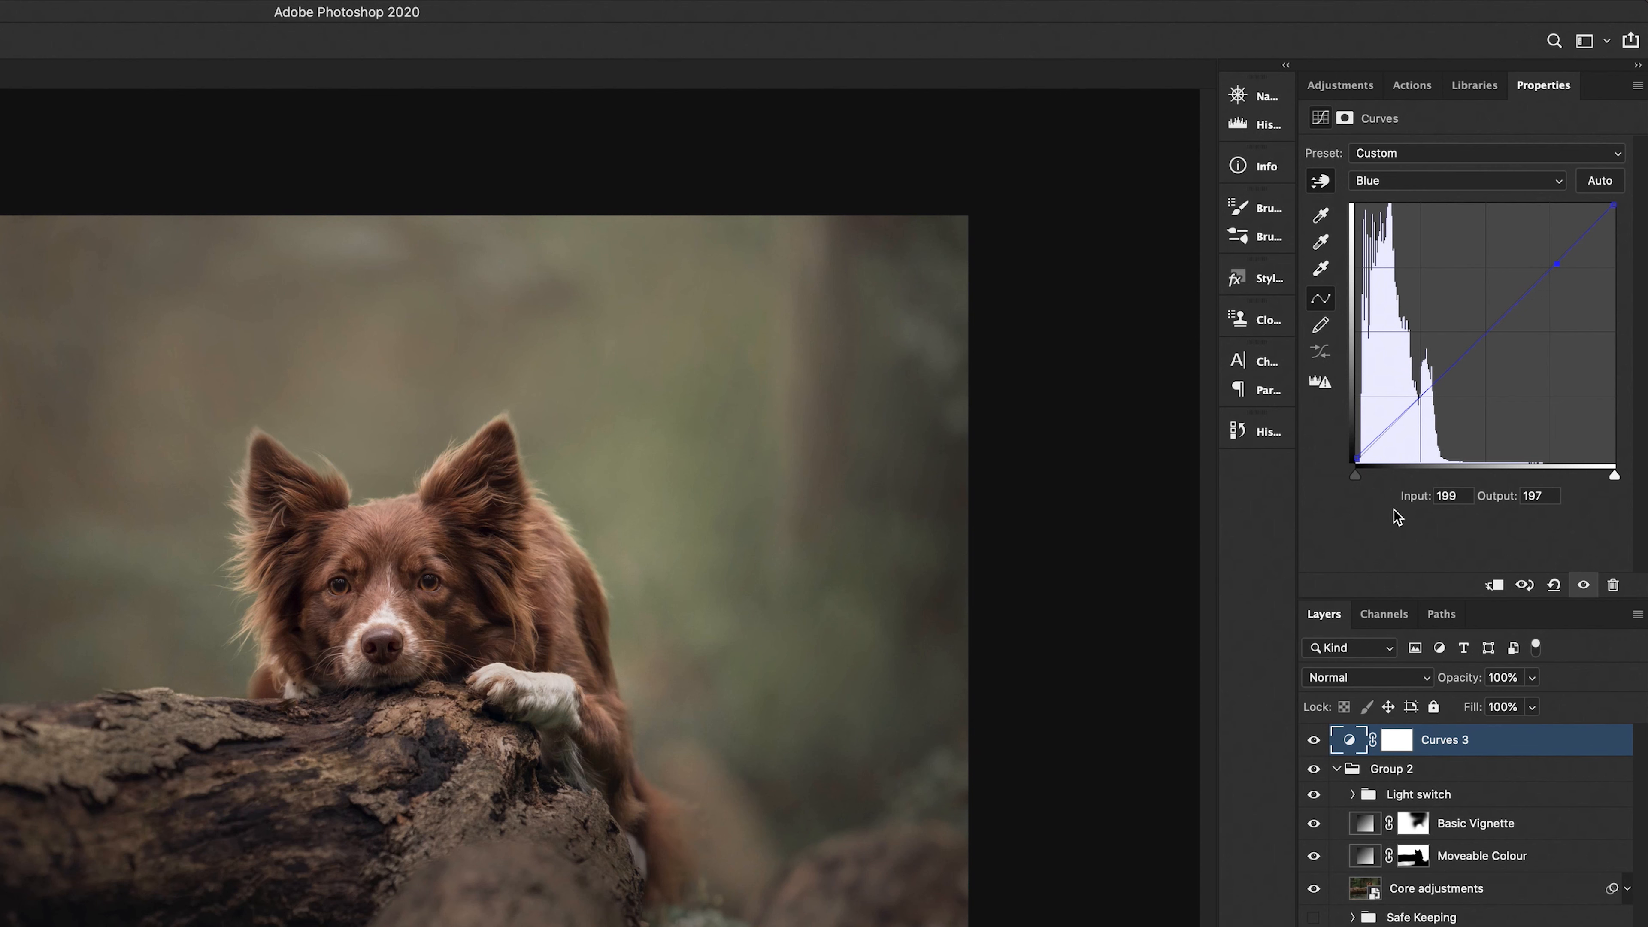
pyautogui.moveTo(1437, 510)
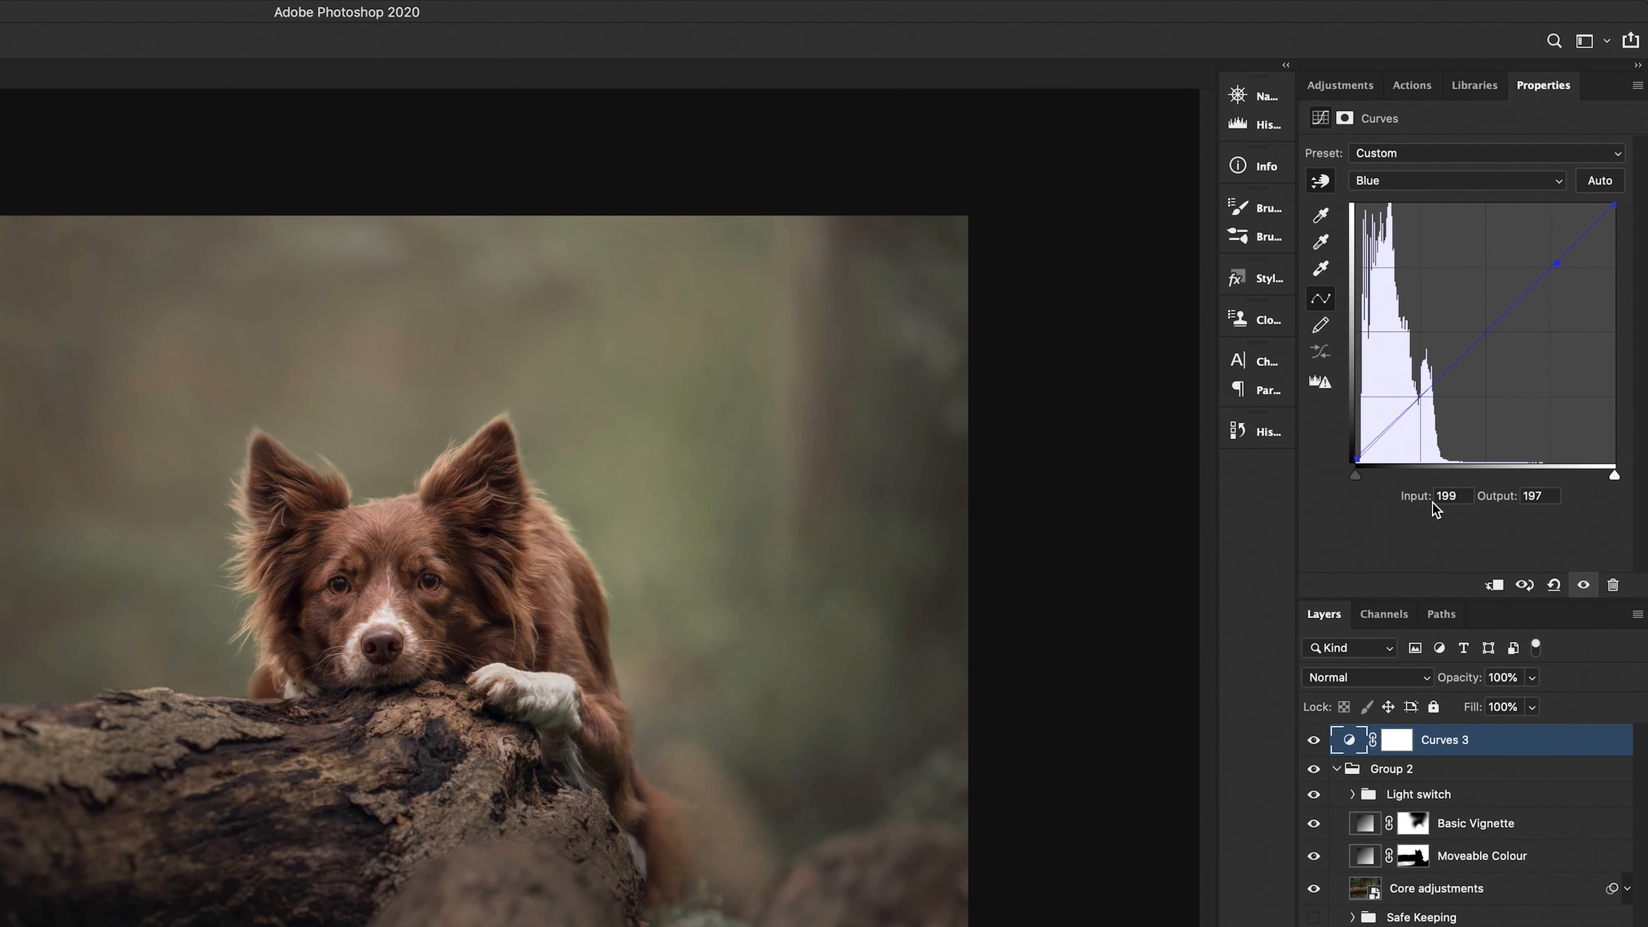
pyautogui.moveTo(1582, 220)
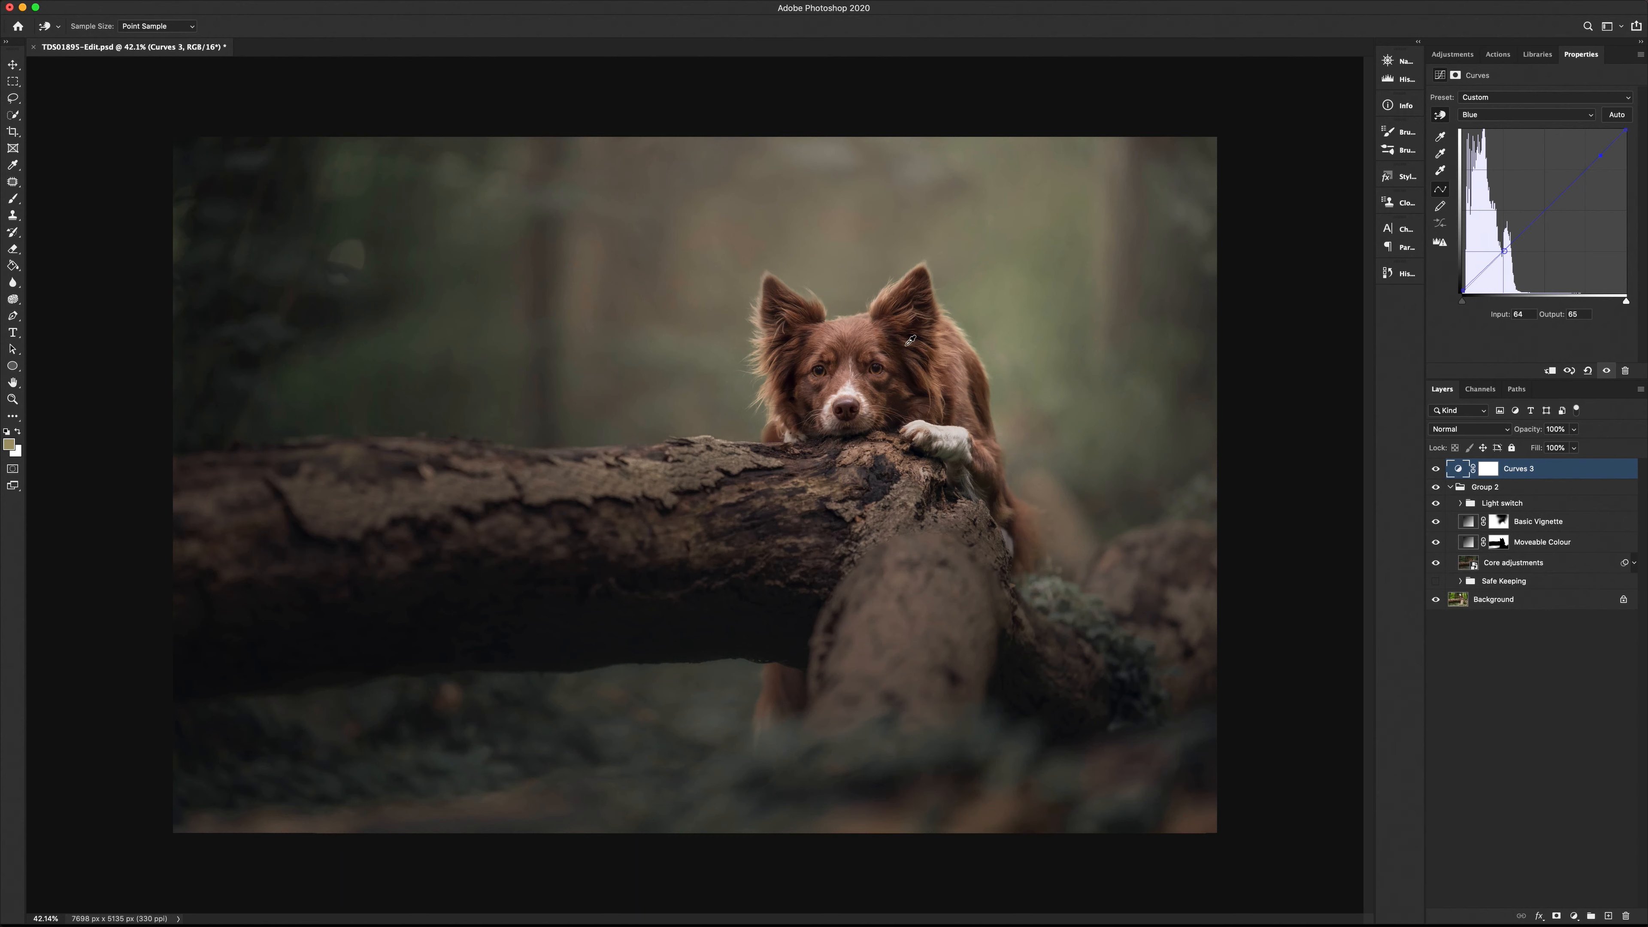
pyautogui.click(1526, 114)
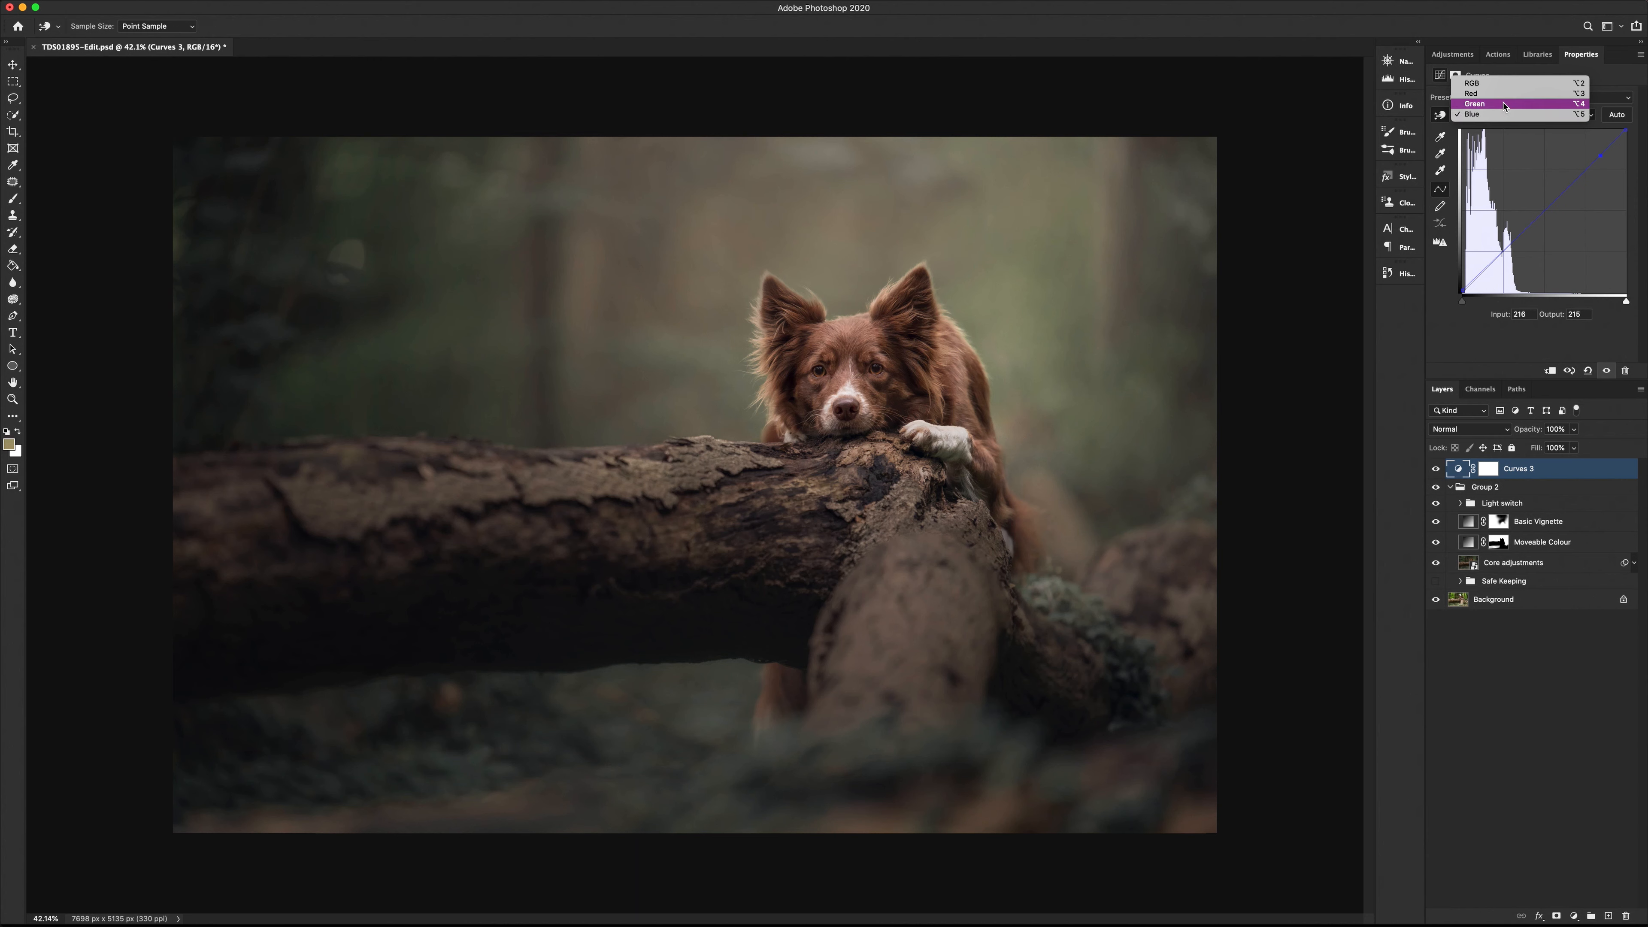
# Step: Tweak the Red channel of Curves 3 in the shadows, leaving Safe Keeping expanded
pyautogui.click(1473, 93)
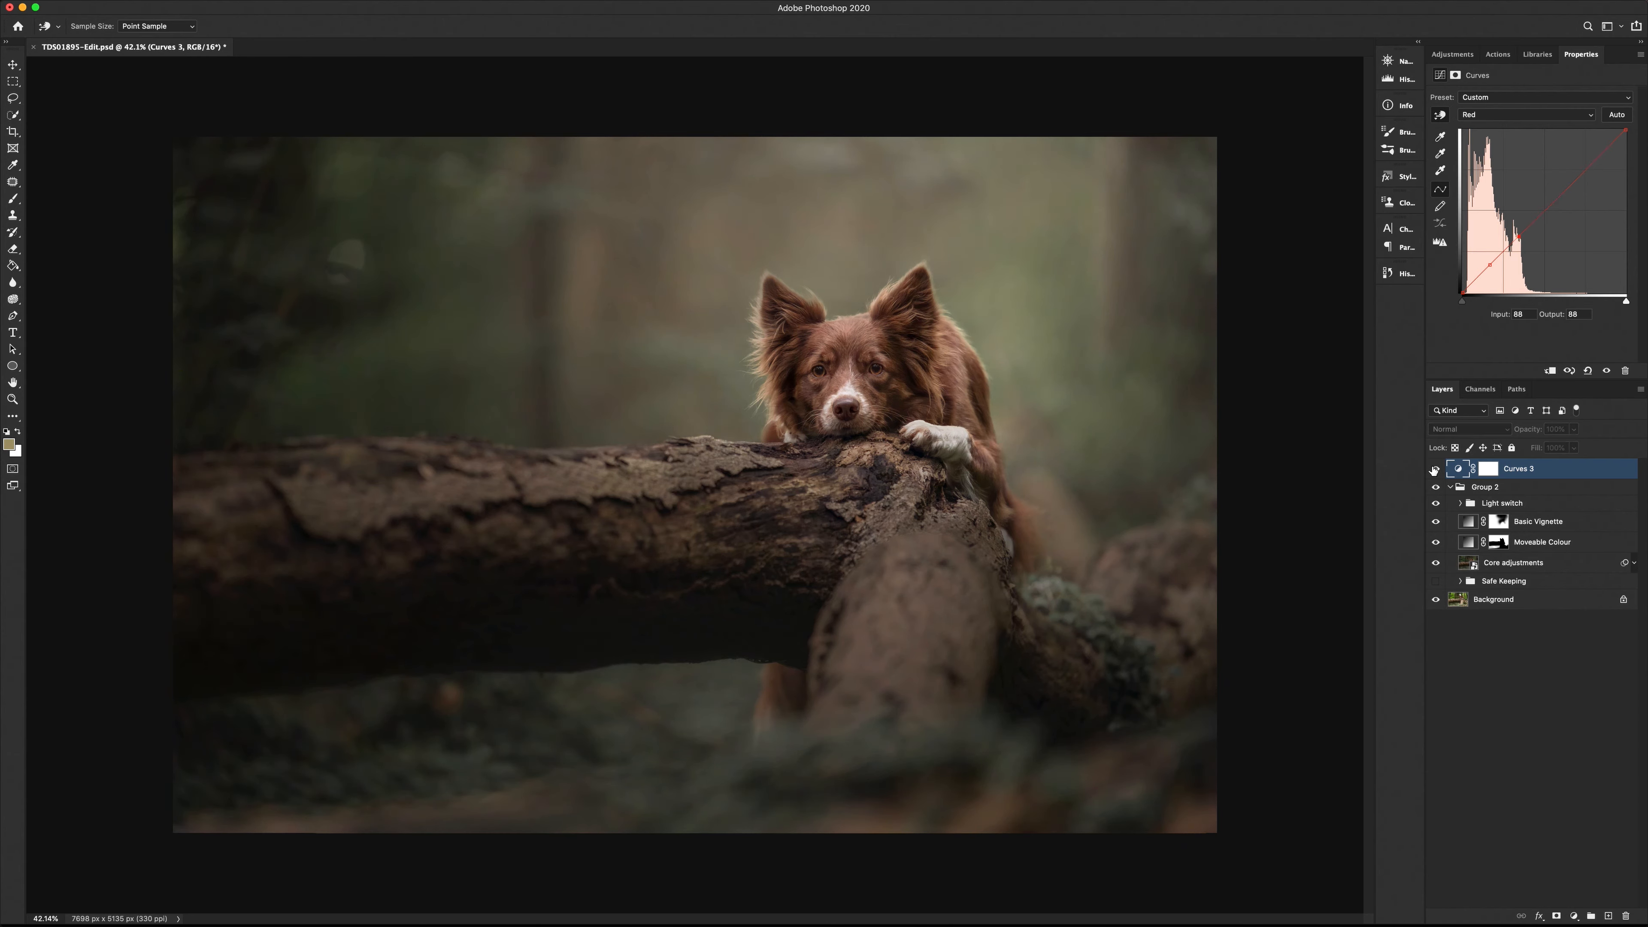
pyautogui.moveTo(1434, 469)
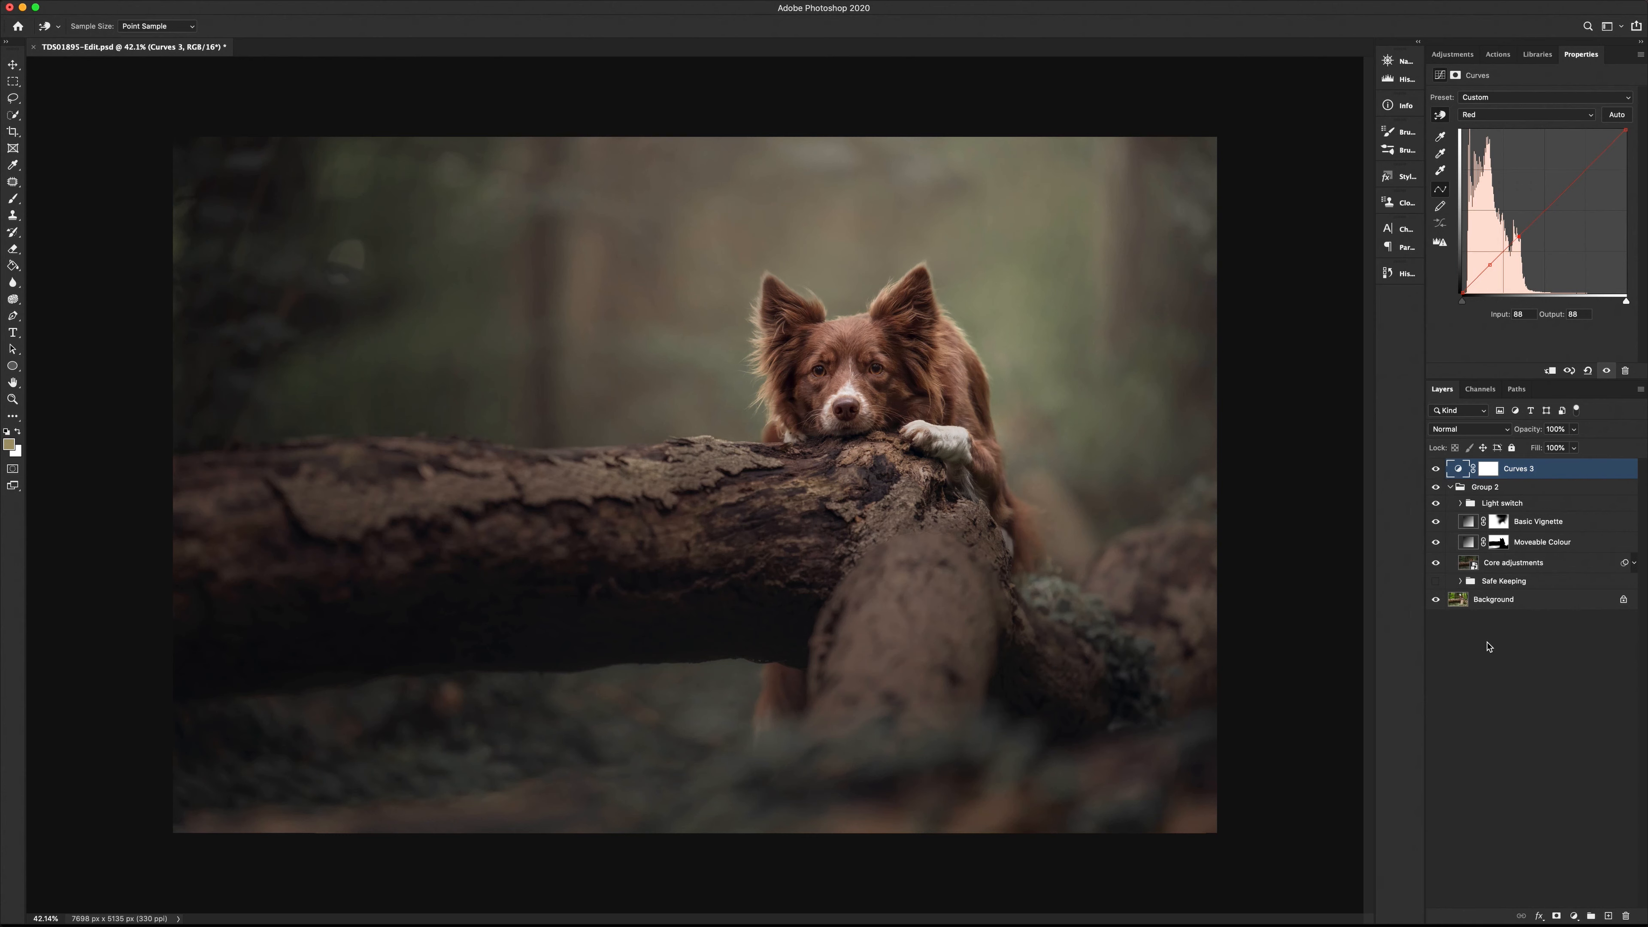
pyautogui.click(1471, 581)
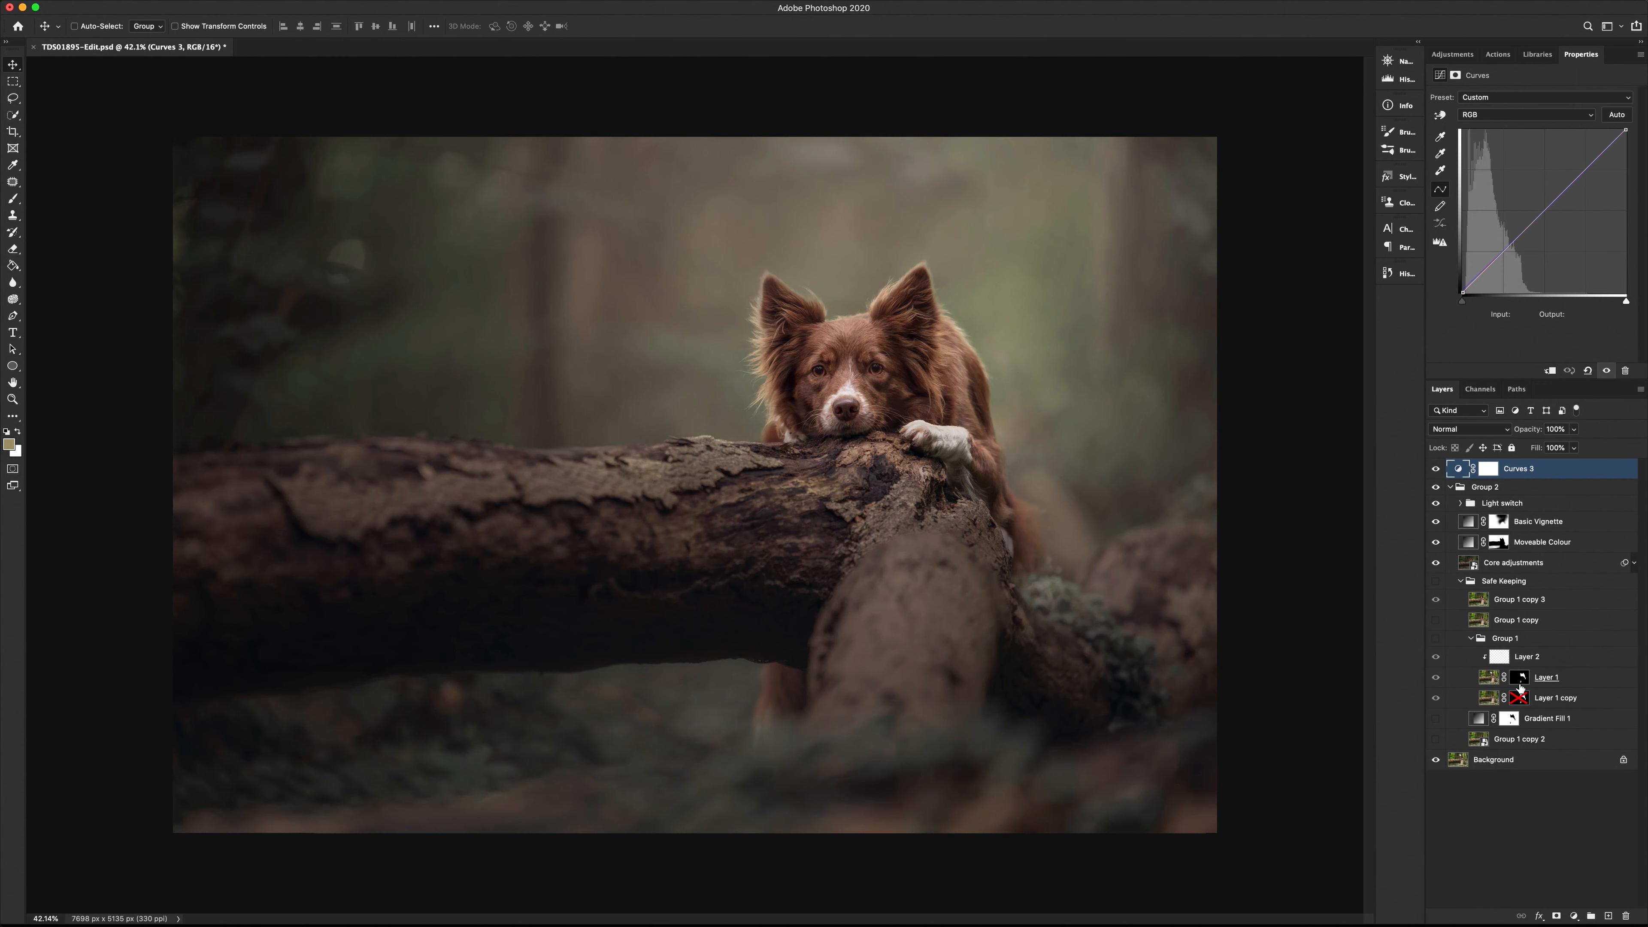
# Step: Collapse the groups to Curves 3, Group 2 and Background, with Curves 3 on its Red channel
pyautogui.click(1451, 487)
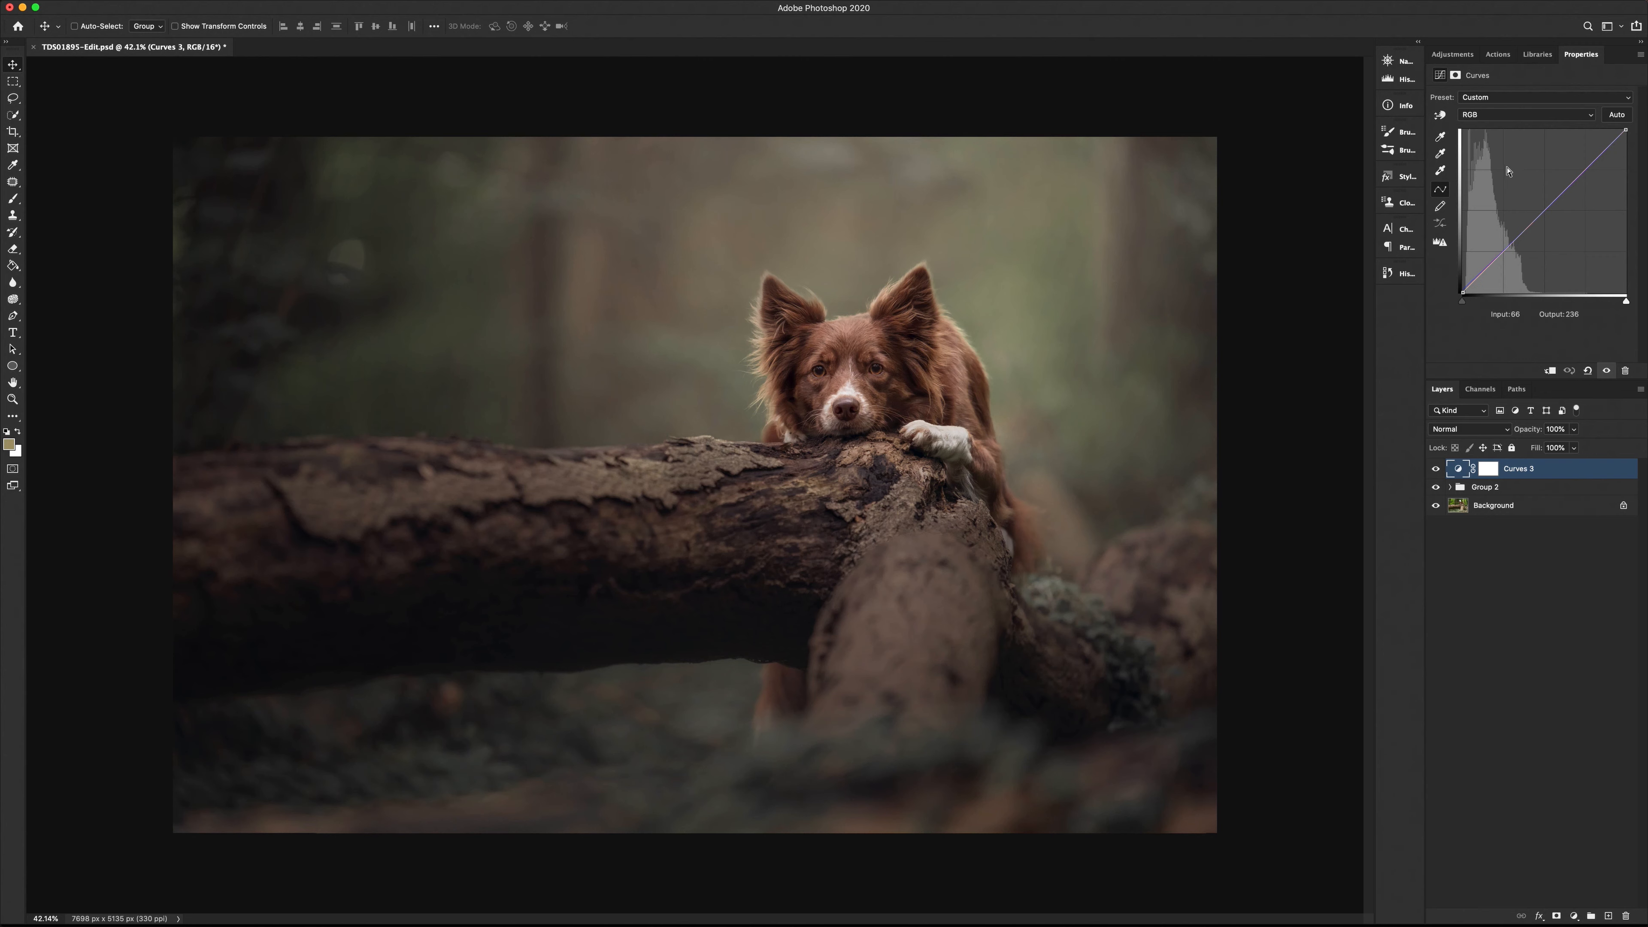
pyautogui.click(1525, 114)
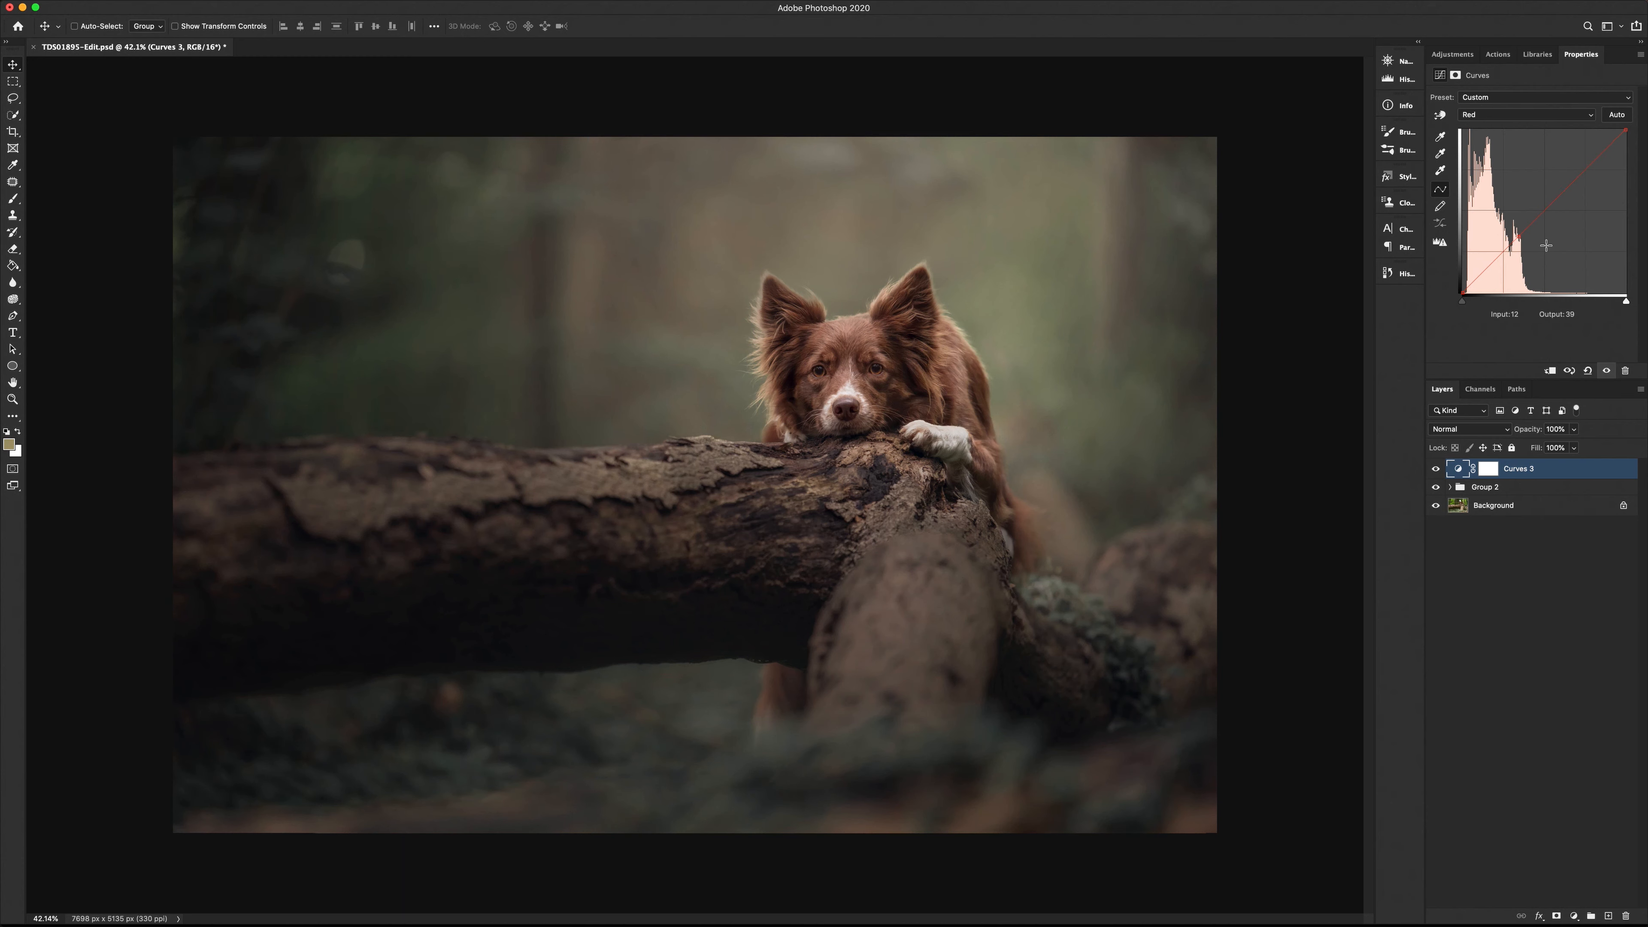
pyautogui.click(1525, 114)
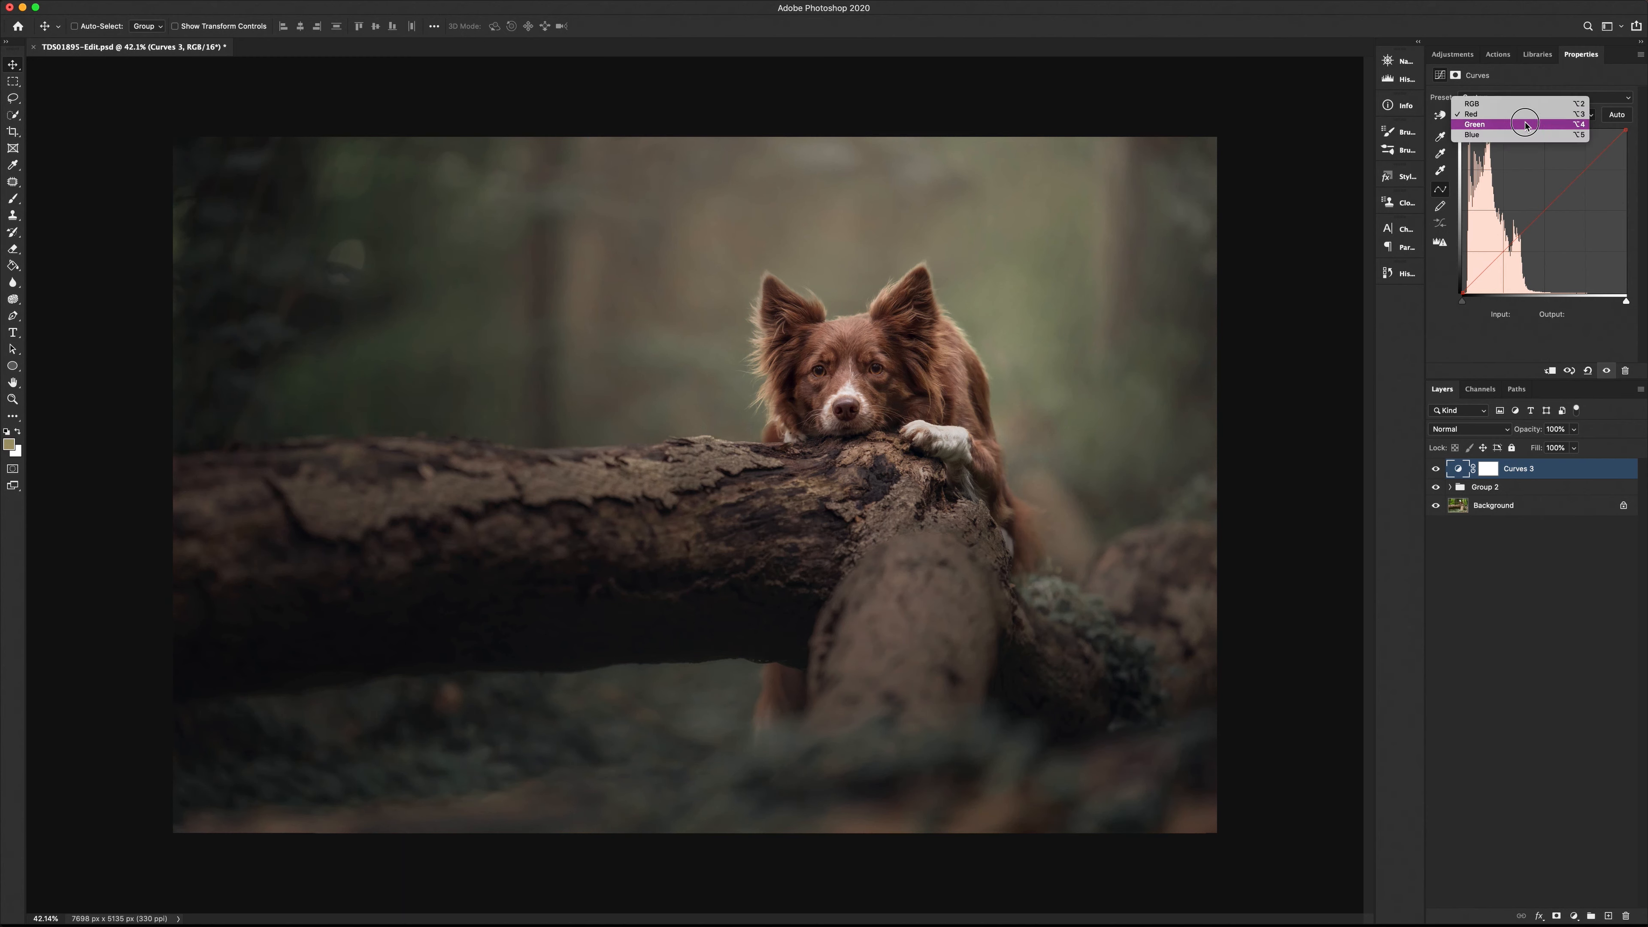
# Step: Lower the Green channel slightly and raise the Blue shadows on Curves 3, toggling it to compare
pyautogui.click(1474, 123)
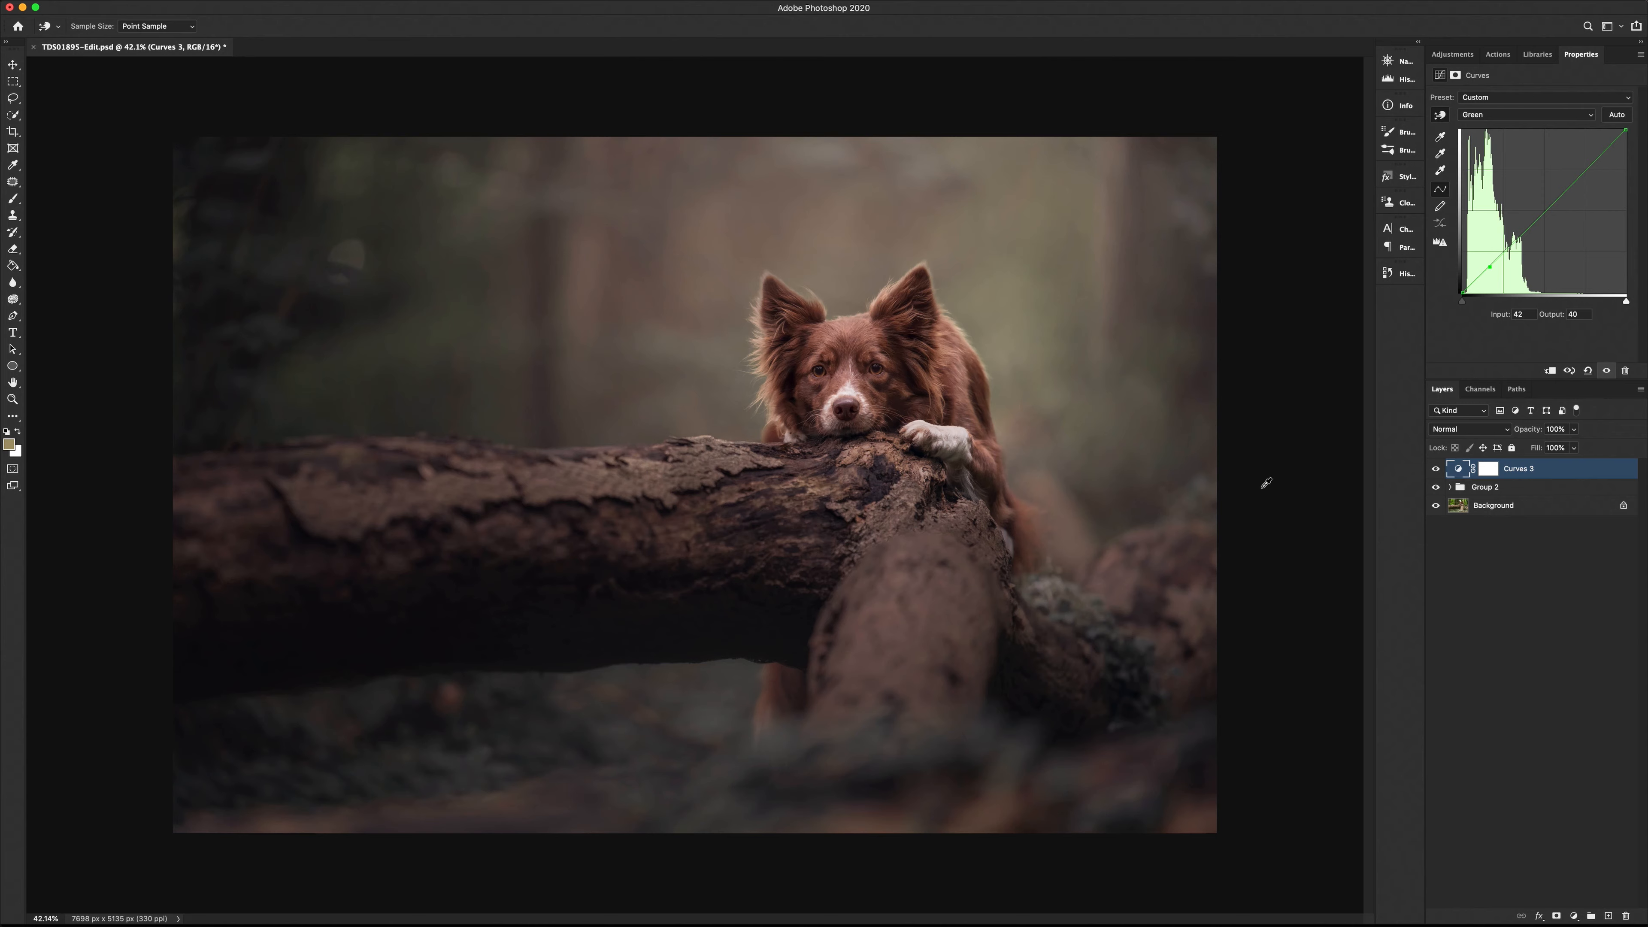
pyautogui.click(1528, 114)
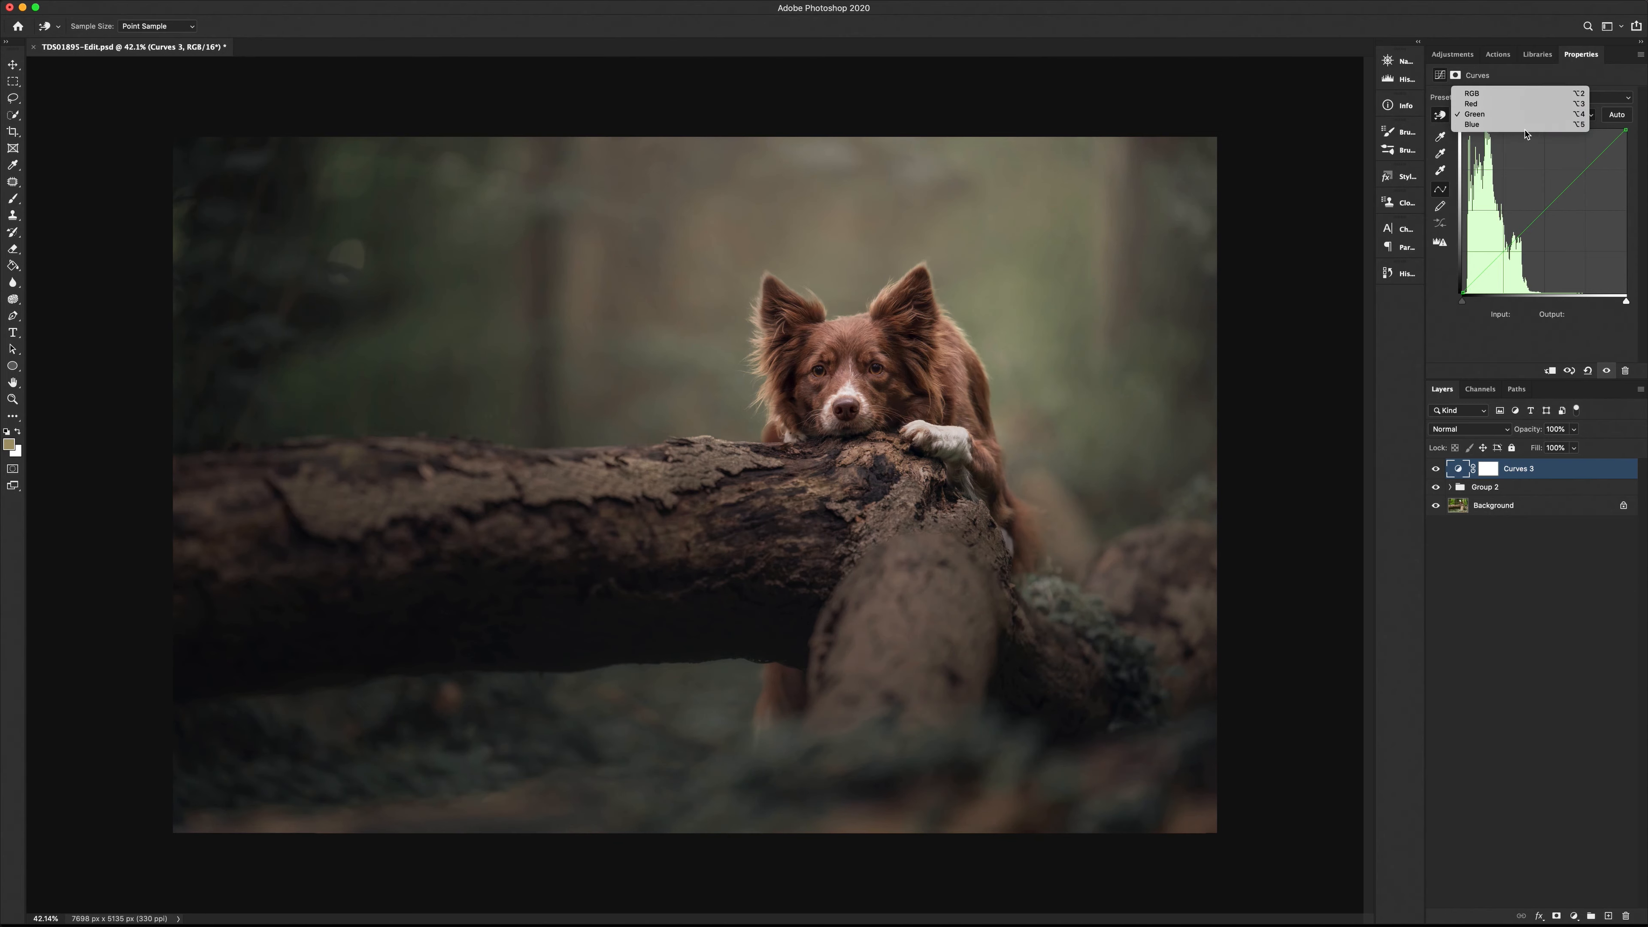
pyautogui.click(1473, 124)
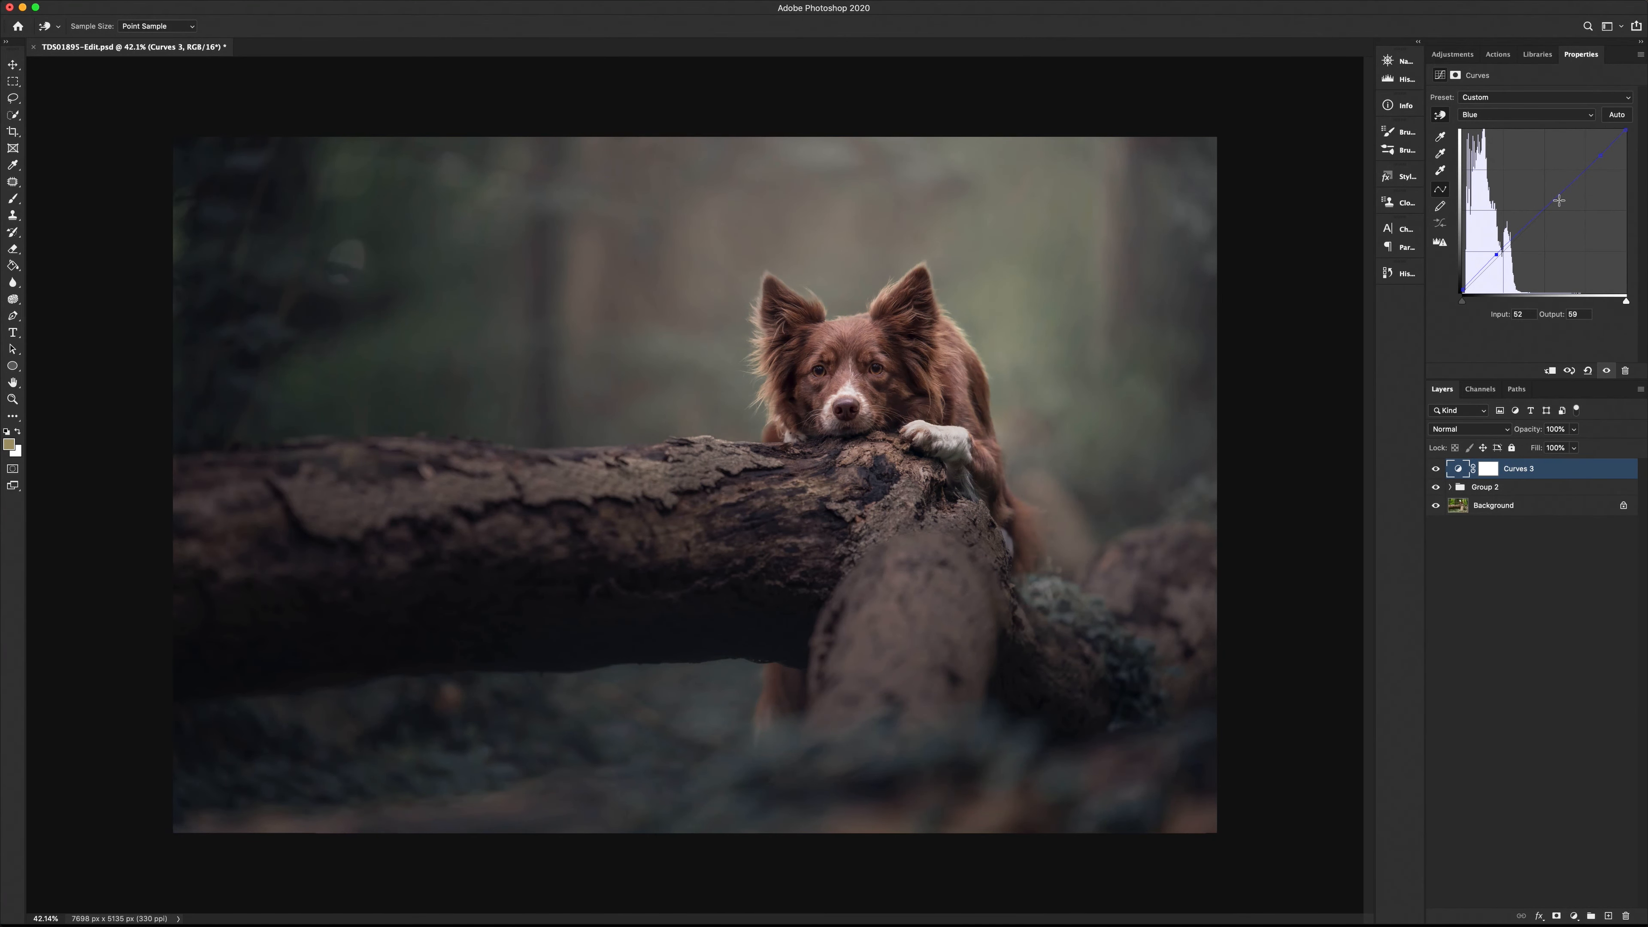
pyautogui.moveTo(1551, 203)
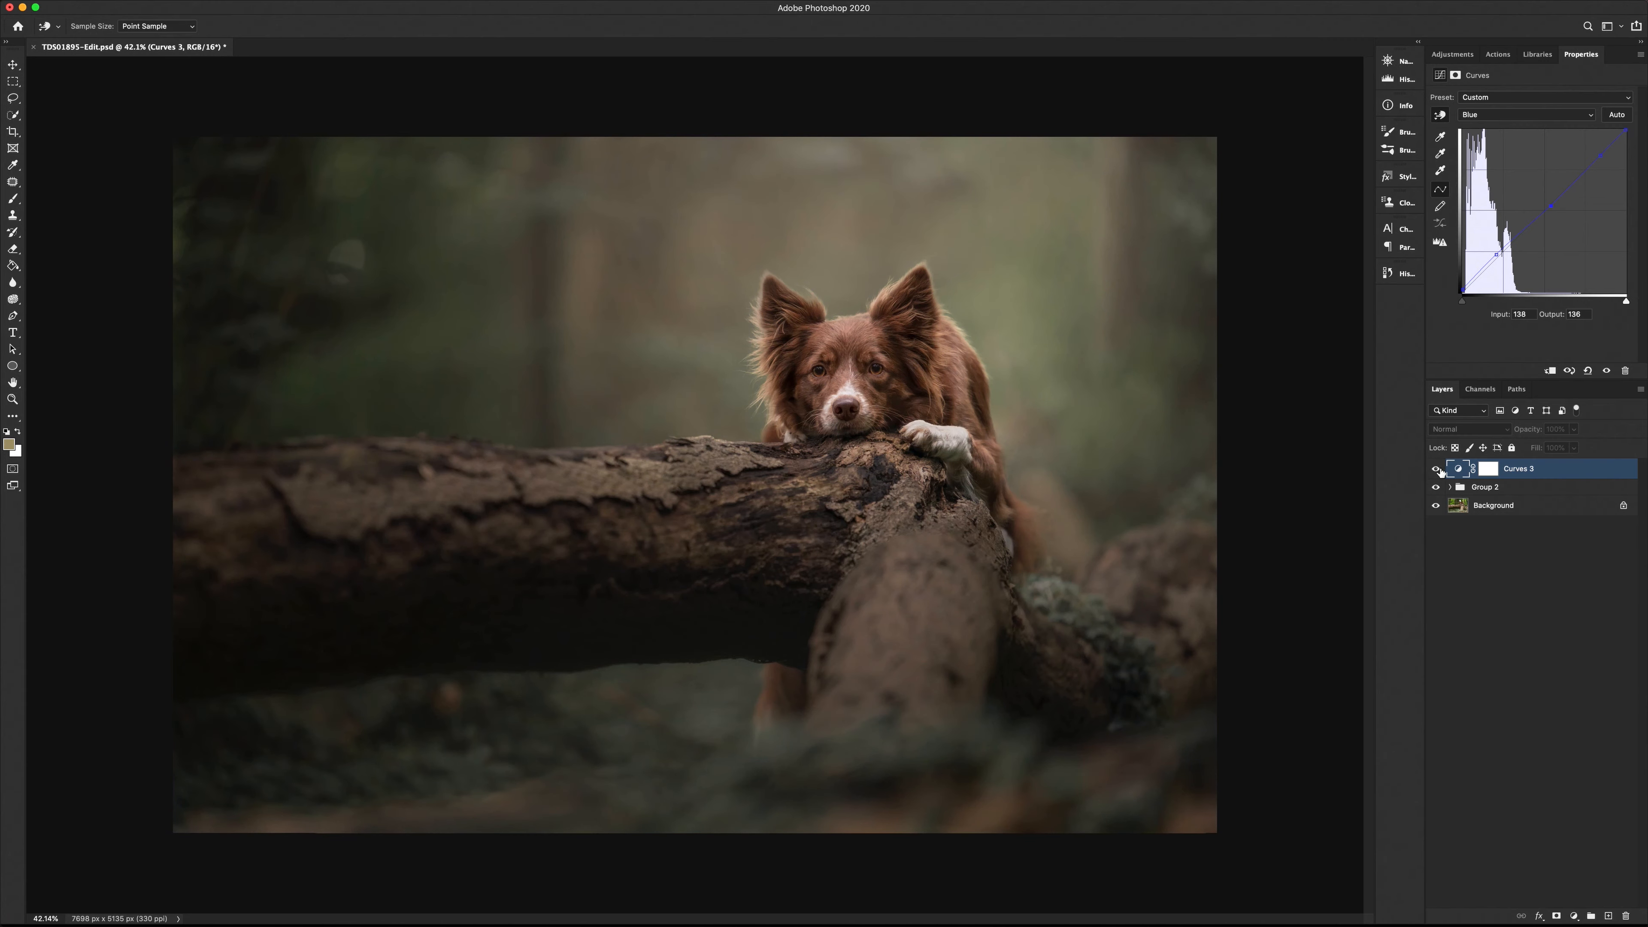
pyautogui.click(1438, 469)
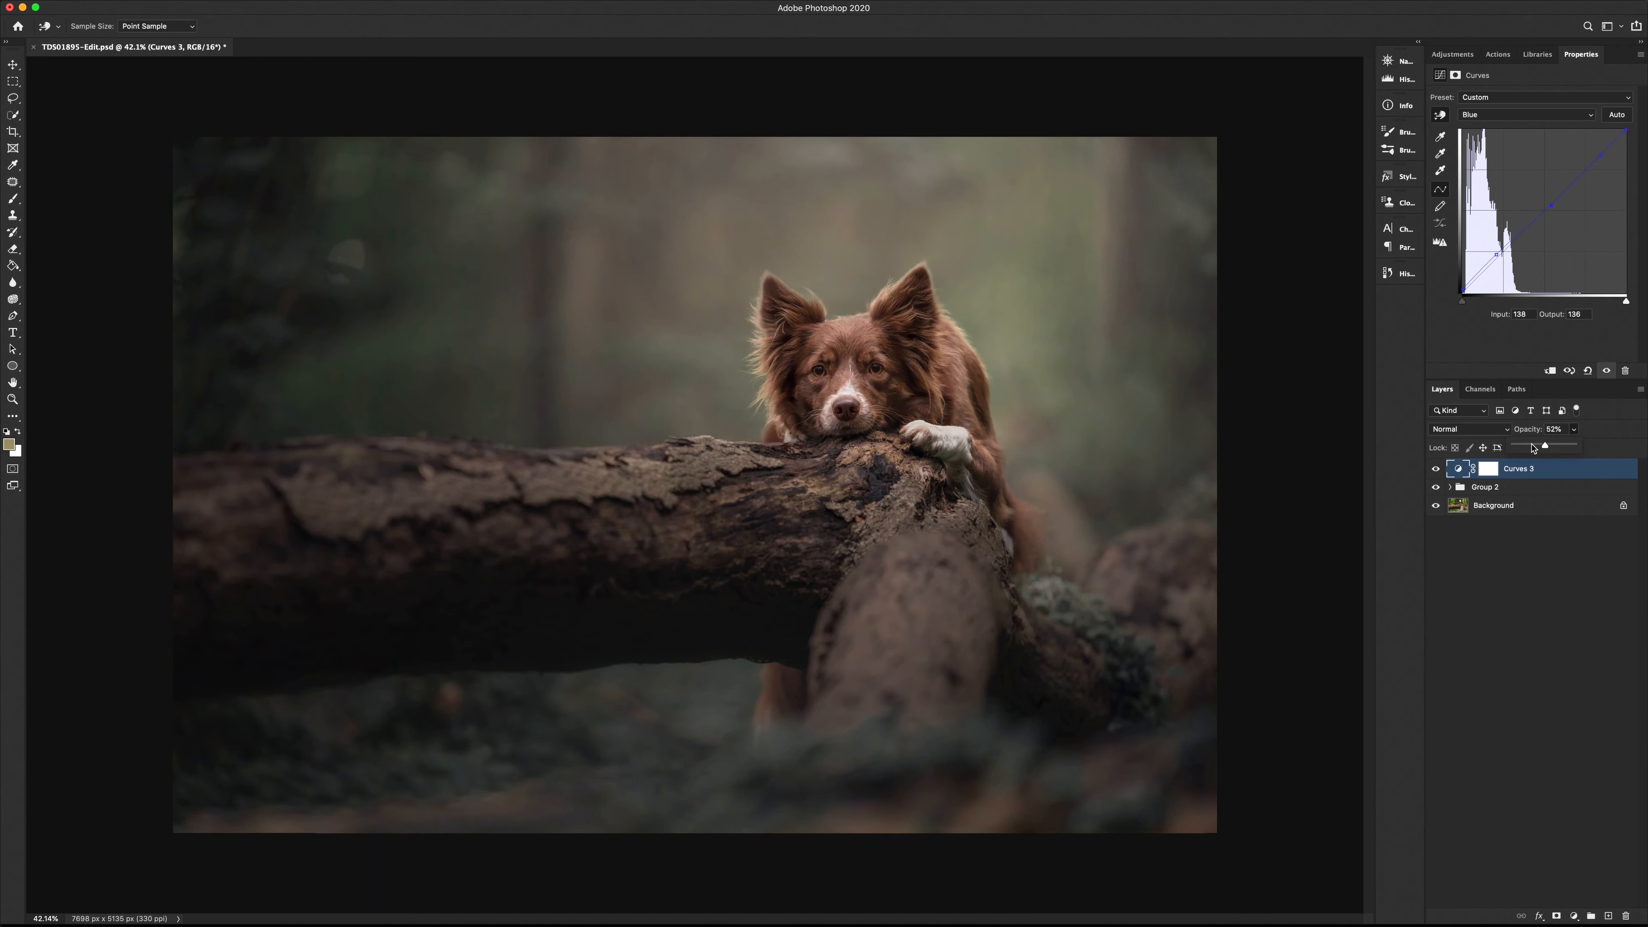
# Step: Hide and show Curves 3 at 52% opacity to compare before and after
pyautogui.click(1434, 469)
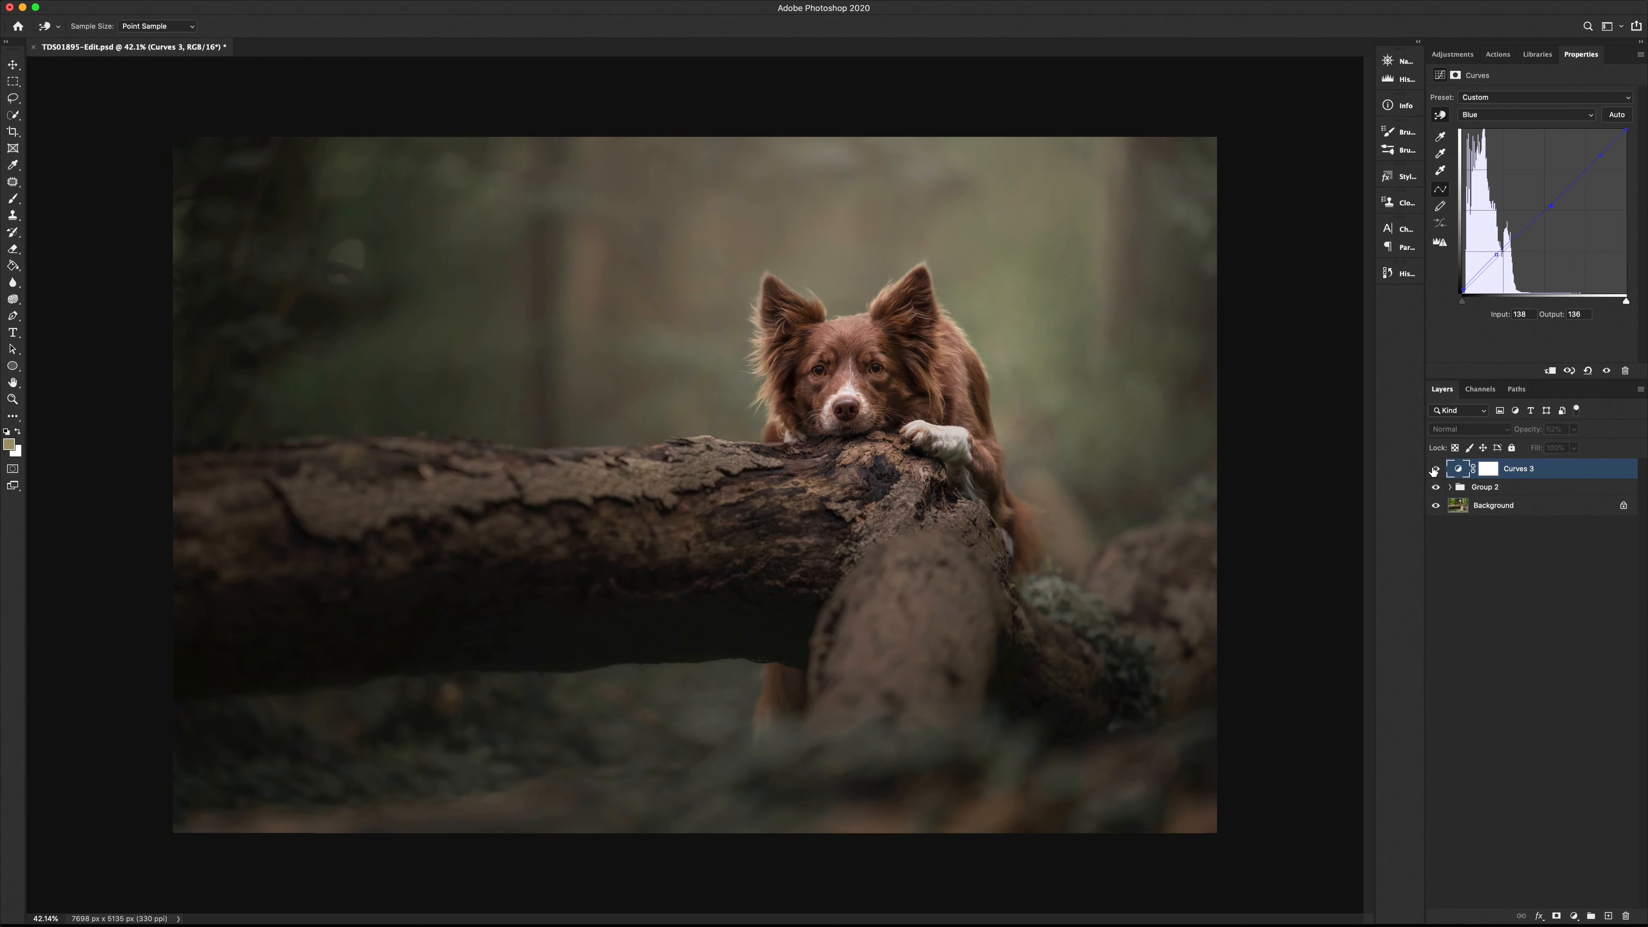
pyautogui.click(1436, 468)
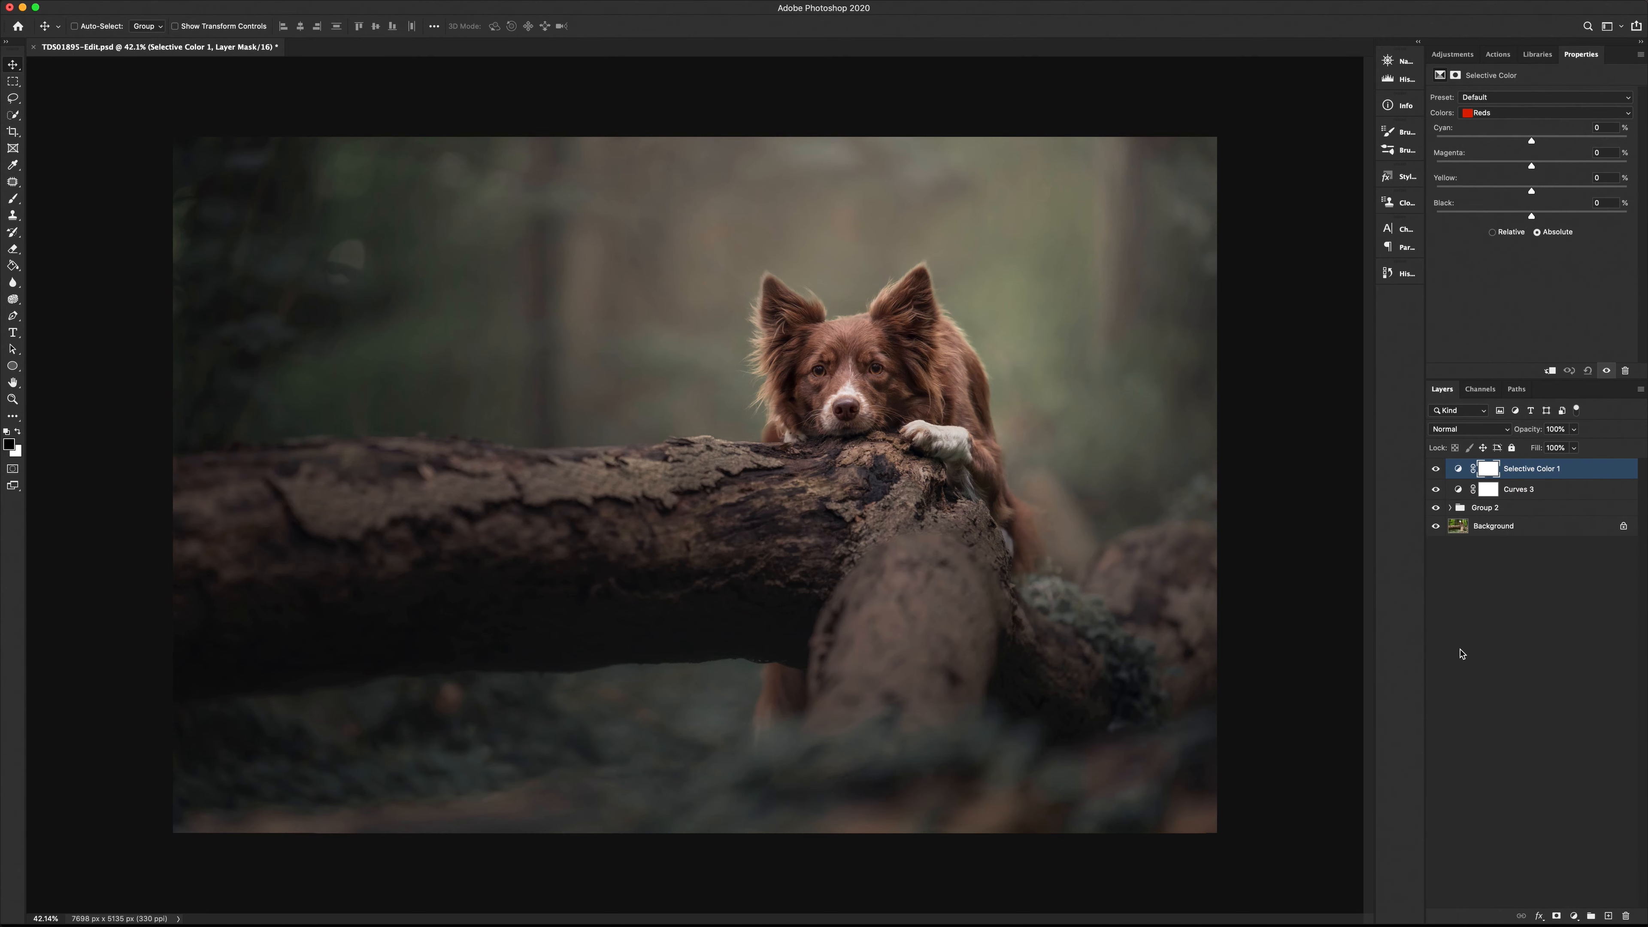
# Step: Set Selective Color 1 to the Yellows colour range
pyautogui.click(1522, 113)
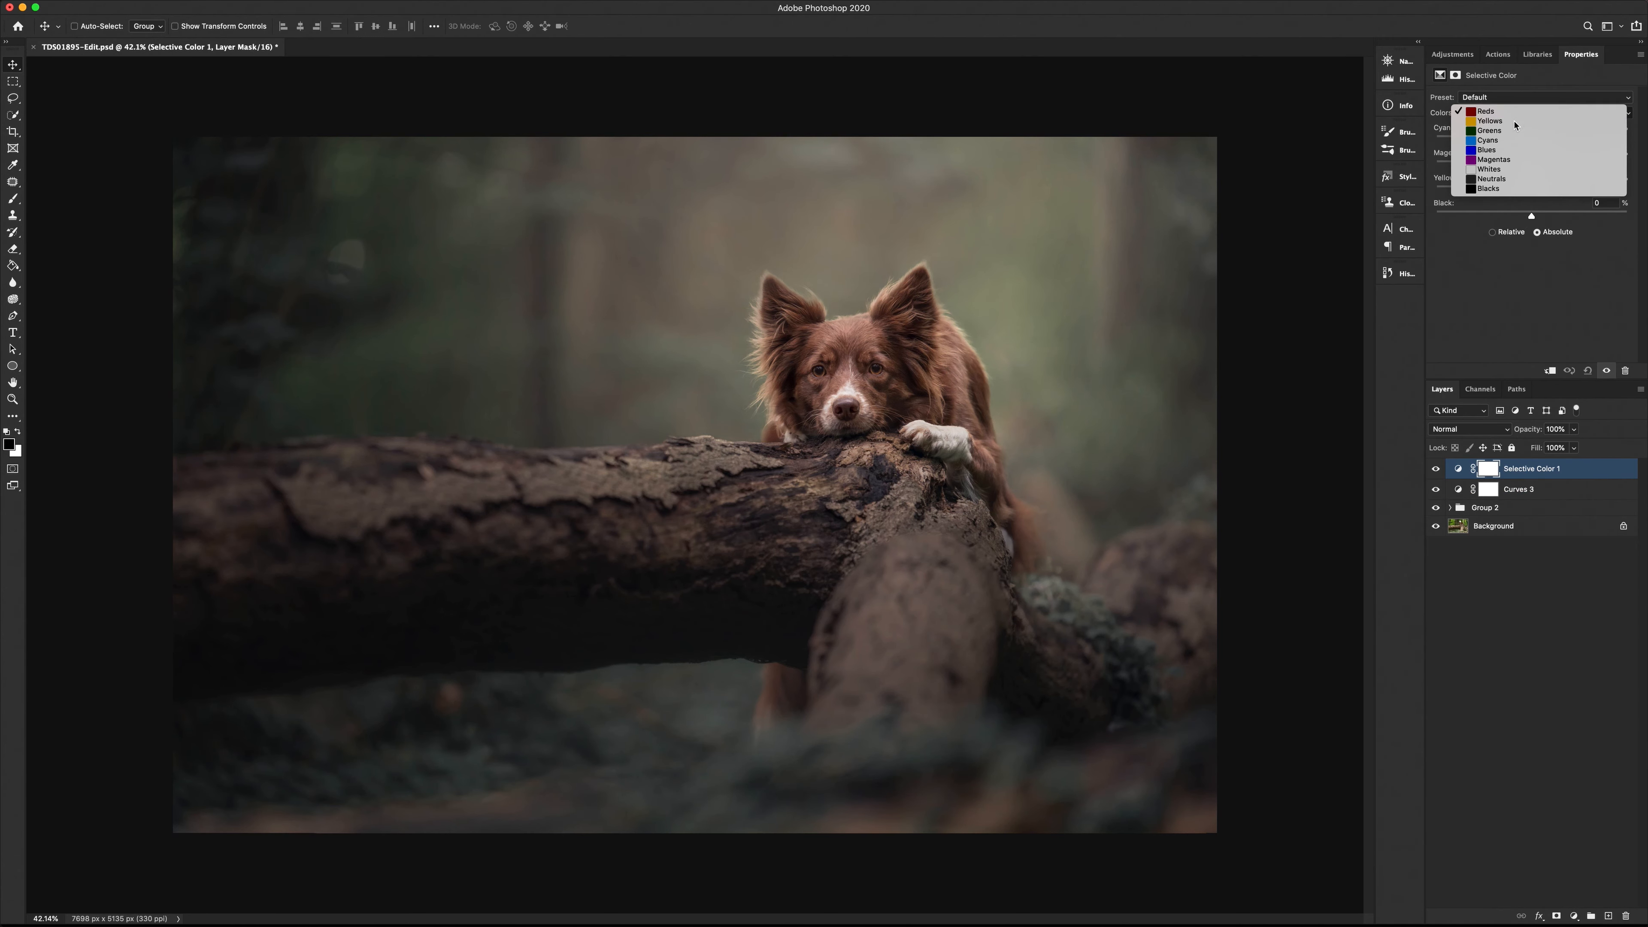
pyautogui.click(1490, 120)
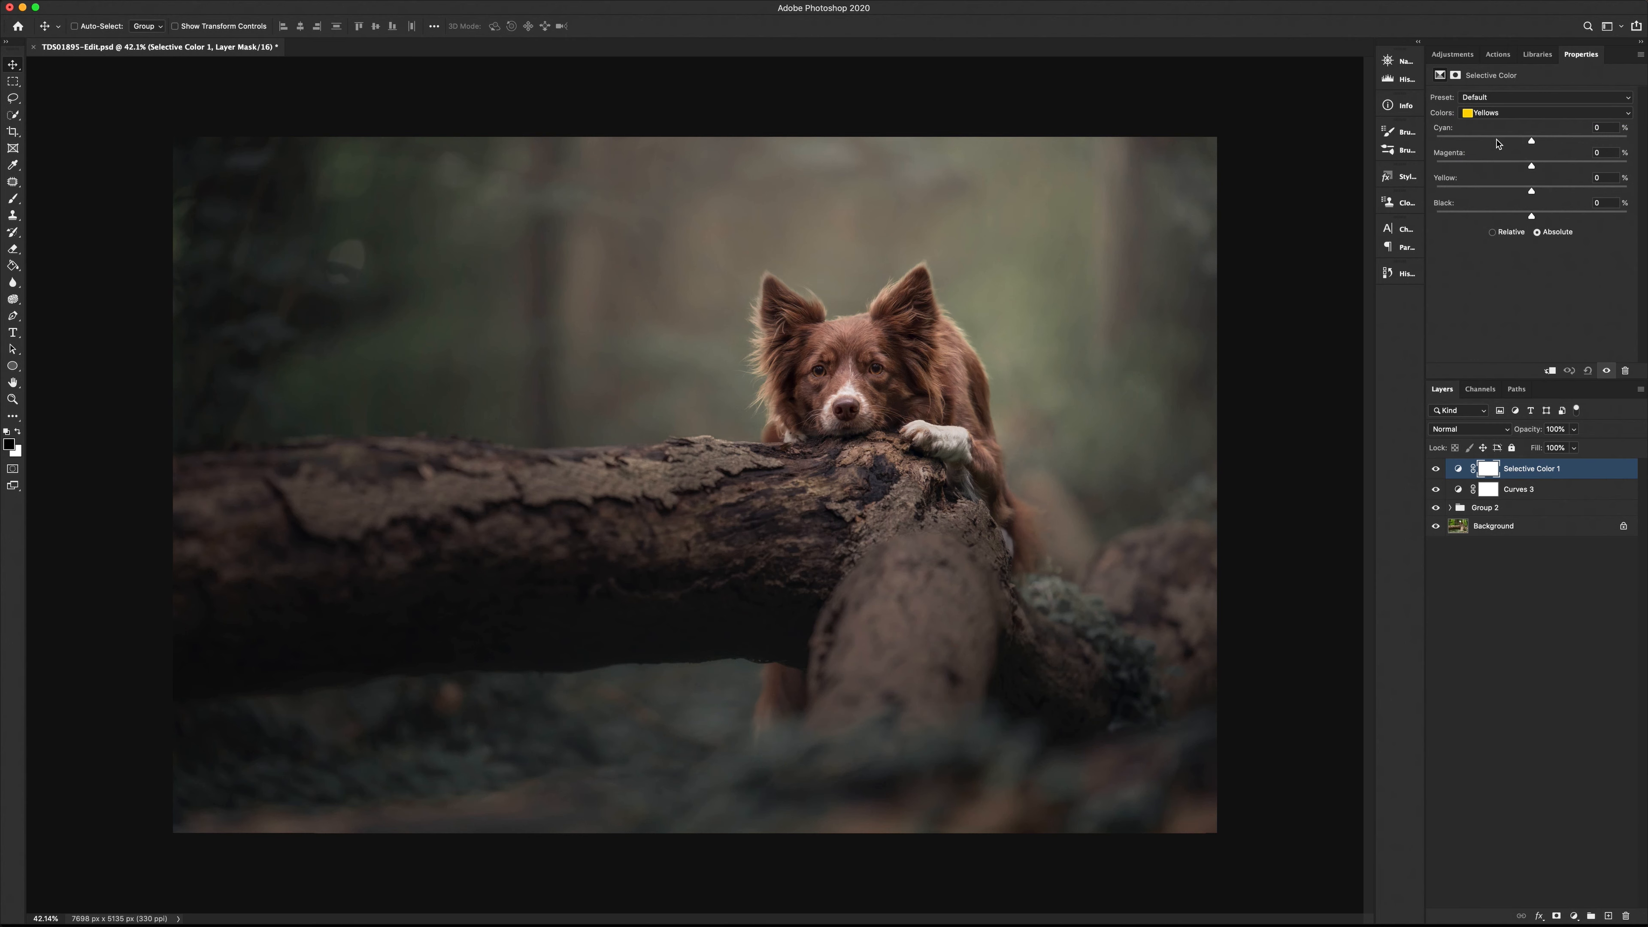
pyautogui.moveTo(1549, 160)
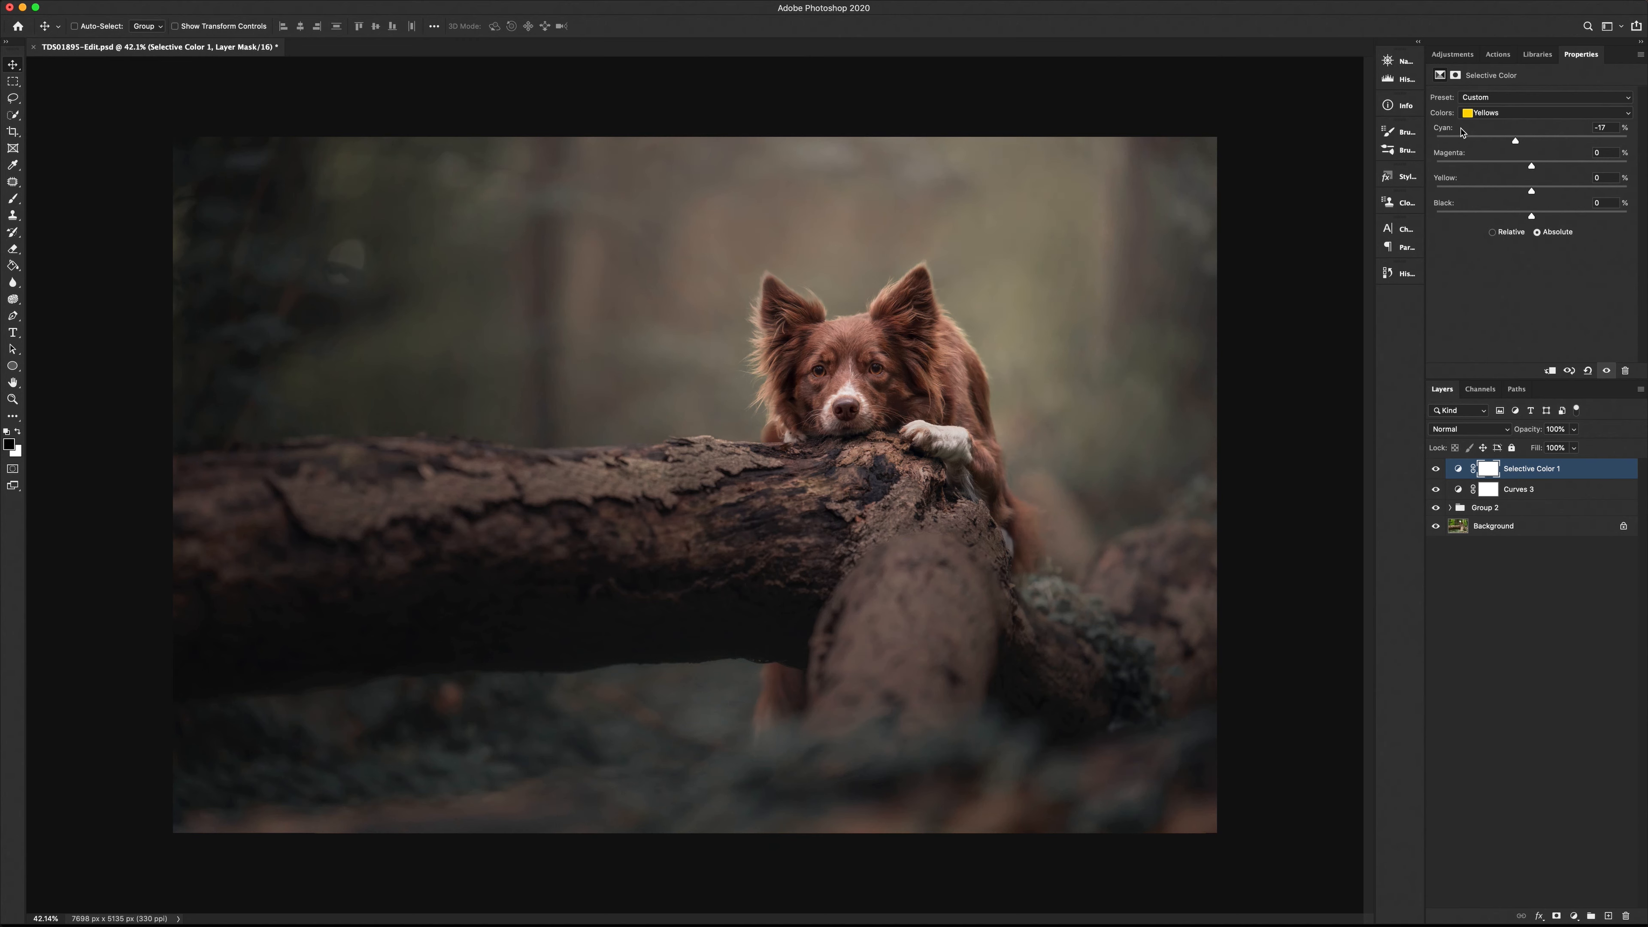
pyautogui.moveTo(1447, 133)
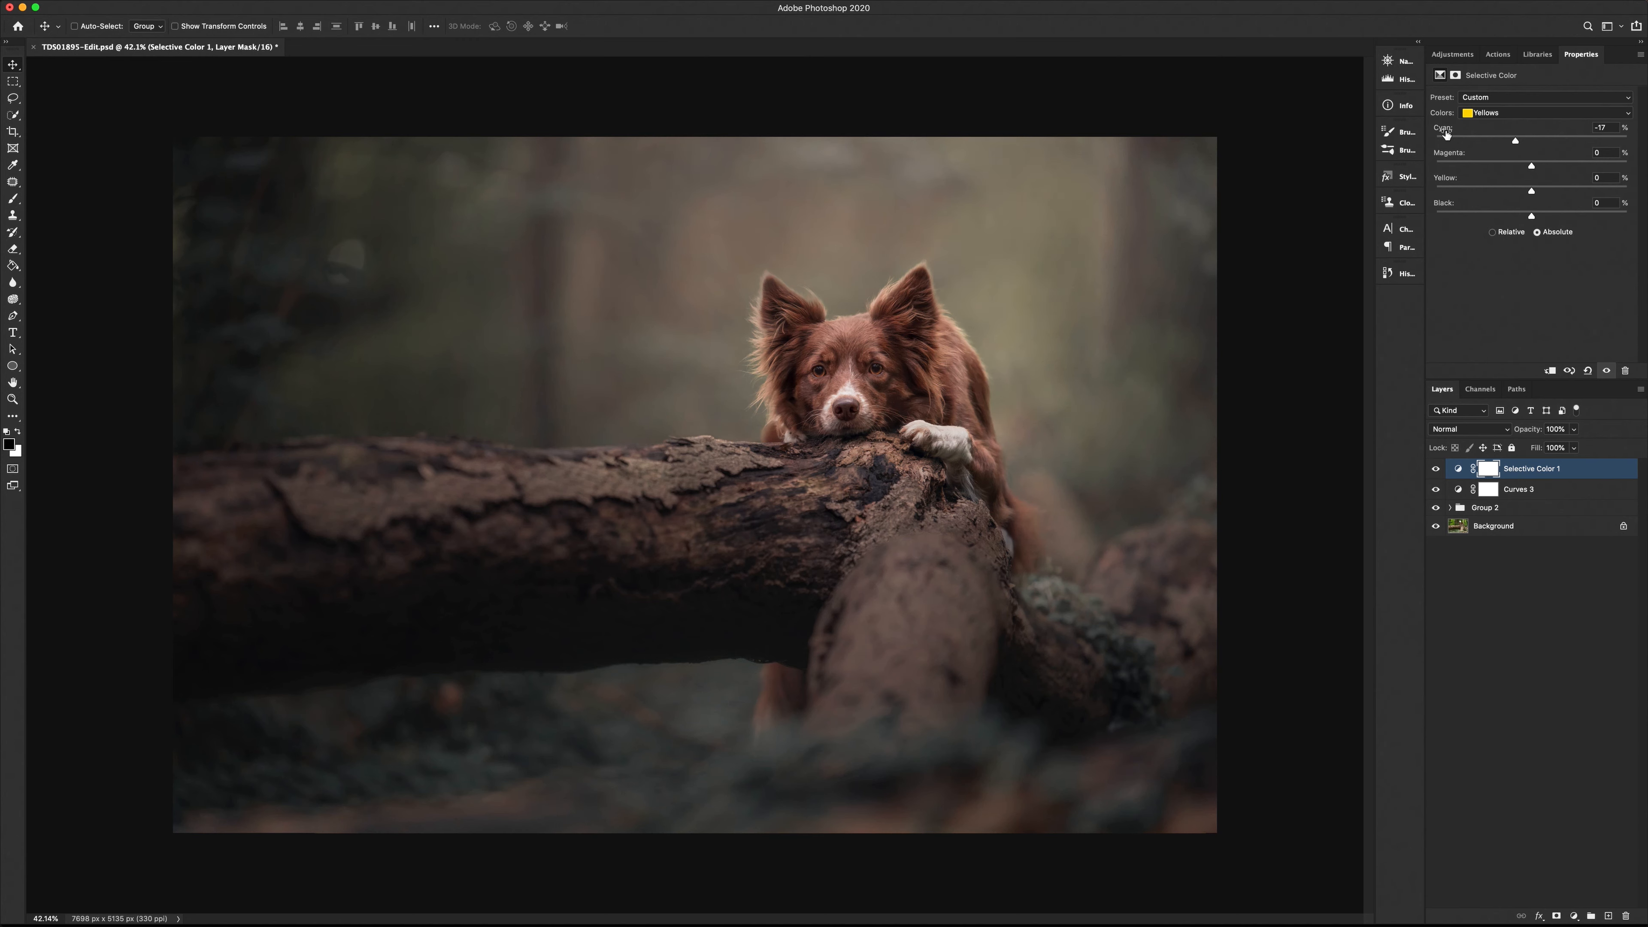
pyautogui.moveTo(1455, 134)
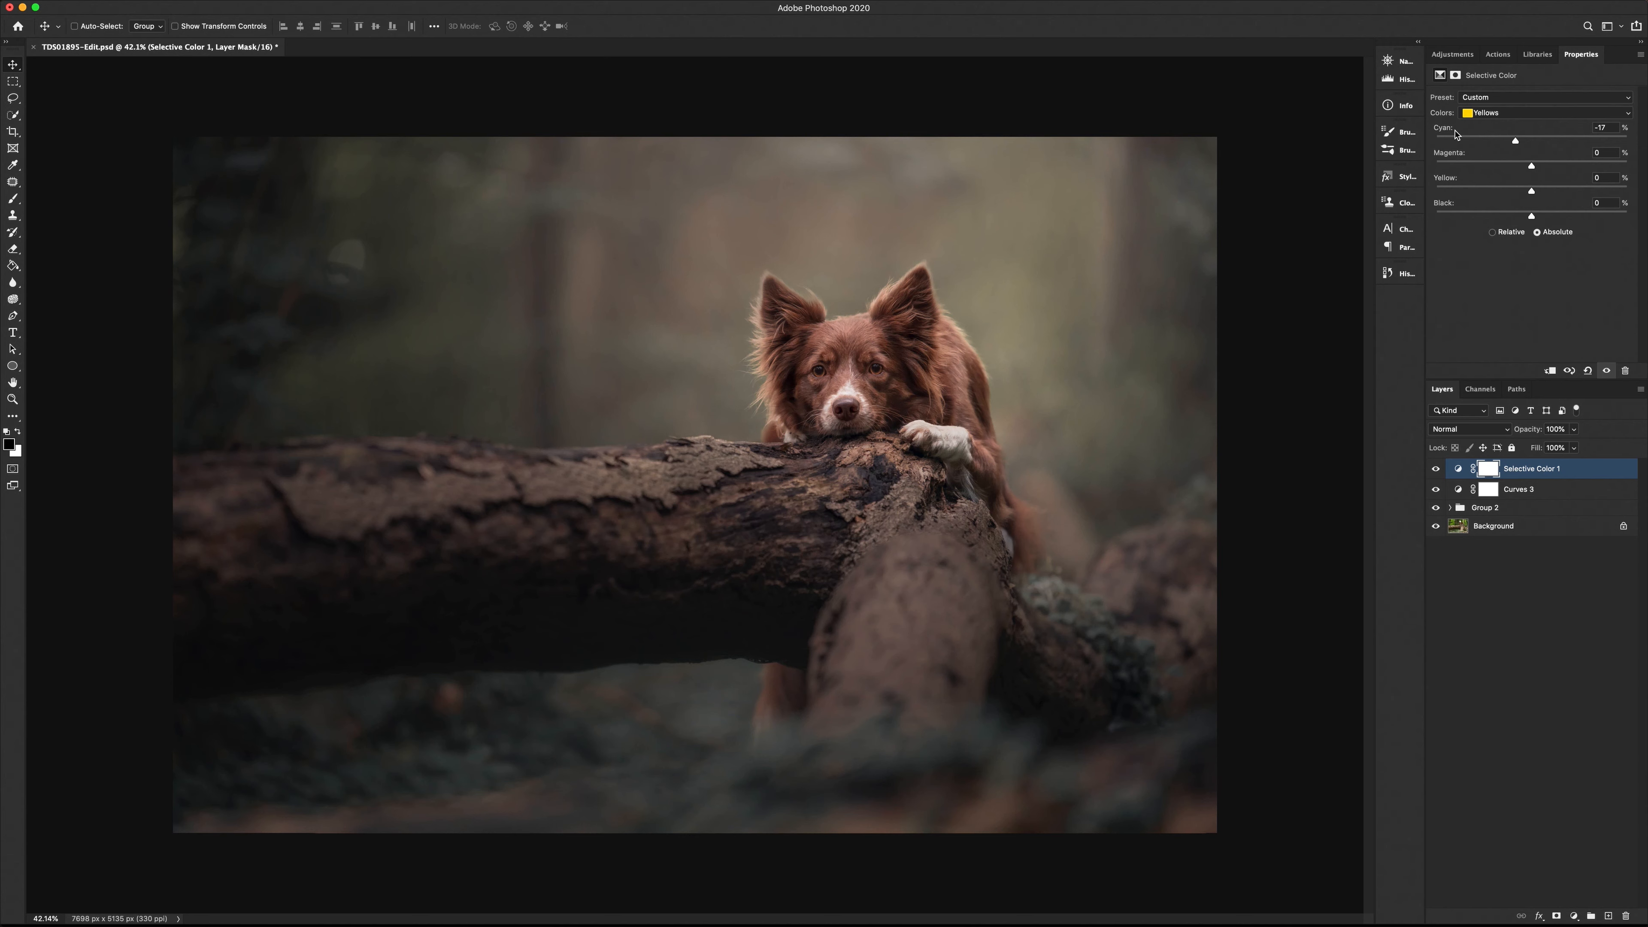
pyautogui.moveTo(1451, 155)
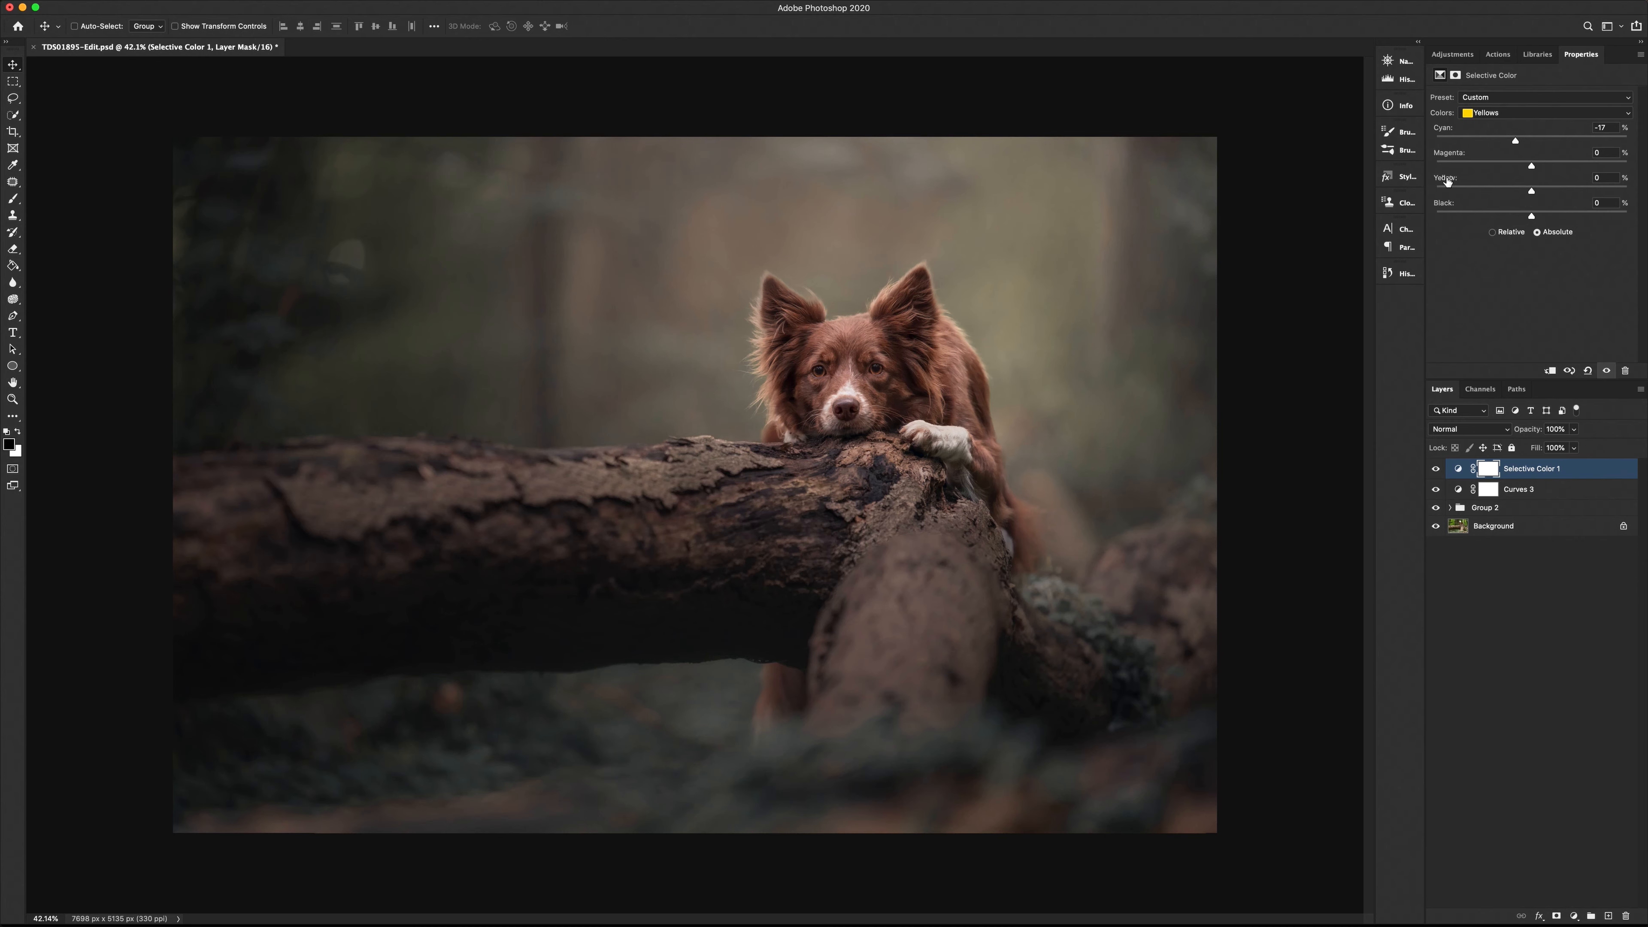
pyautogui.moveTo(1457, 130)
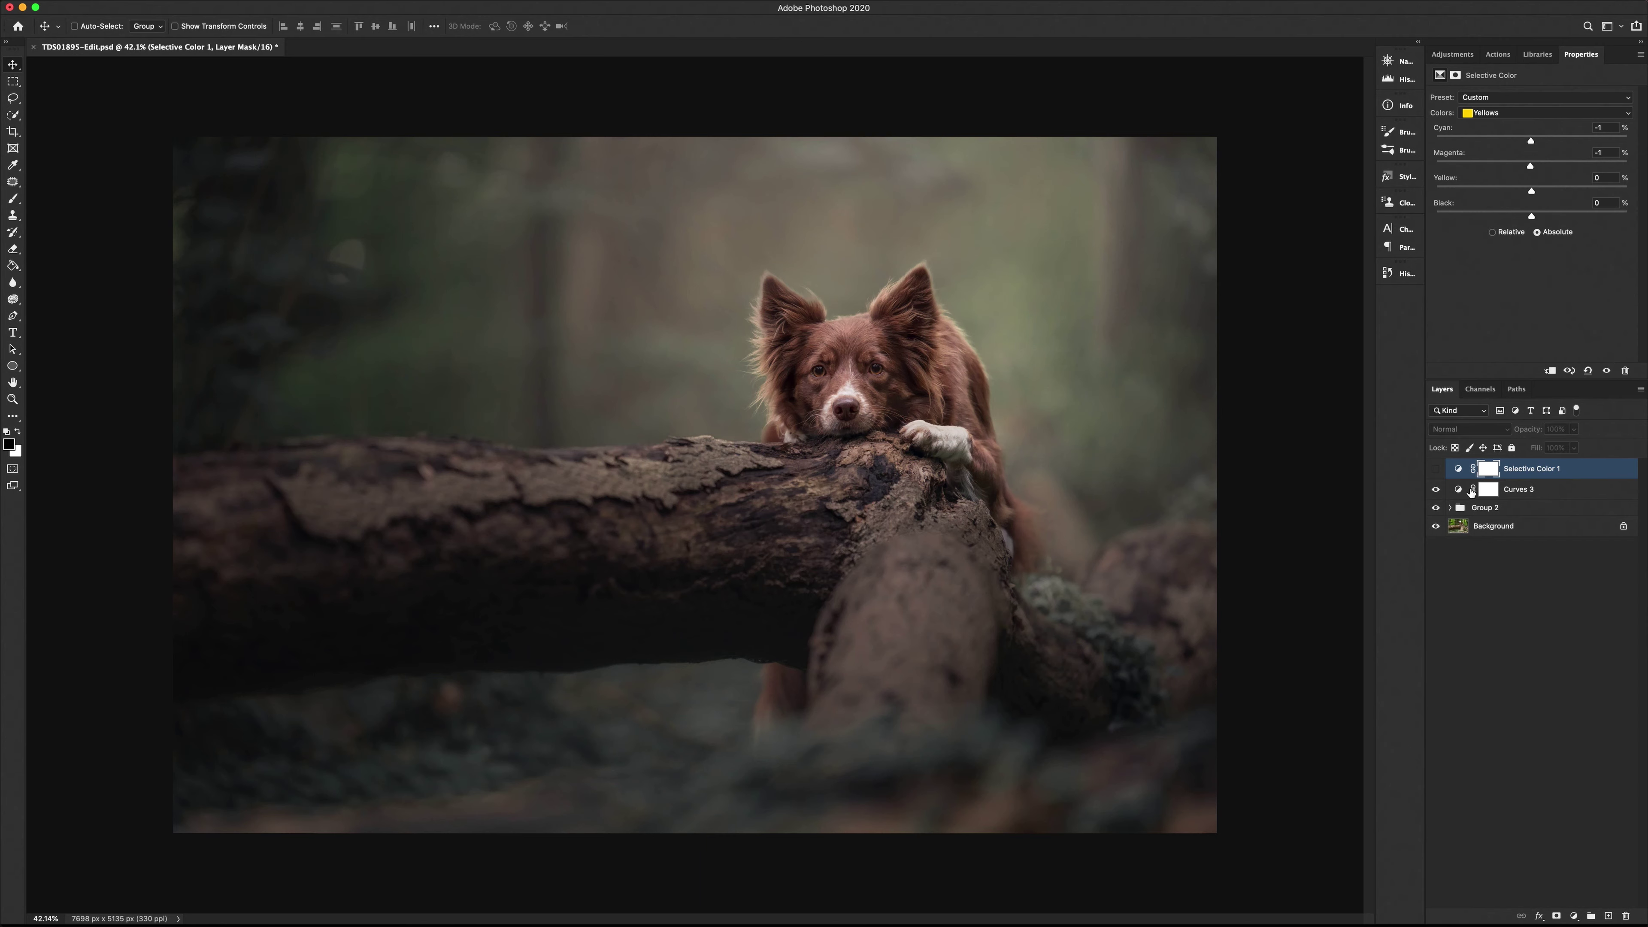
# Step: Reselect Curves 3 and toggle it off and on to compare its effect
pyautogui.click(1519, 488)
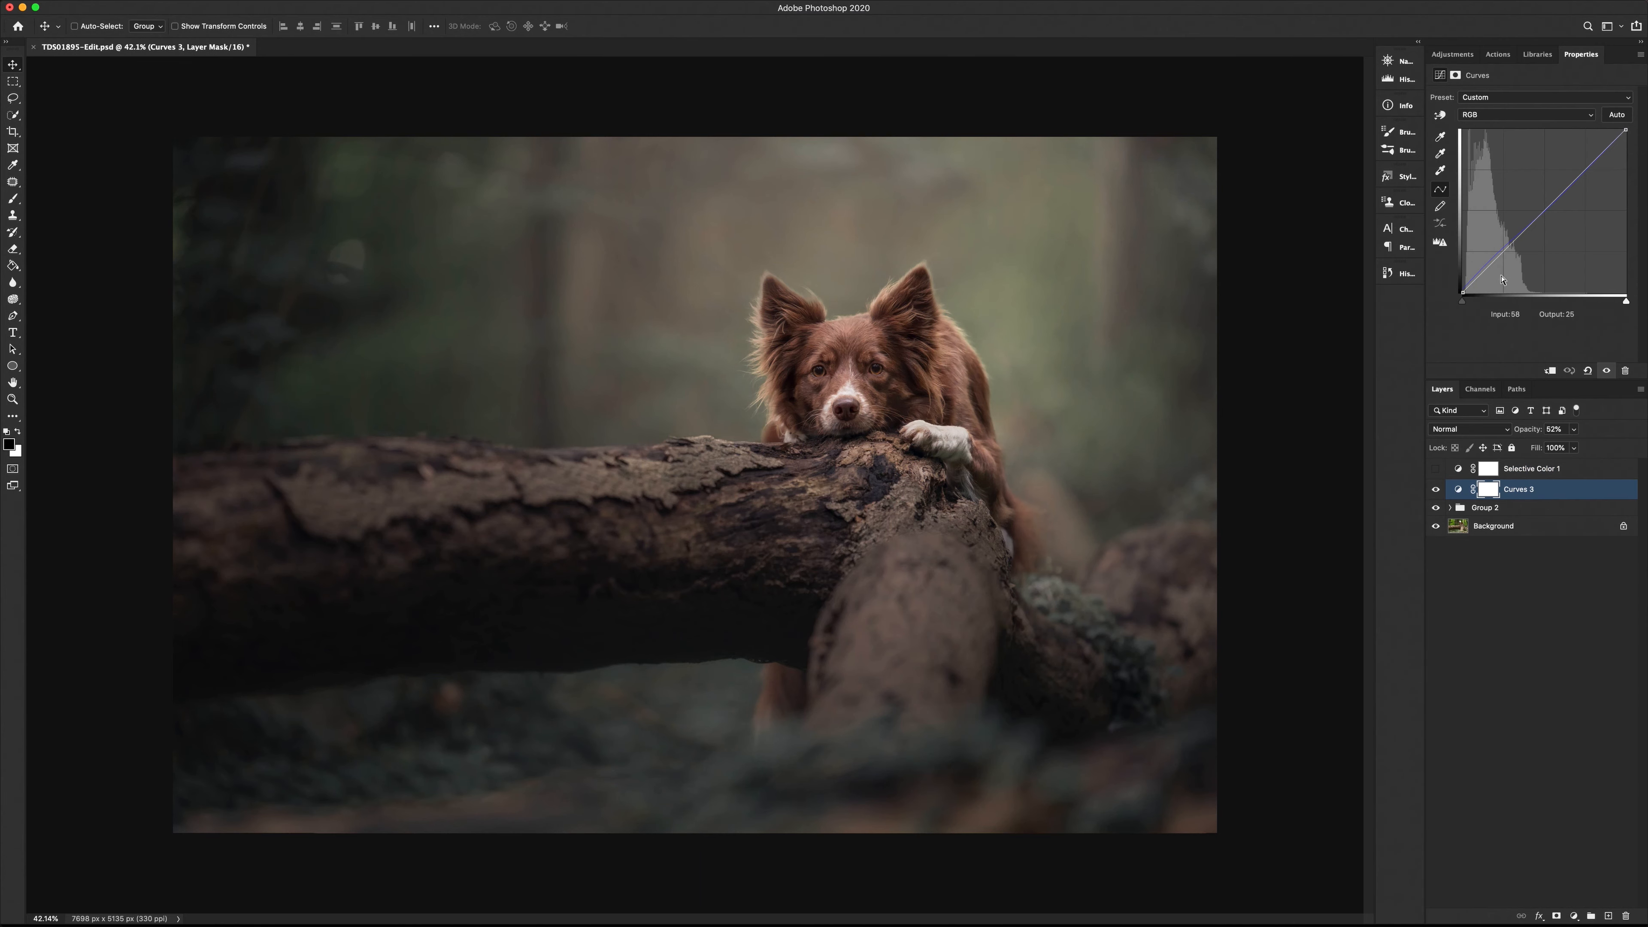
pyautogui.click(1436, 489)
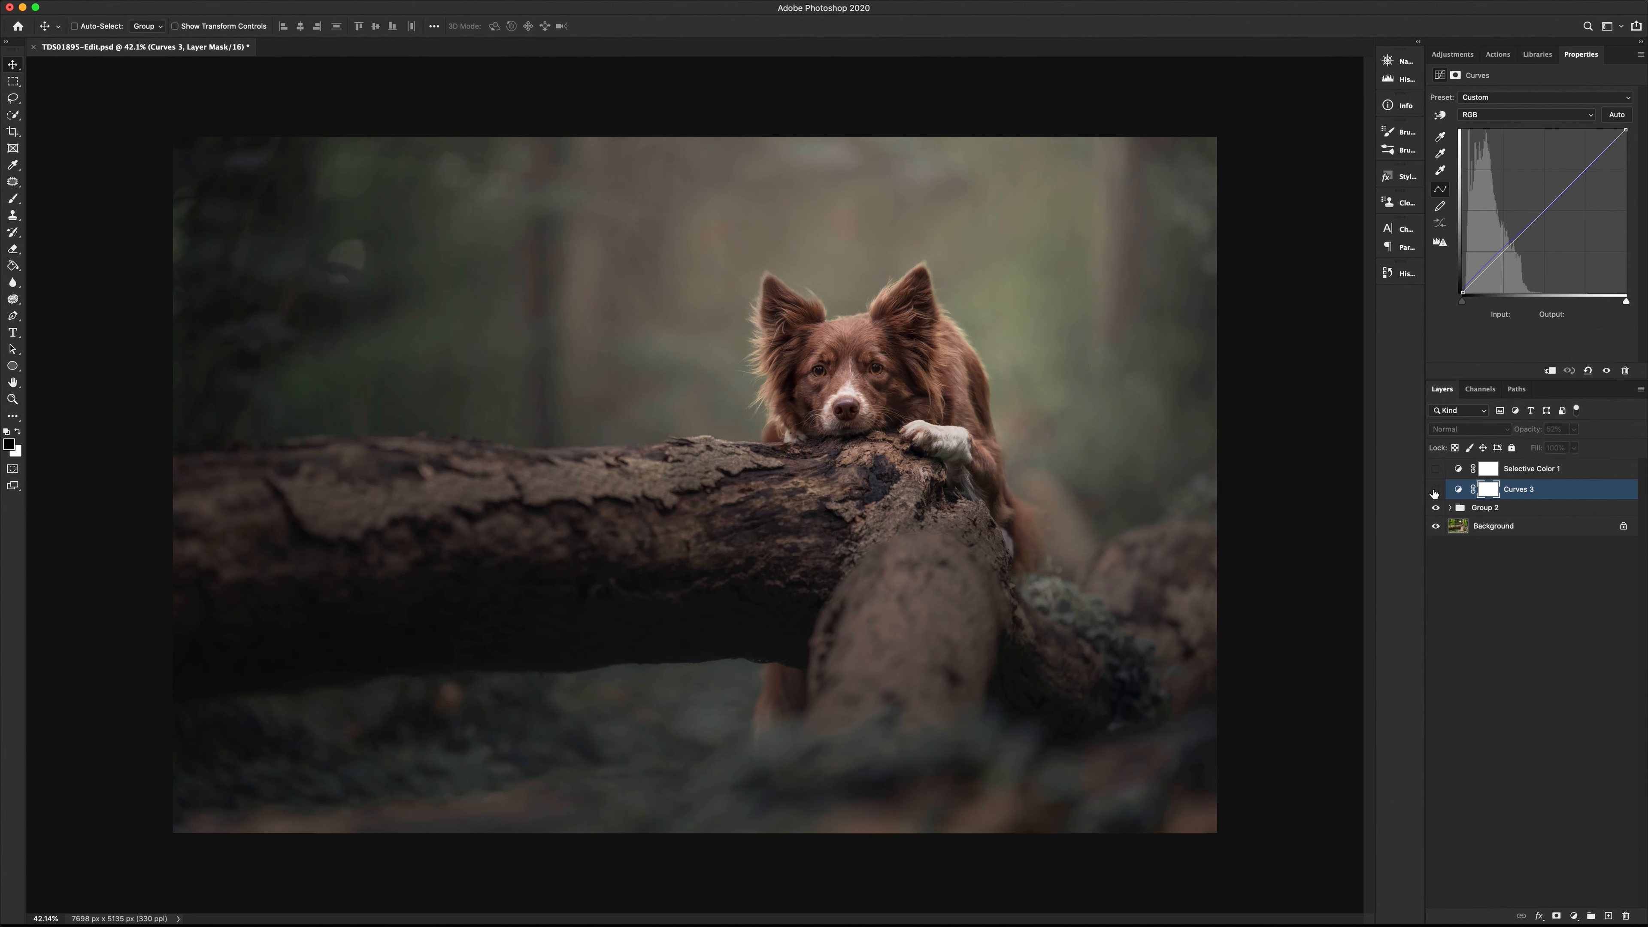
pyautogui.click(1436, 489)
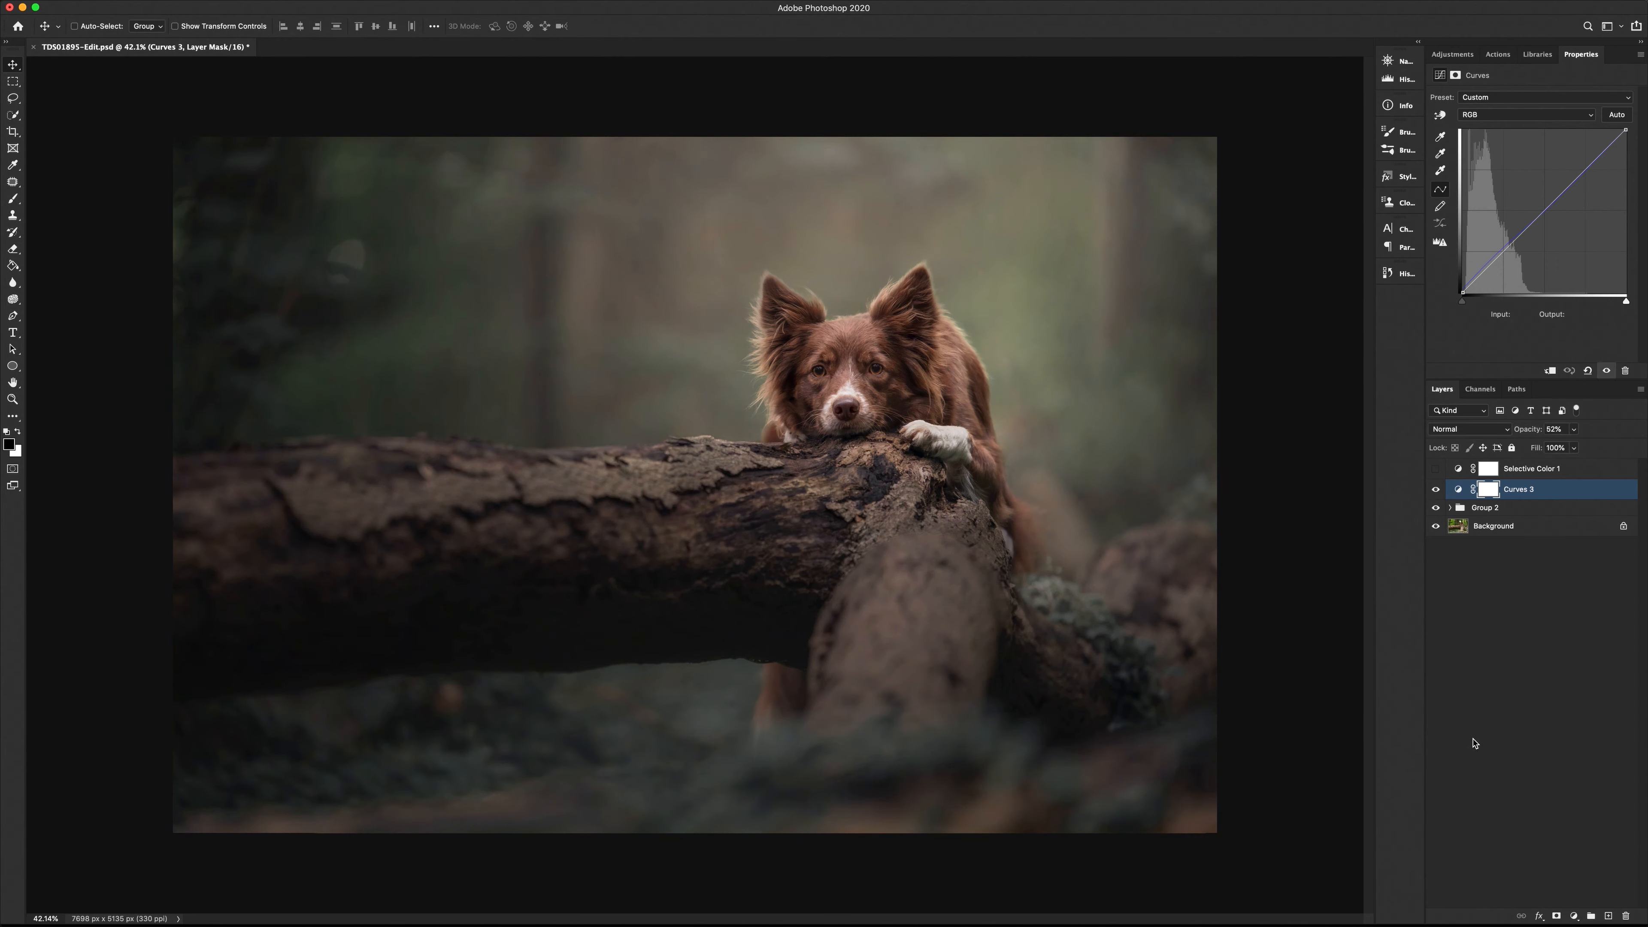
pyautogui.moveTo(1492, 557)
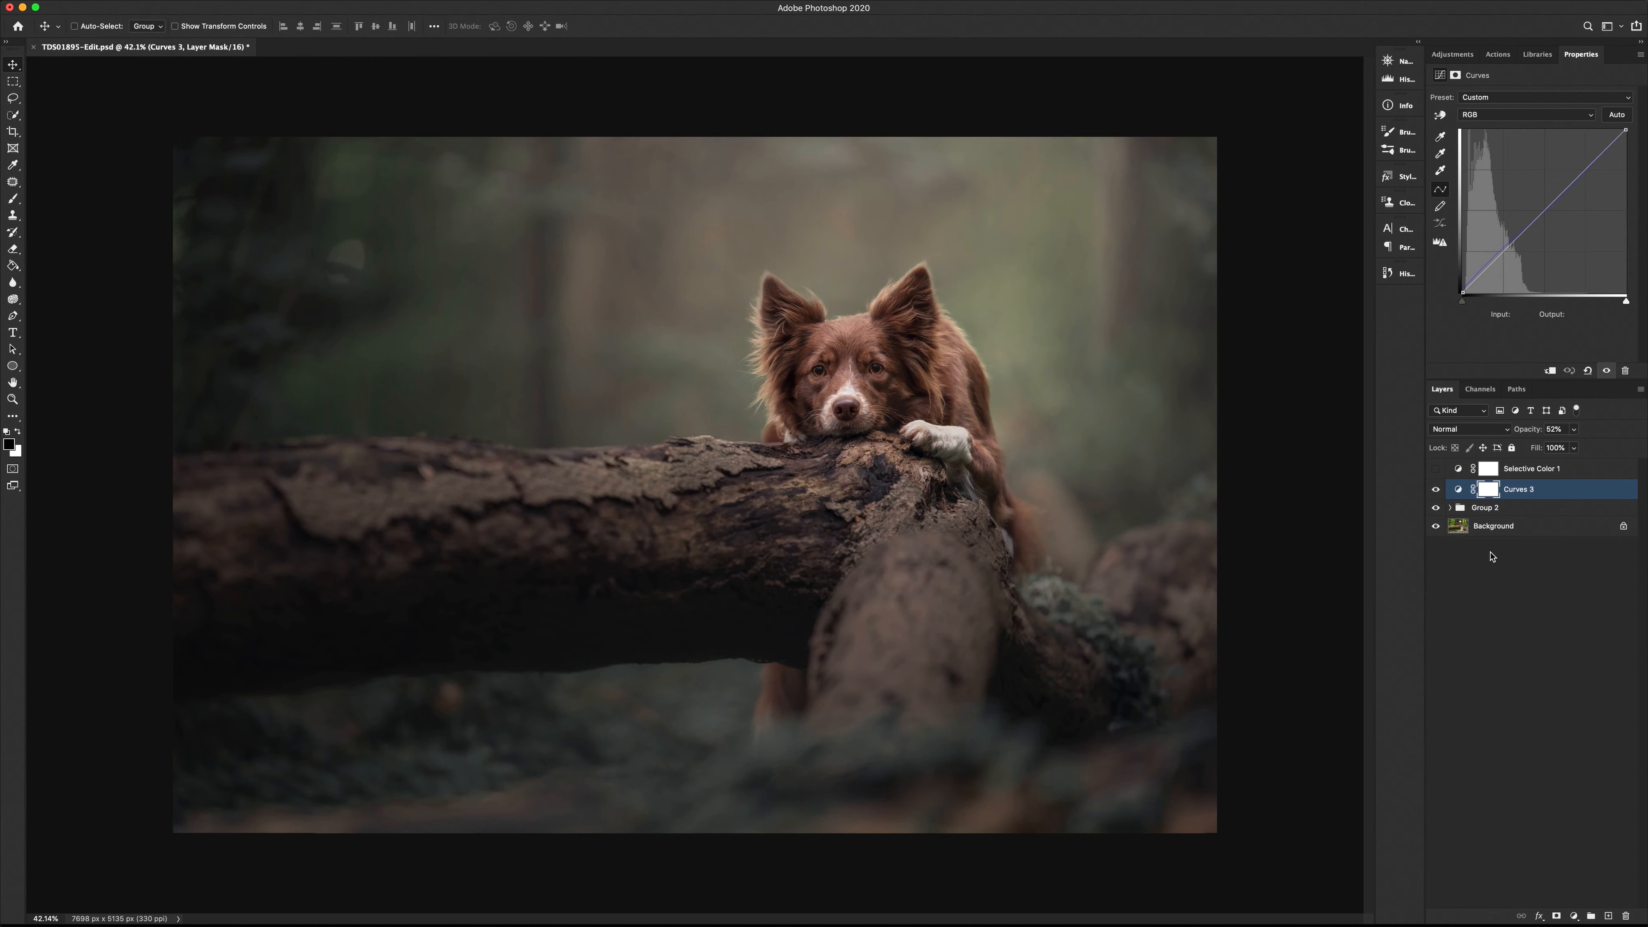